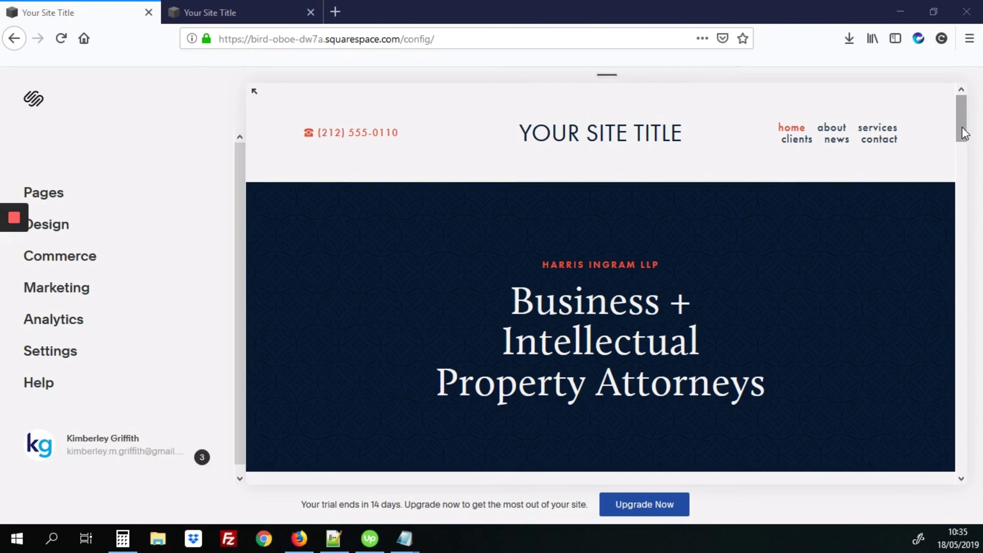
# Scroll the law-firm home page preview down toward its footer content.
pyautogui.scroll(-3)
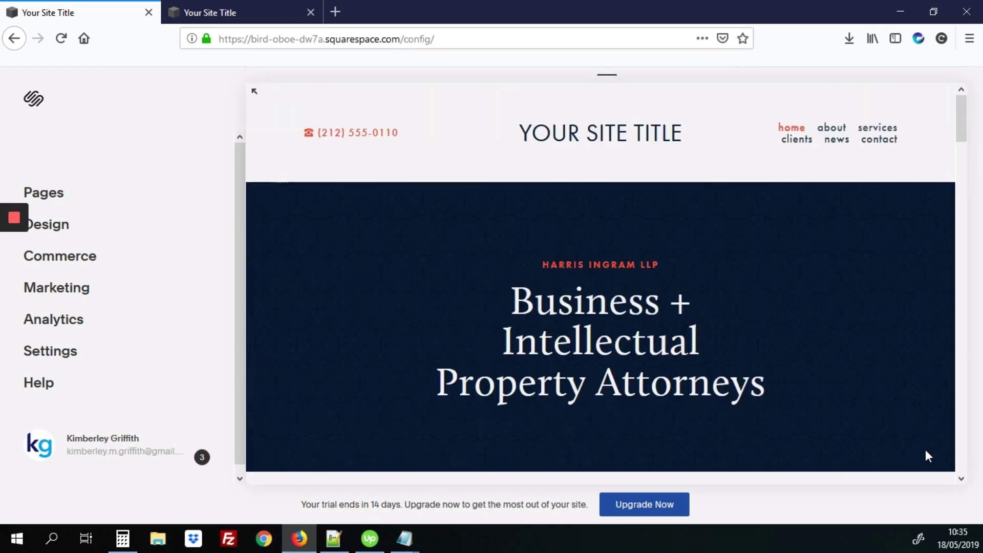
pyautogui.moveTo(168, 5)
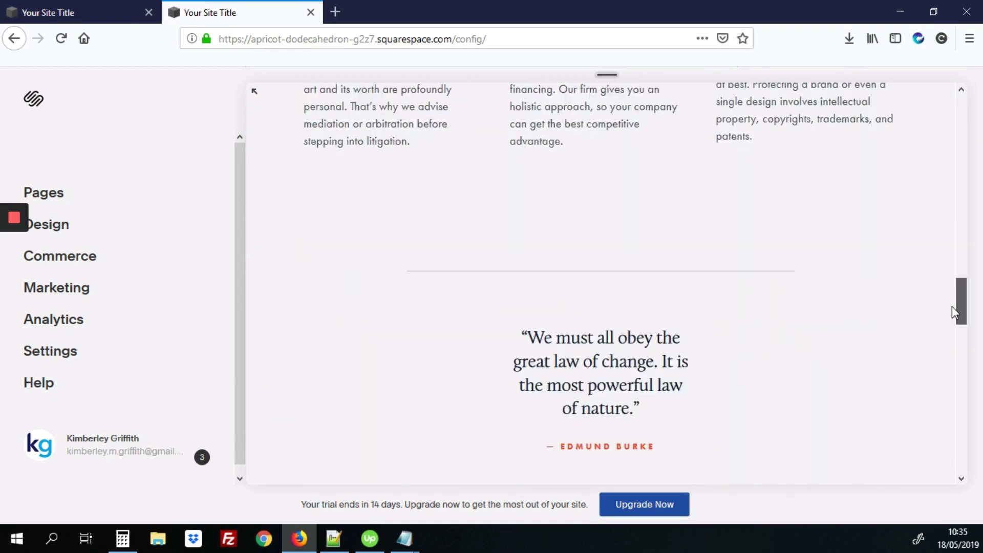
pyautogui.scroll(-3)
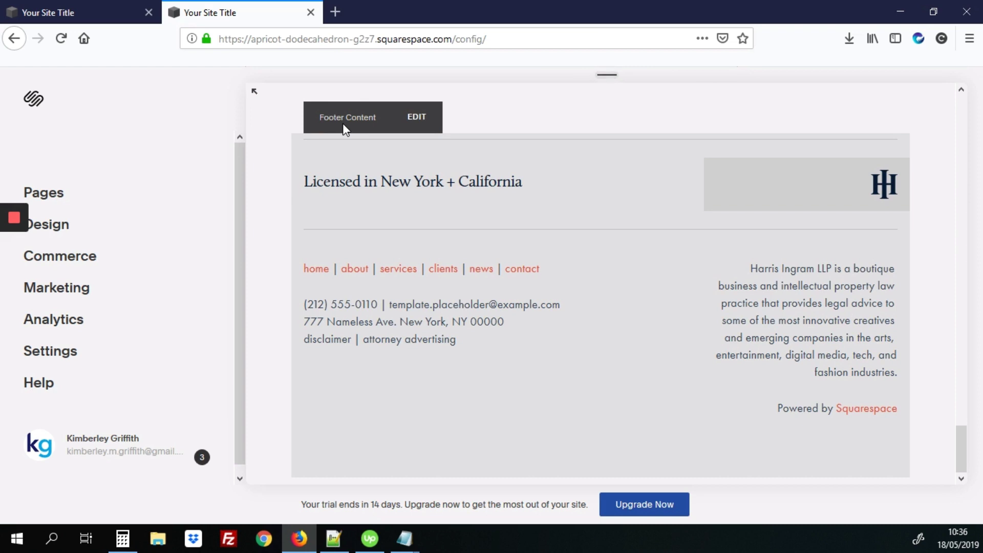
pyautogui.moveTo(414, 127)
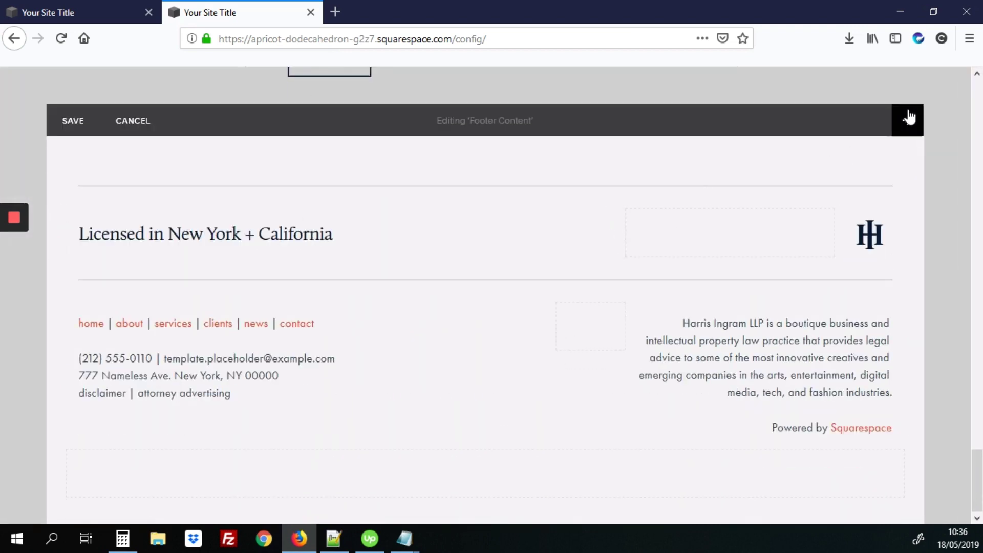
# Add a Code block at the bottom of the footer via the block search for 'code'.
pyautogui.click(909, 119)
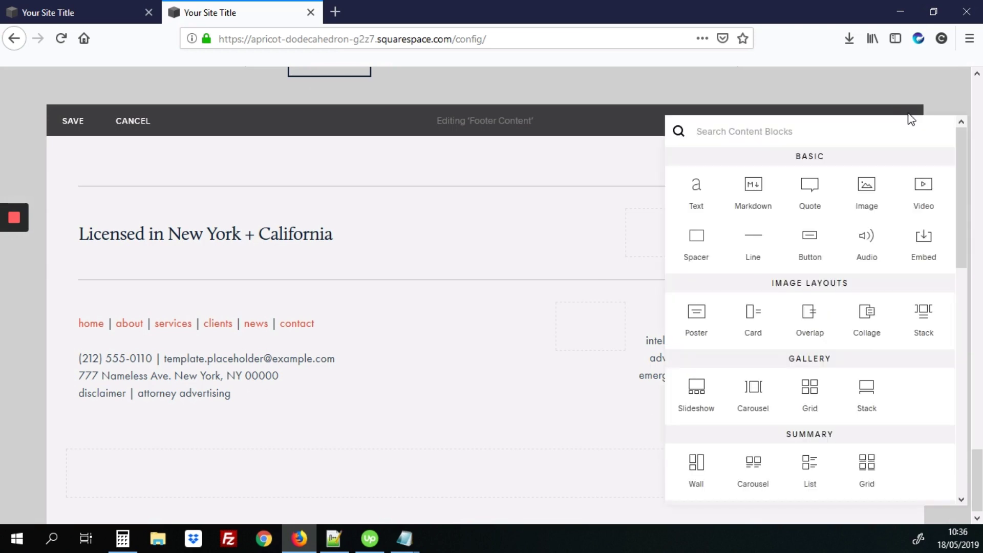
pyautogui.write('code')
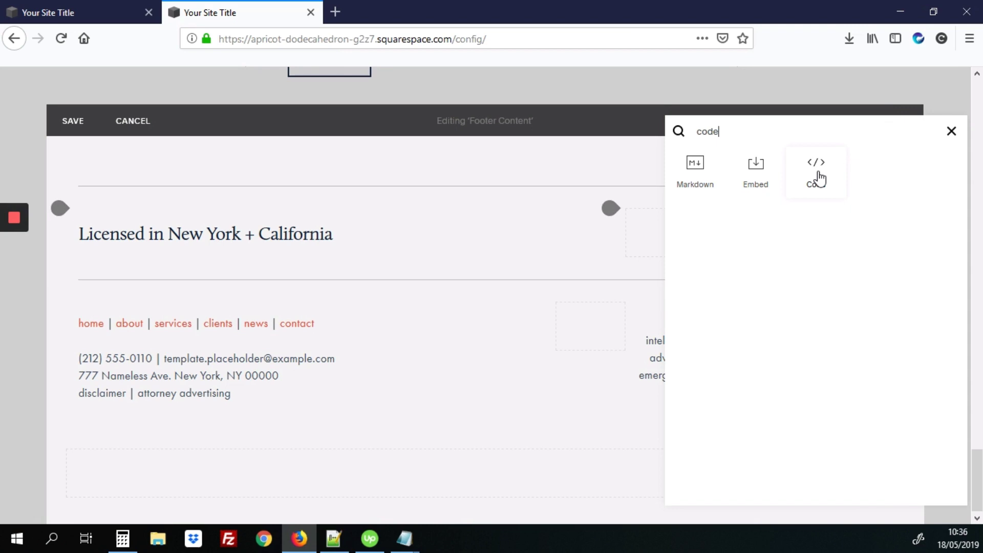
pyautogui.click(815, 169)
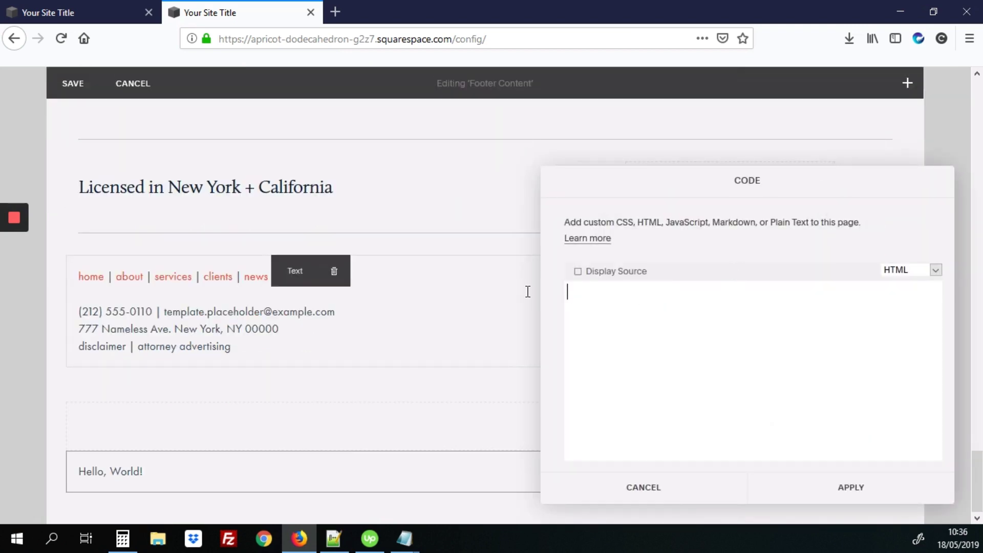
# Enter <button id="myBtn" onclick="topFunction()">Top</button> in the code block.
pyautogui.write('<b')
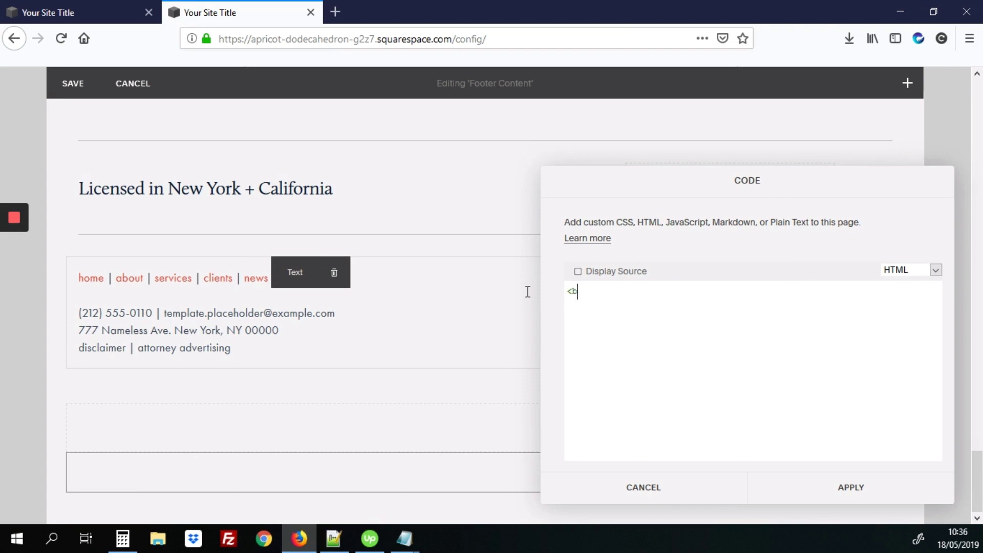
pyautogui.write('utton')
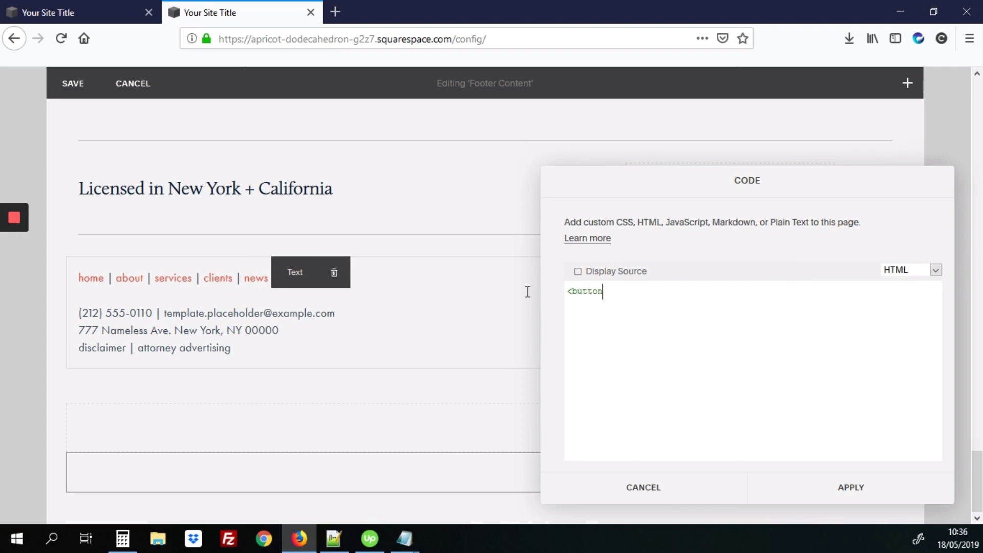
pyautogui.write('></button>')
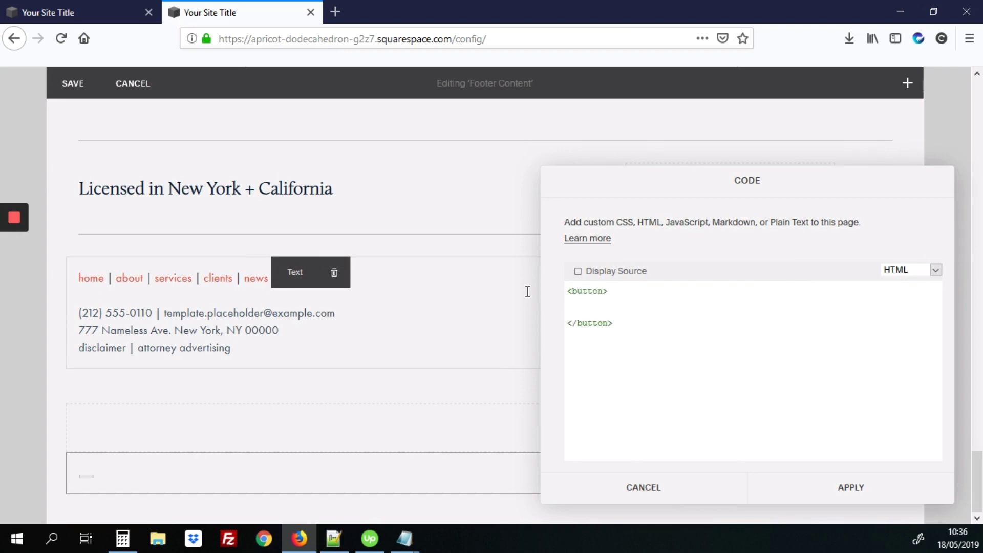
pyautogui.write('Top')
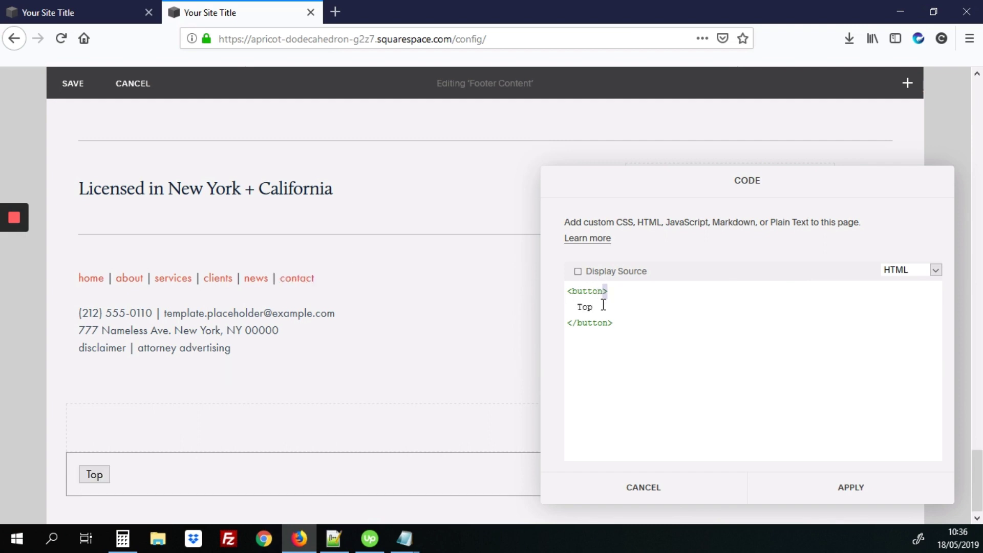
pyautogui.write('id="')
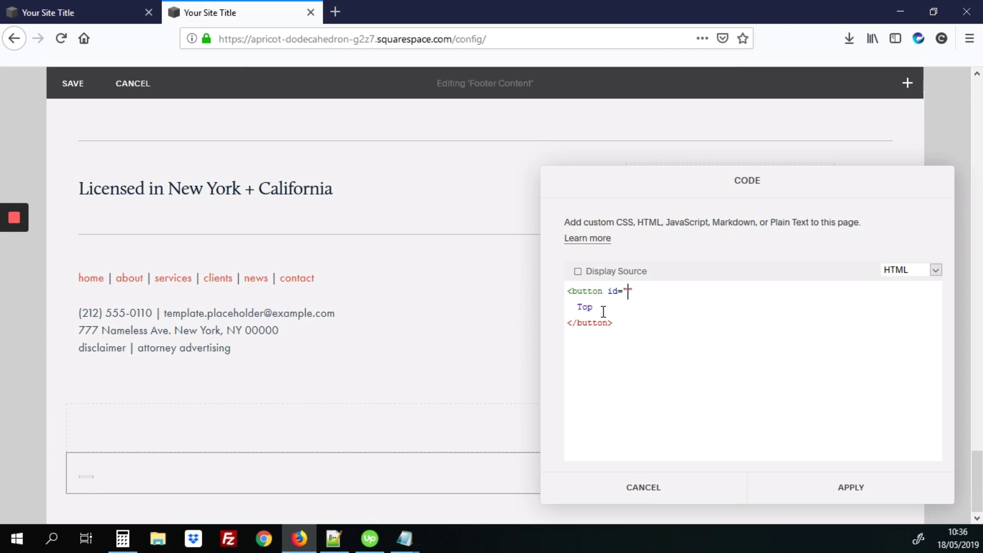
pyautogui.write('myBtn')
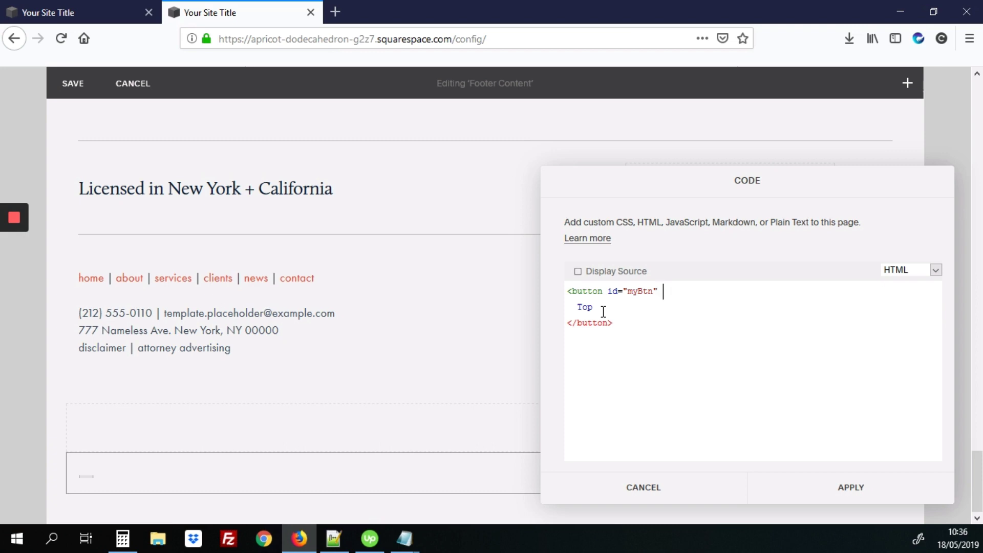
pyautogui.write('on')
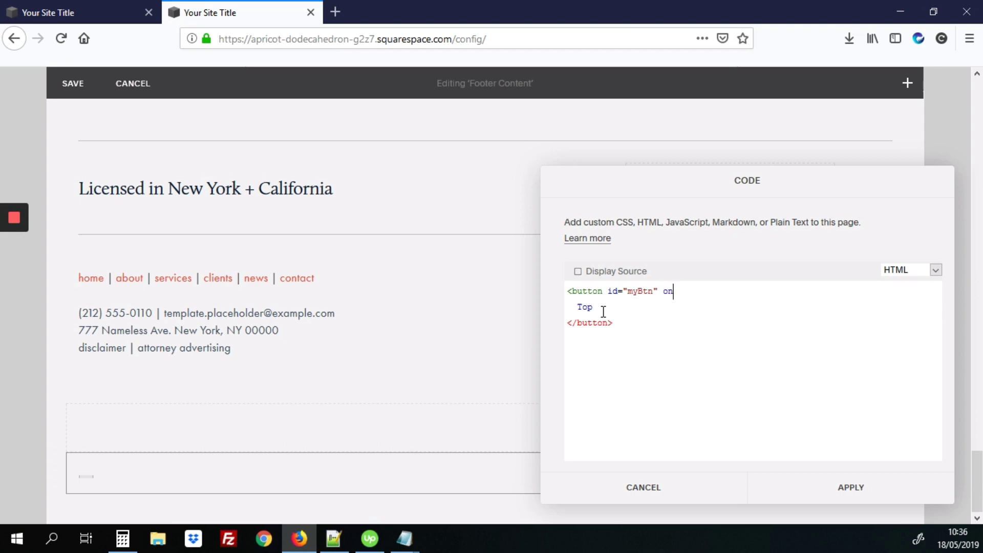
pyautogui.write('click=')
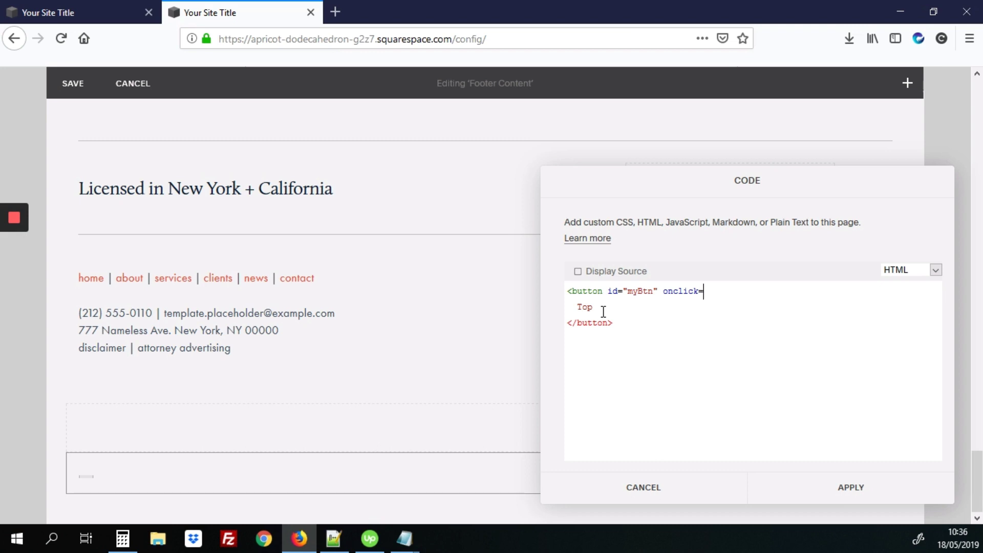
pyautogui.write('"top')
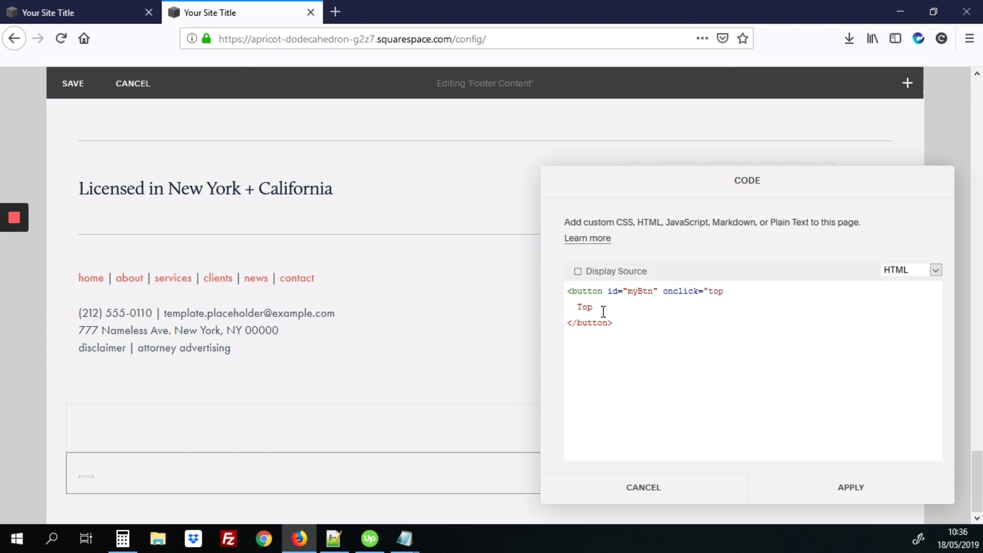
pyautogui.write('Function')
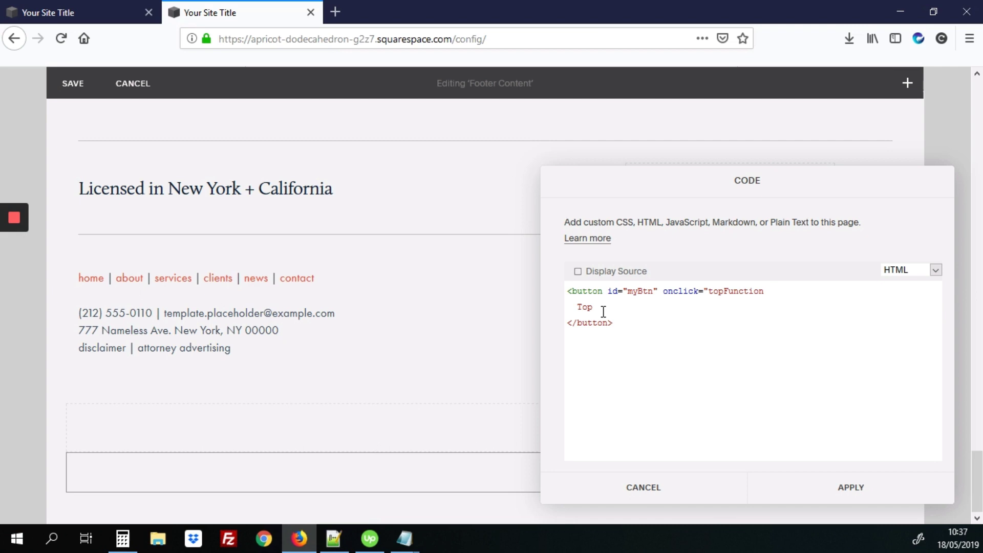
pyautogui.write('()')
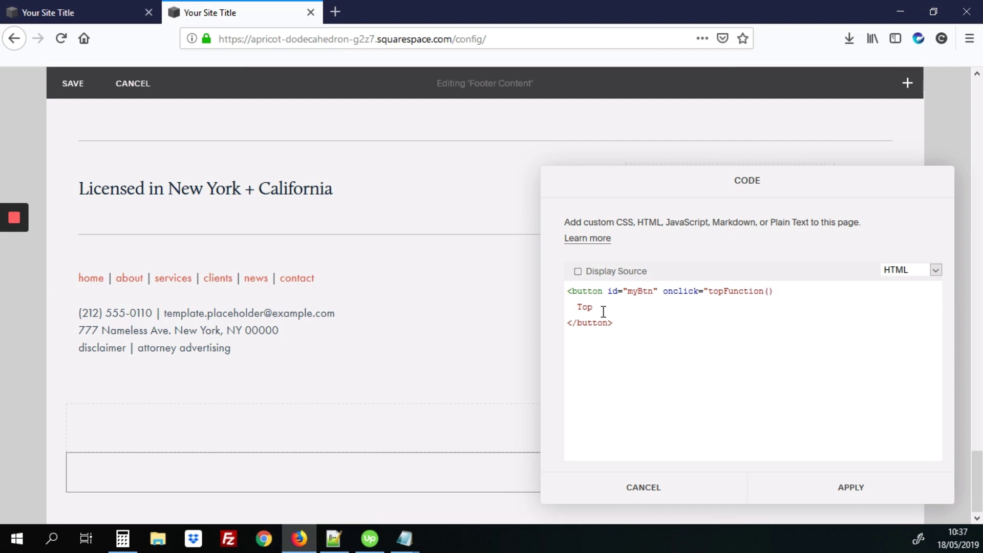
pyautogui.write('>')
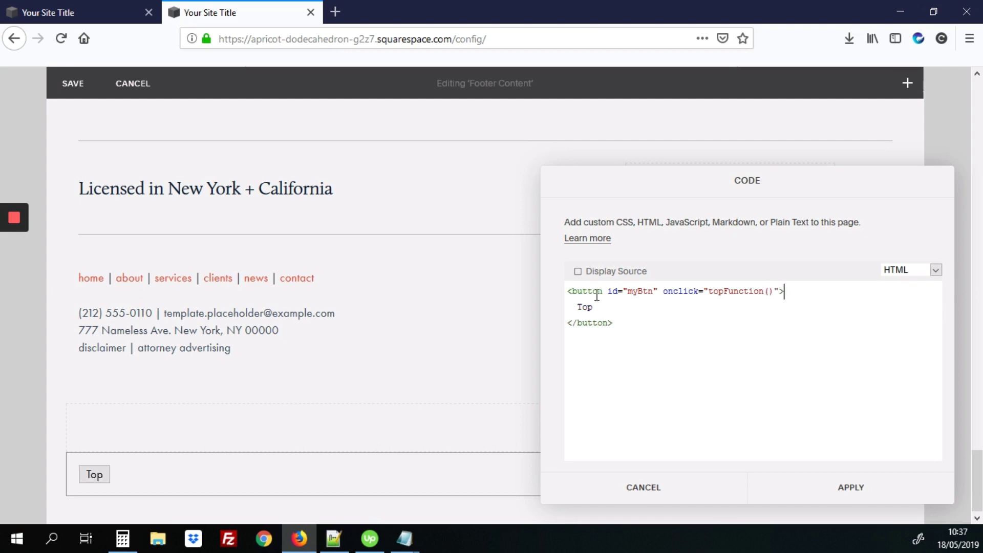
# Apply the button code and start saving the footer edits.
pyautogui.click(849, 488)
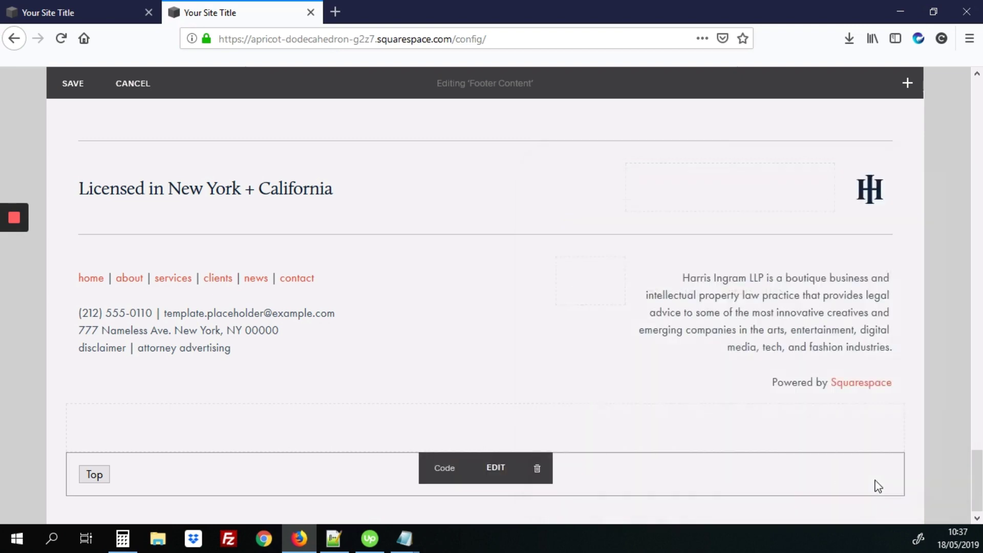
pyautogui.click(71, 84)
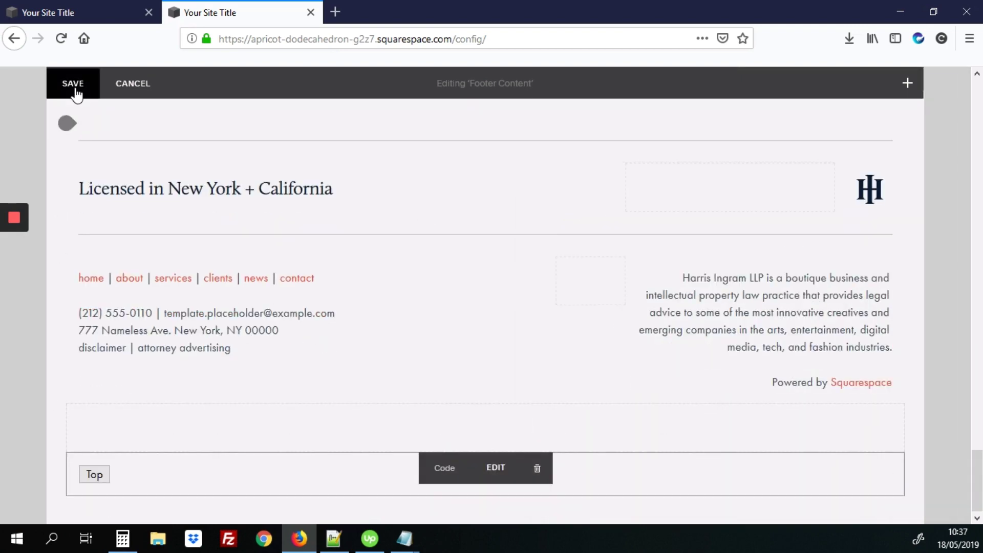
# Save the footer so the plain Top button shows beneath the footer text.
pyautogui.click(73, 83)
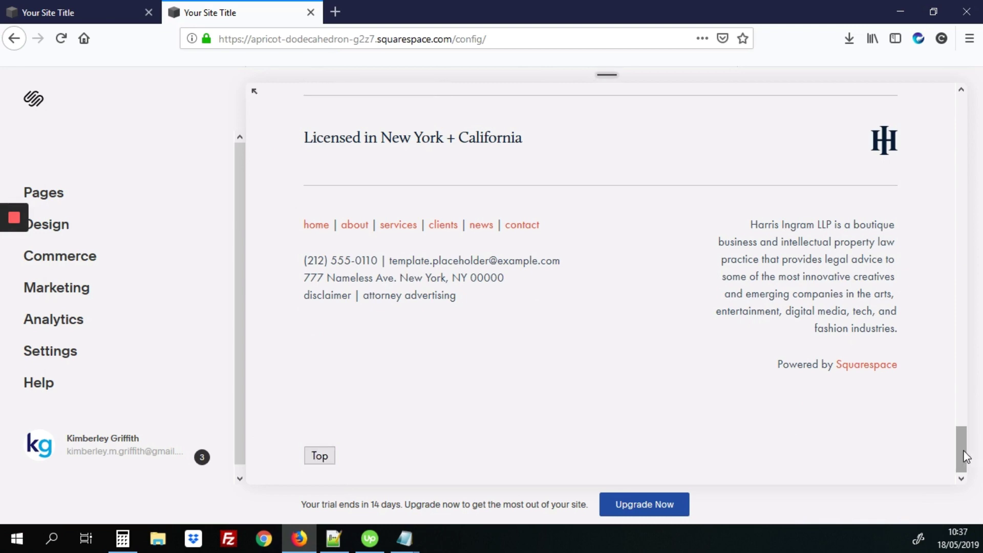
pyautogui.moveTo(473, 470)
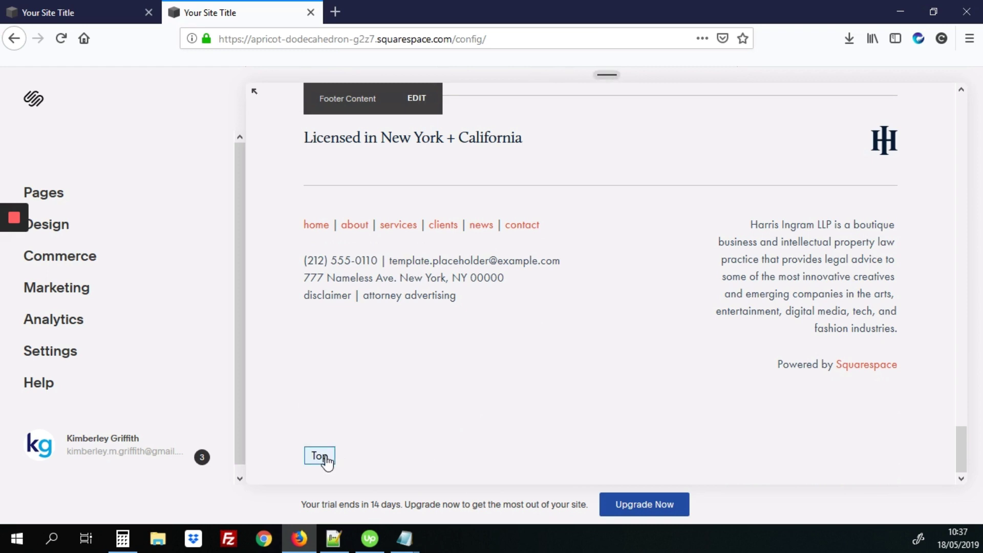
pyautogui.moveTo(339, 444)
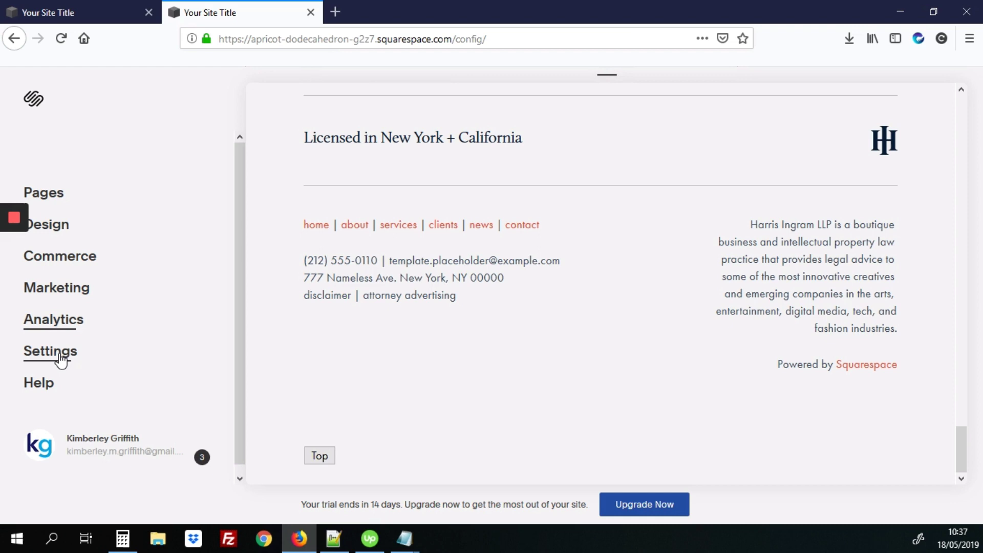
# Navigate to Settings > Advanced > Code Injection with the empty header field showing.
pyautogui.click(50, 351)
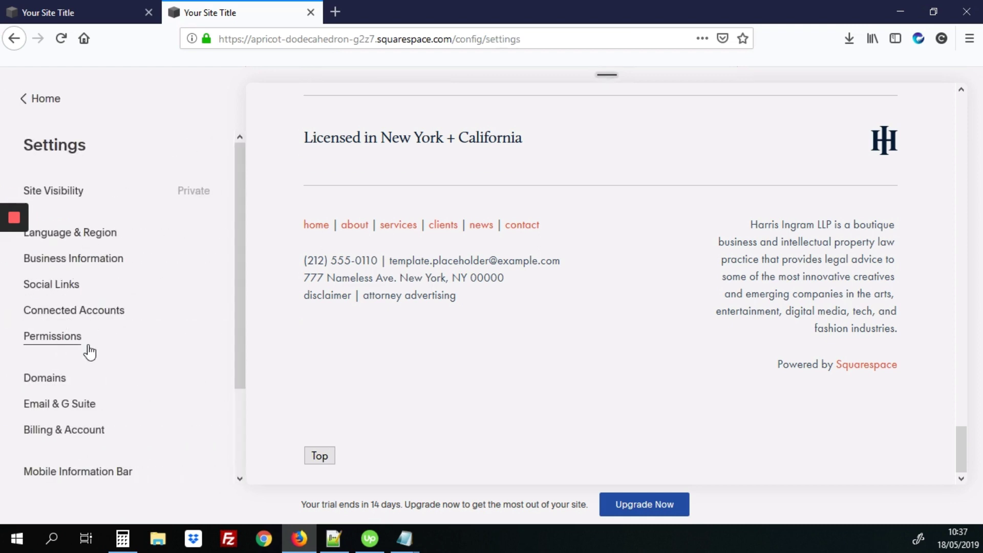
pyautogui.scroll(-3)
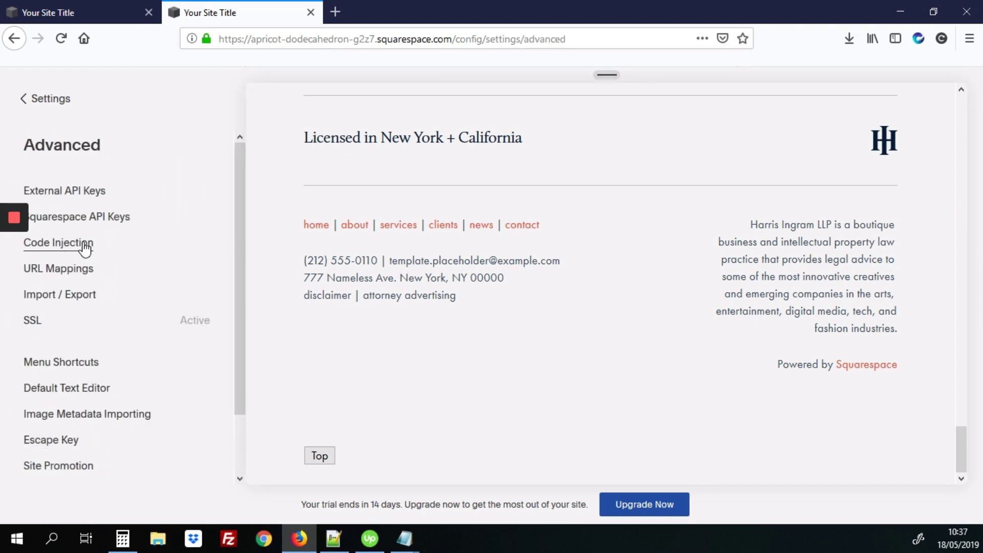
pyautogui.click(58, 243)
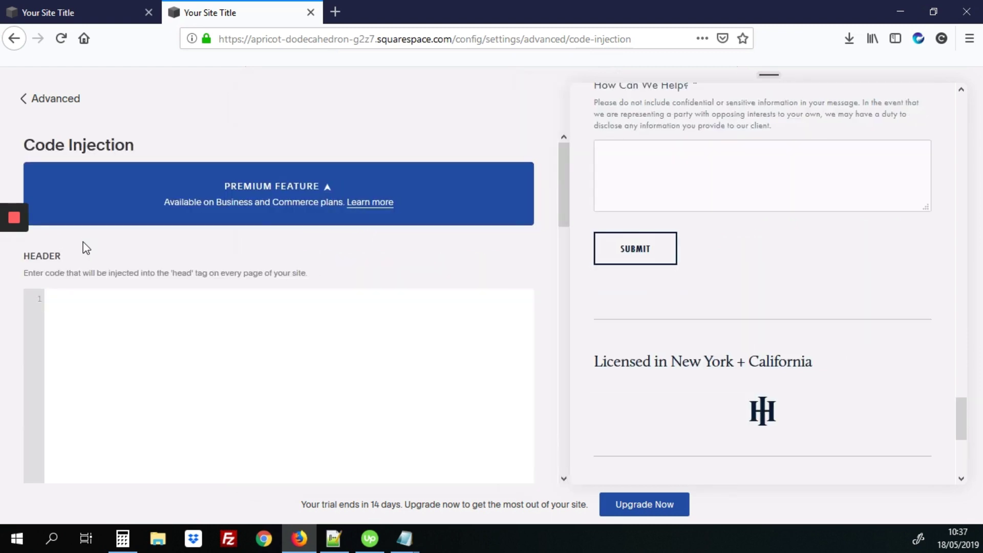
pyautogui.scroll(-3)
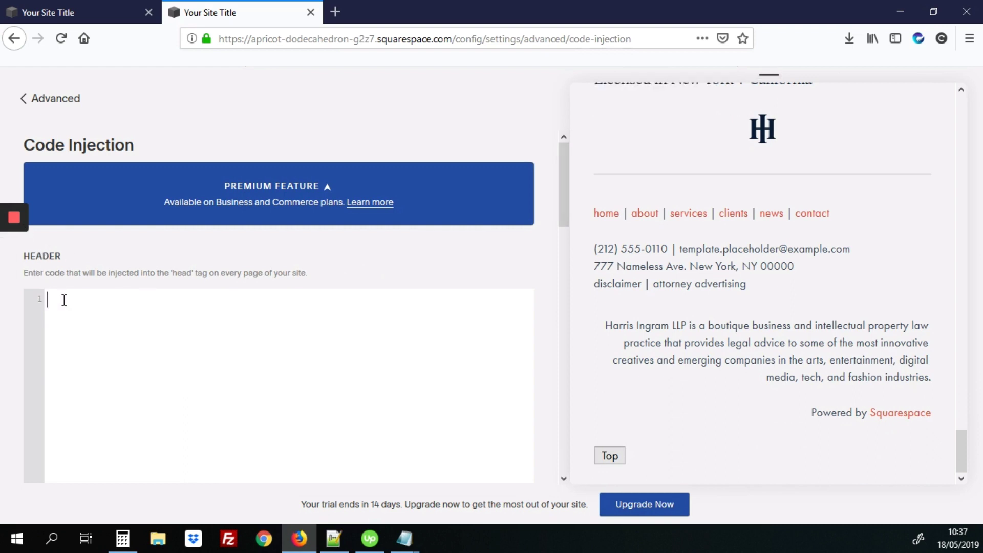
# Start a <style> block with a #myBtn rule set to position: fixed.
pyautogui.write('<style></style>')
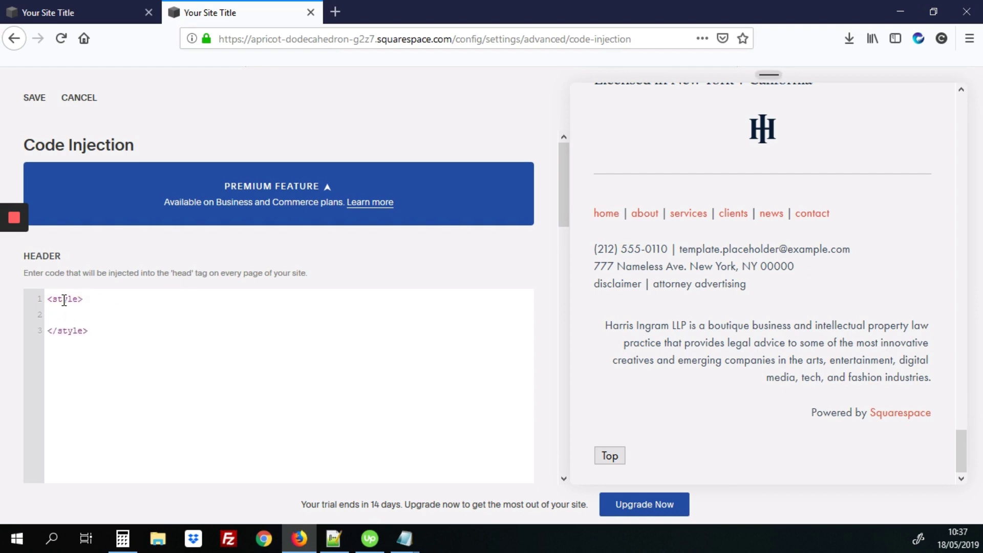
pyautogui.write('#myBt')
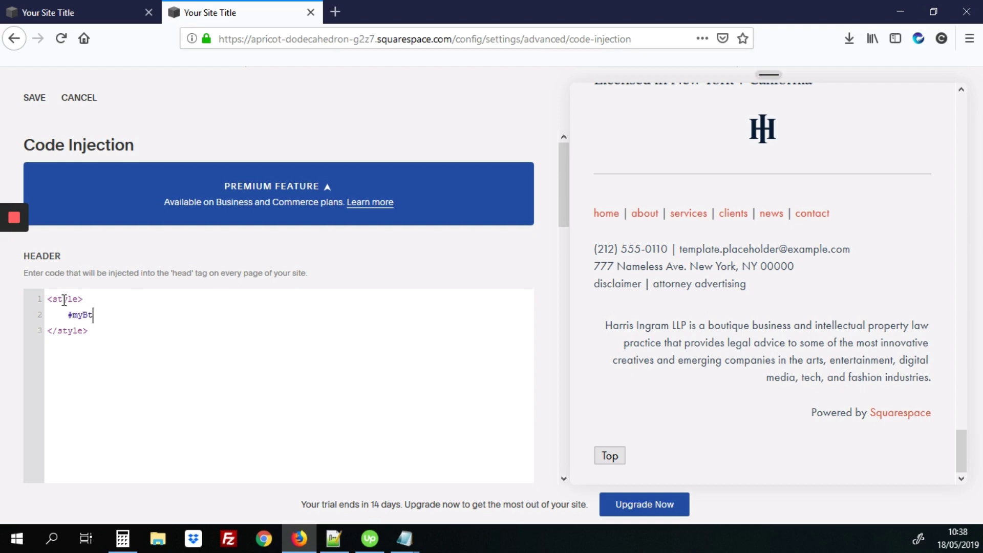
pyautogui.write('n {')
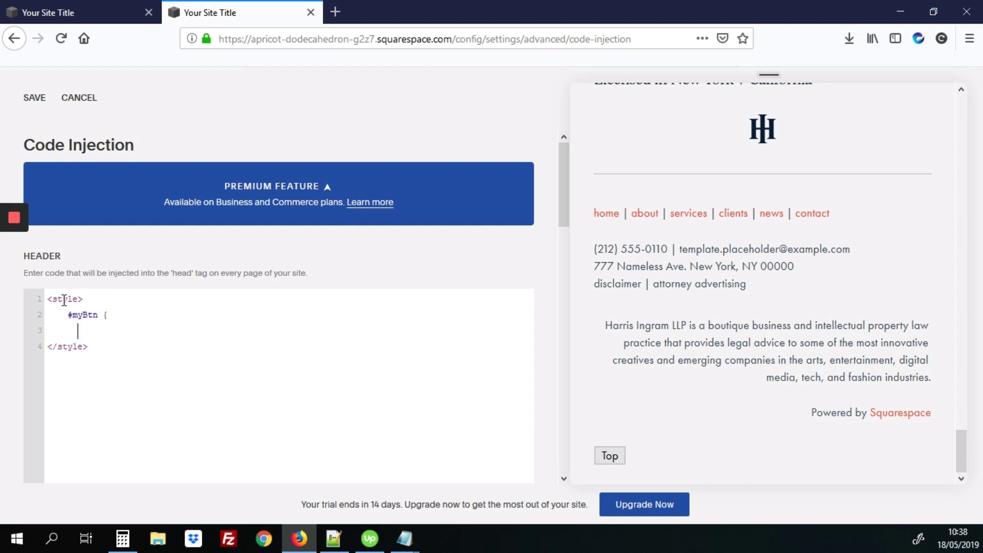
pyautogui.write('}')
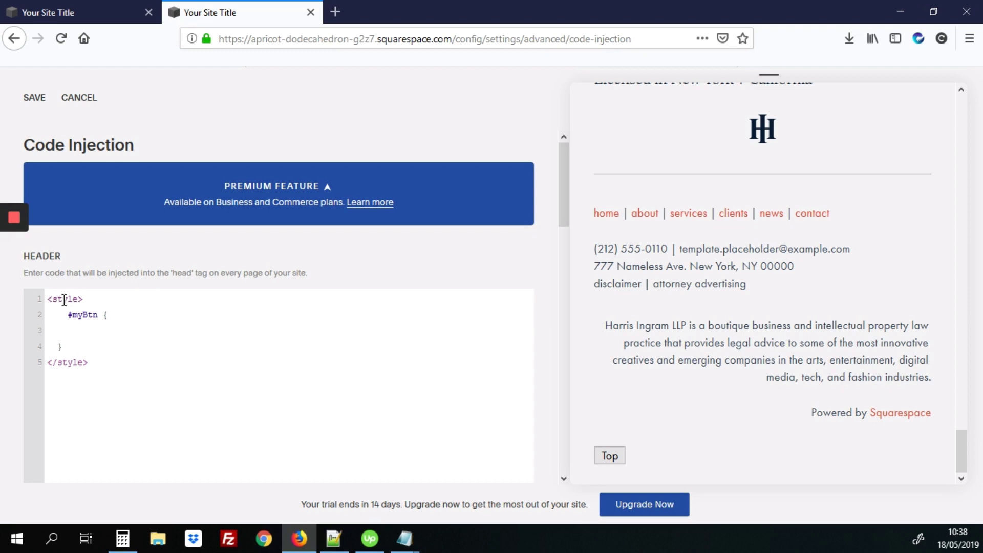
pyautogui.write('position')
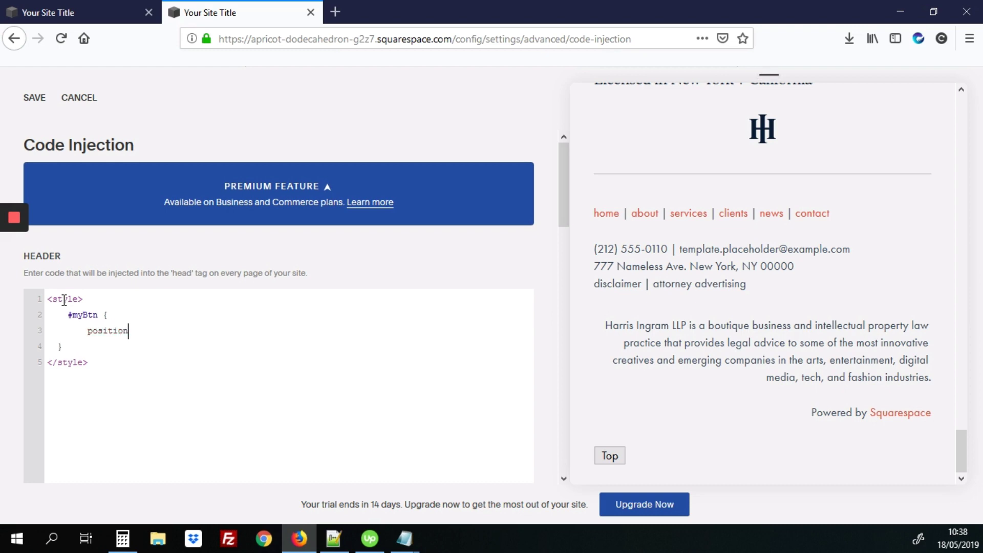
pyautogui.write(': fixed;')
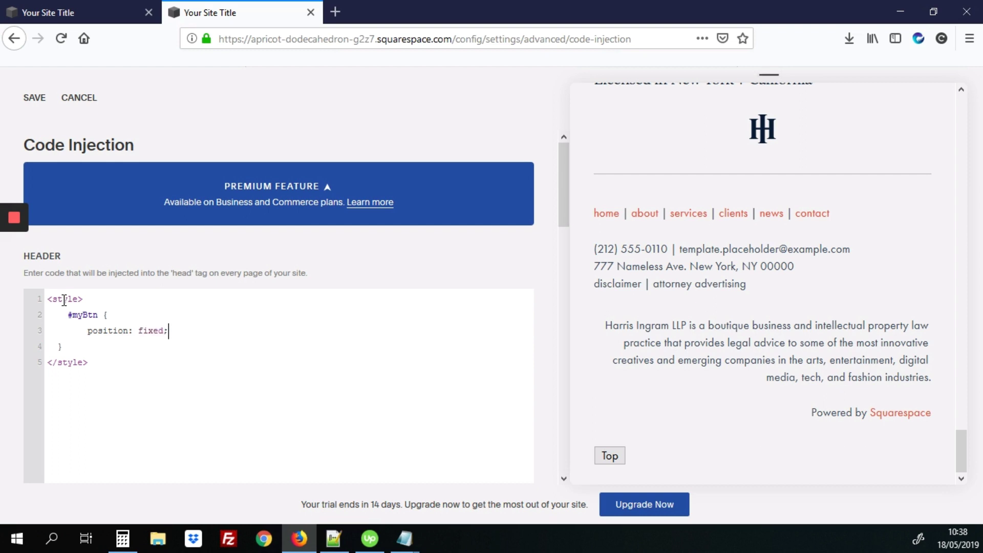
# Add bottom: 20px and right: 30px to the #myBtn rule.
pyautogui.press('Enter')
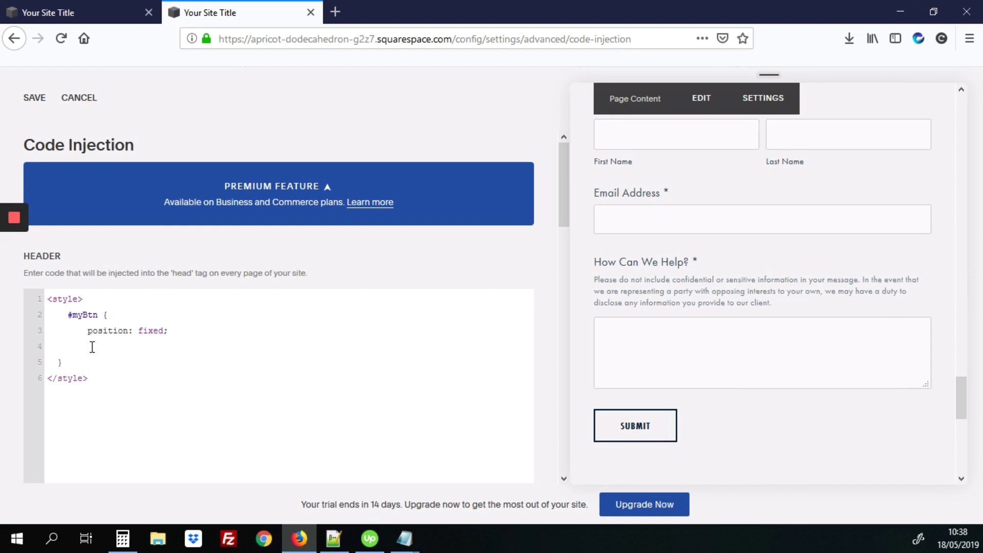
pyautogui.write('bottom')
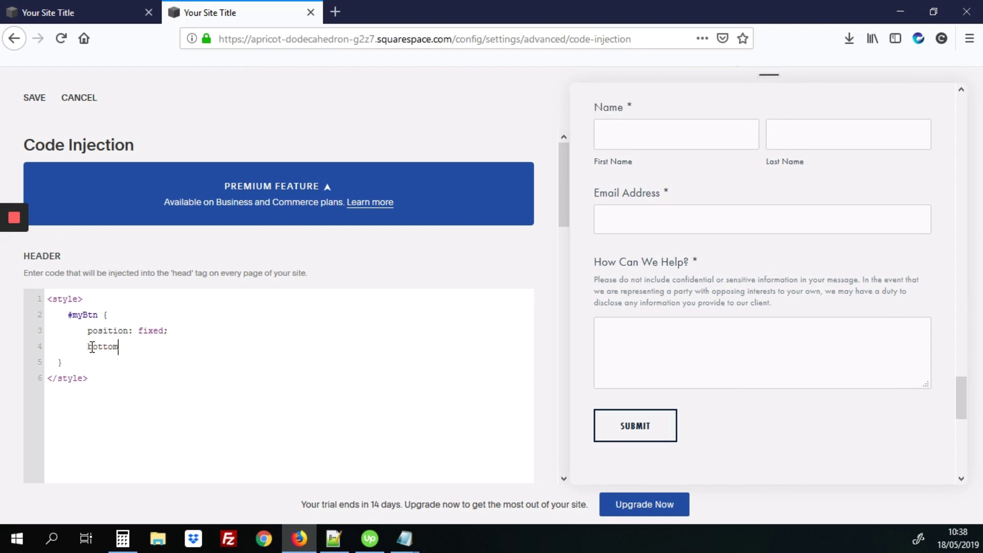
pyautogui.write(': 20px')
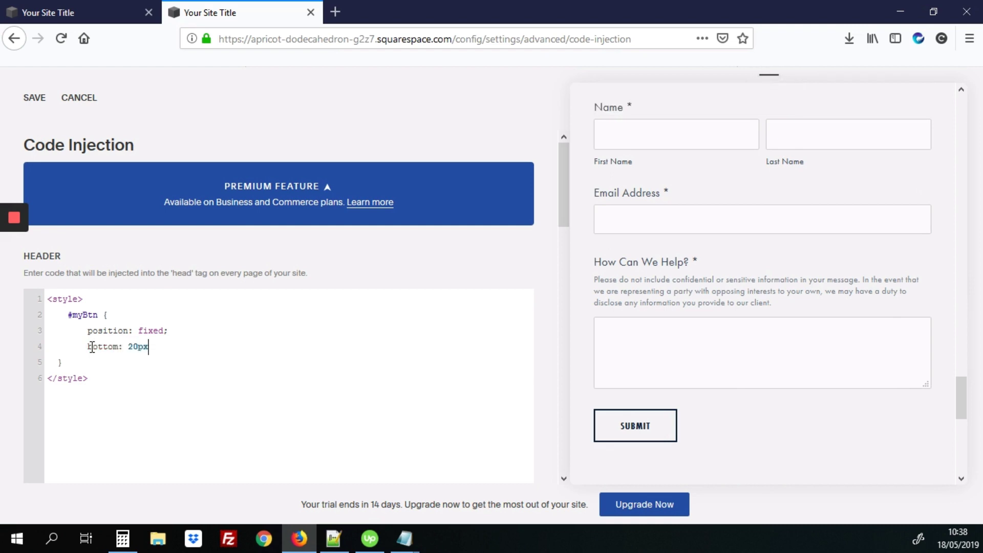
pyautogui.write(';')
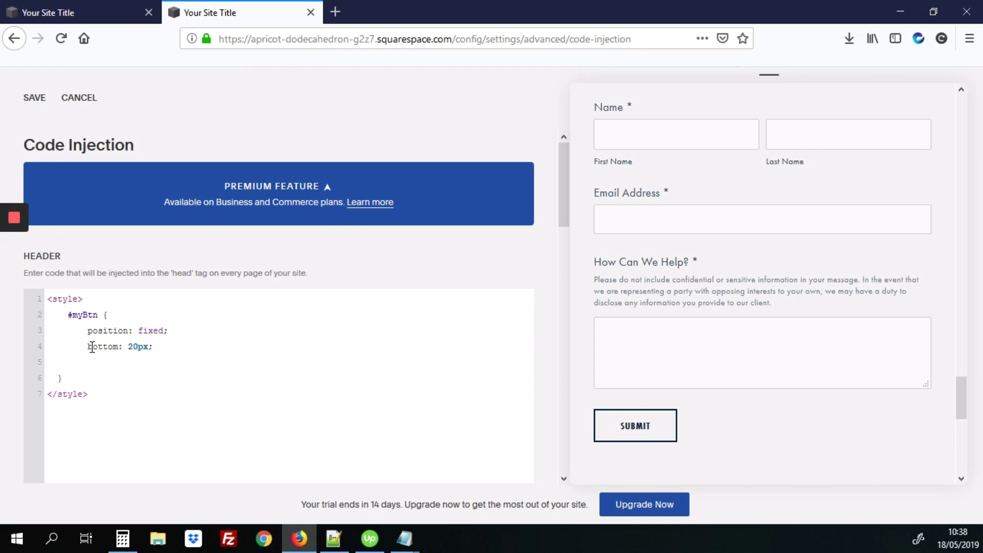
pyautogui.write('right:')
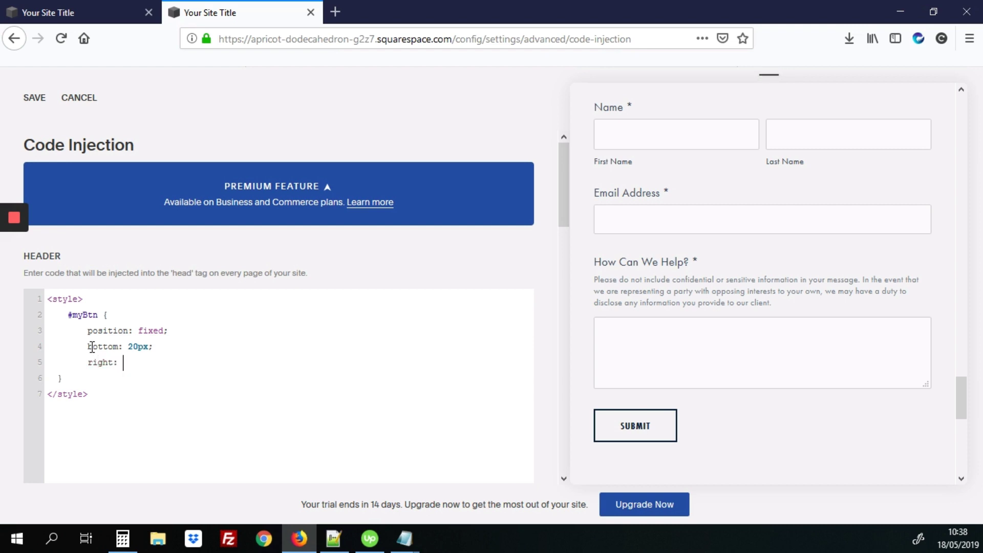
pyautogui.write('30px;')
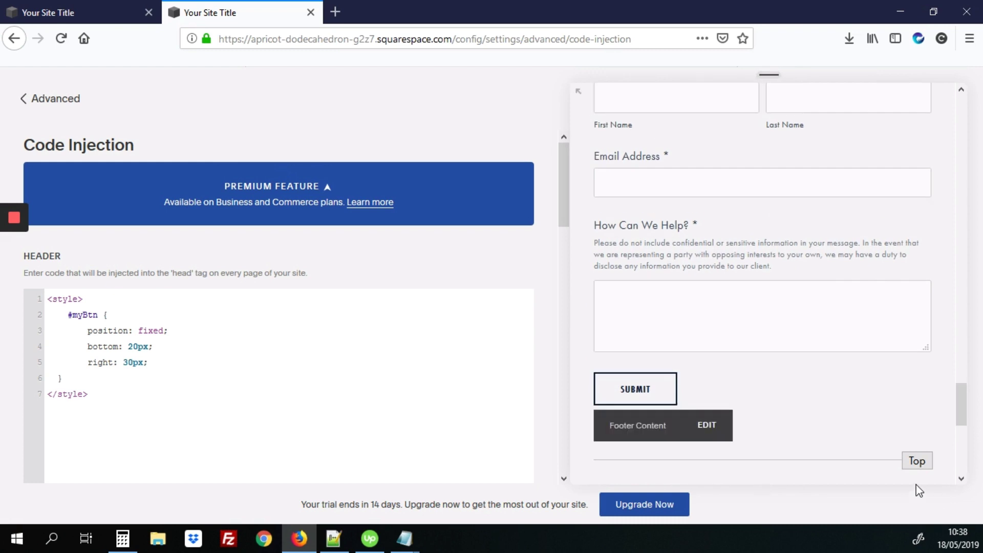
pyautogui.moveTo(947, 473)
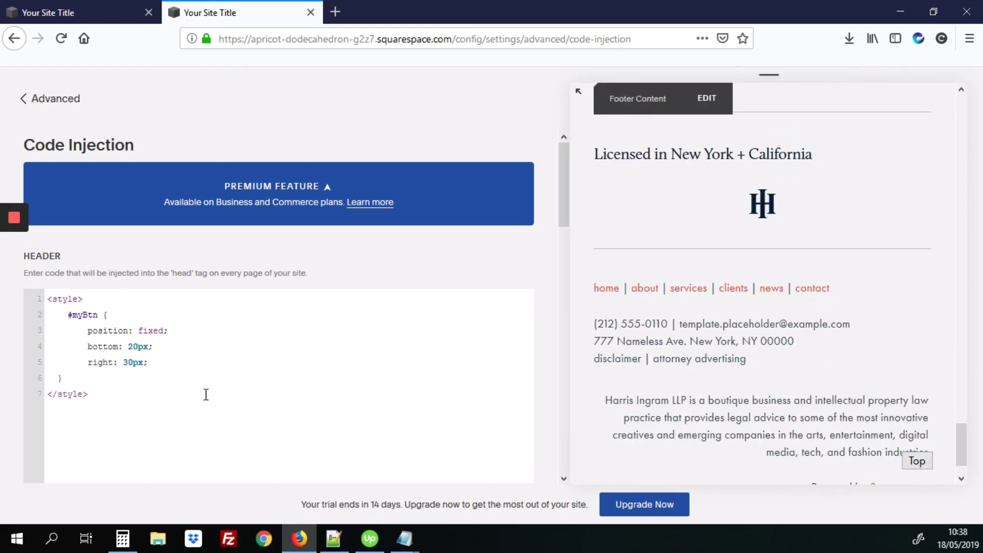
# Add font-size 18px, no border, 4px radius and red background to #myBtn.
pyautogui.press('Enter')
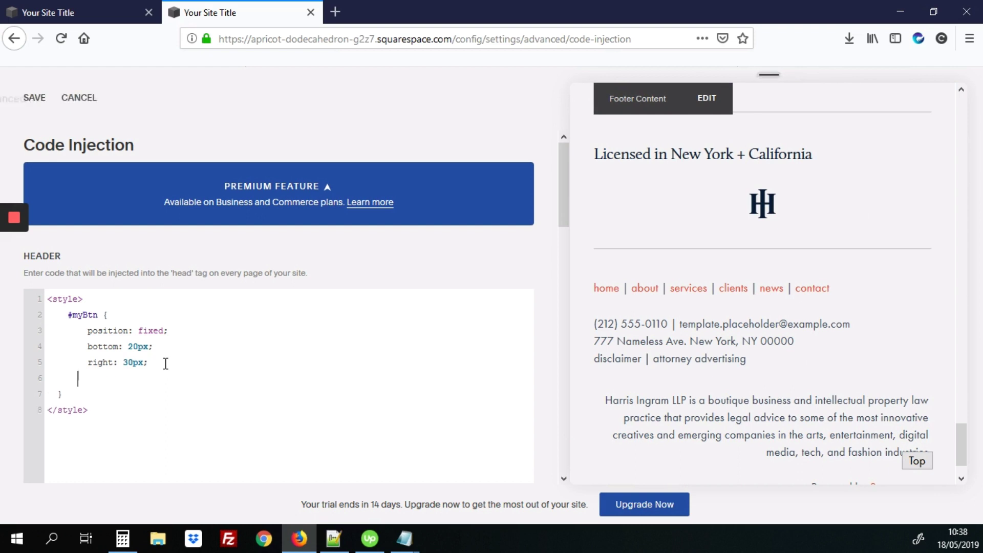
pyautogui.write('font')
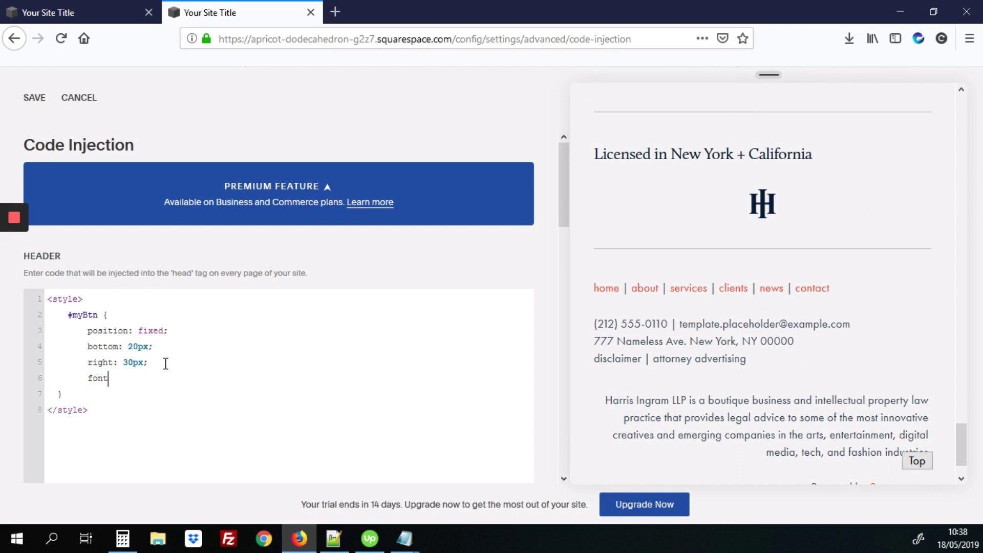
pyautogui.write('-size:')
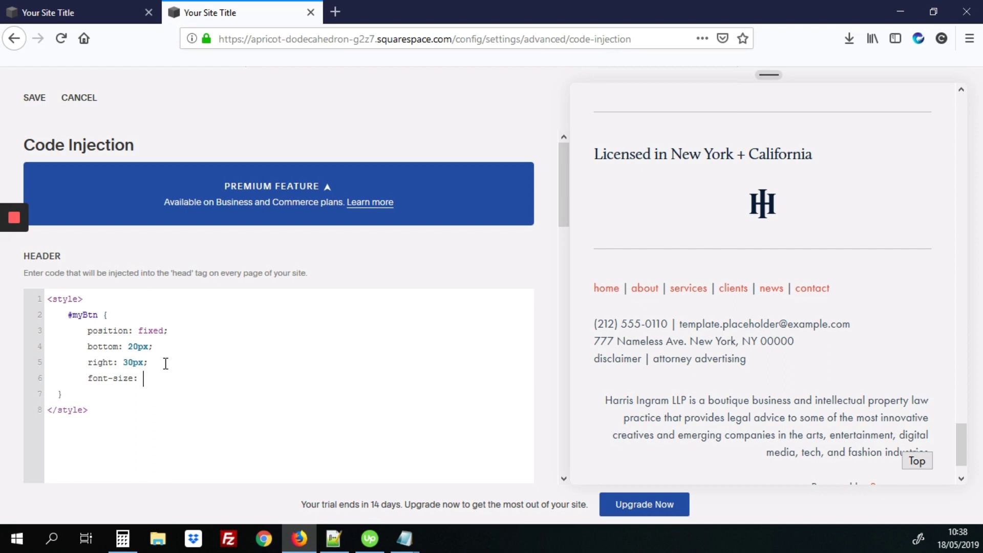
pyautogui.write('18px;')
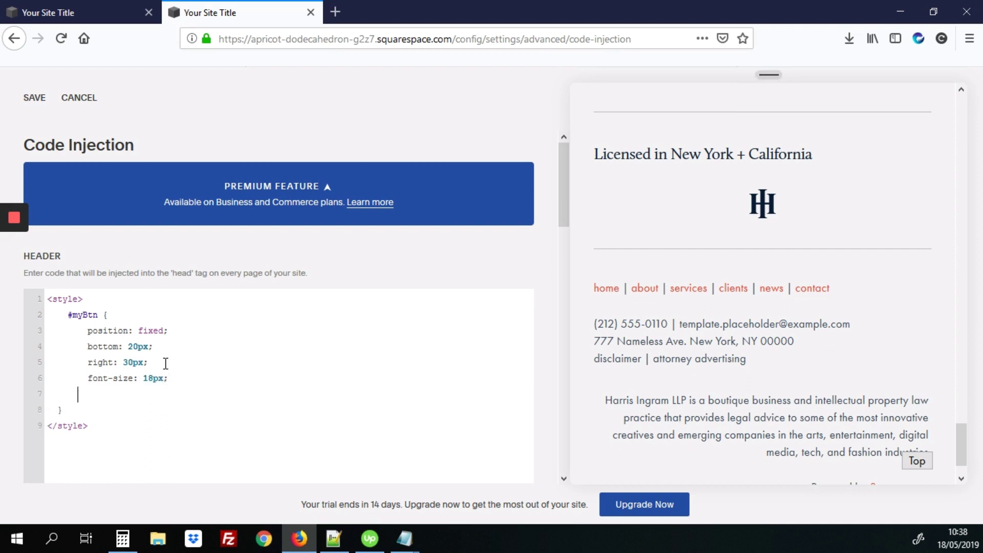
pyautogui.write('border:')
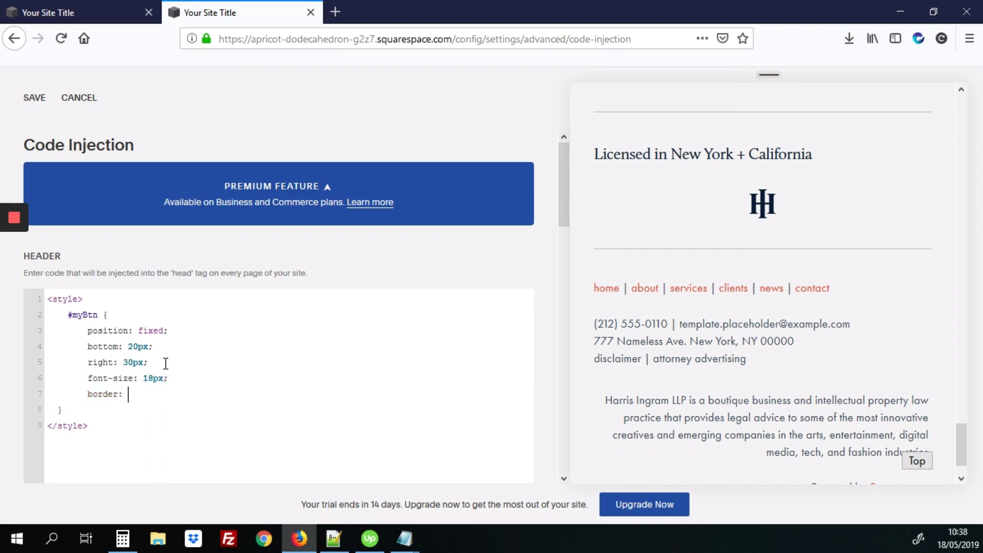
pyautogui.write('none;')
pyautogui.write('border-radi')
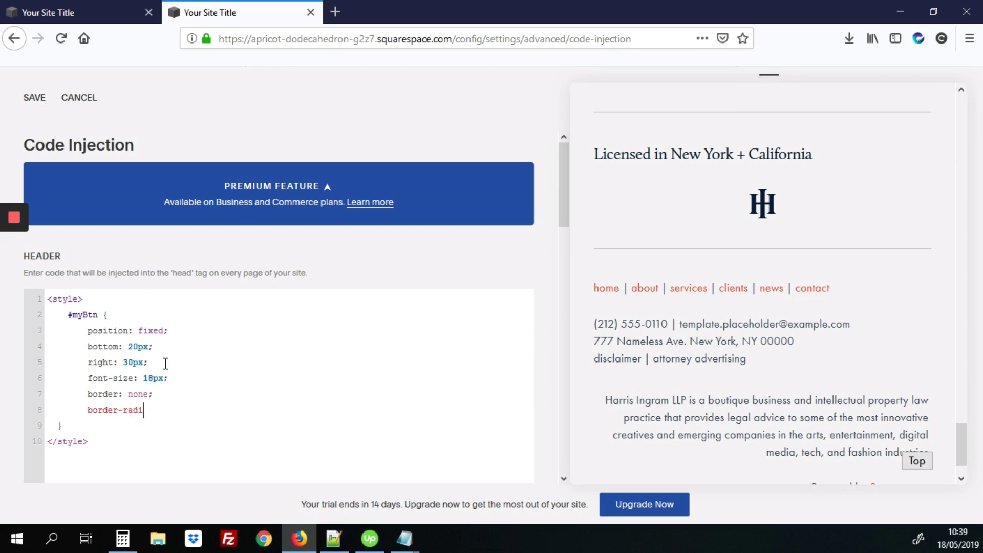
pyautogui.write('us: 4px;')
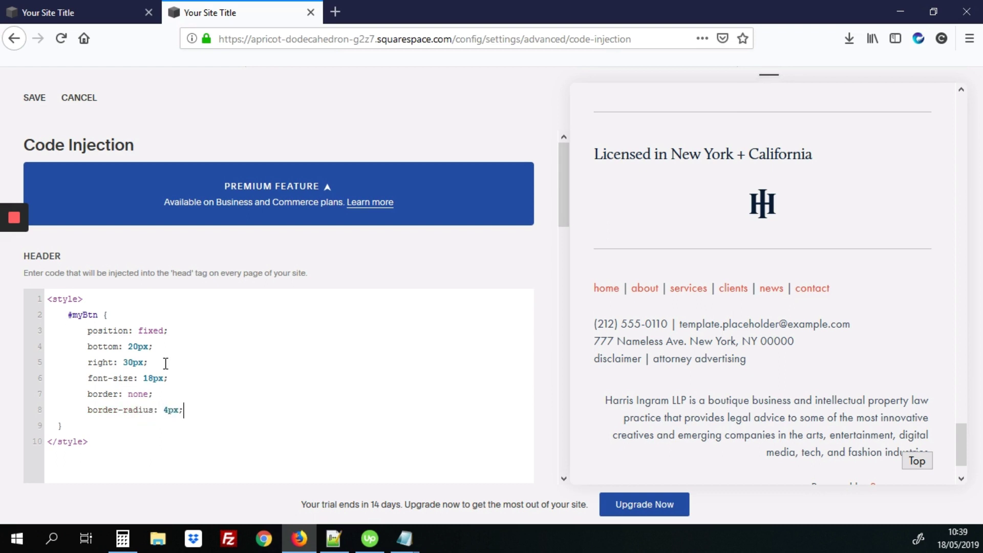
pyautogui.press('Enter')
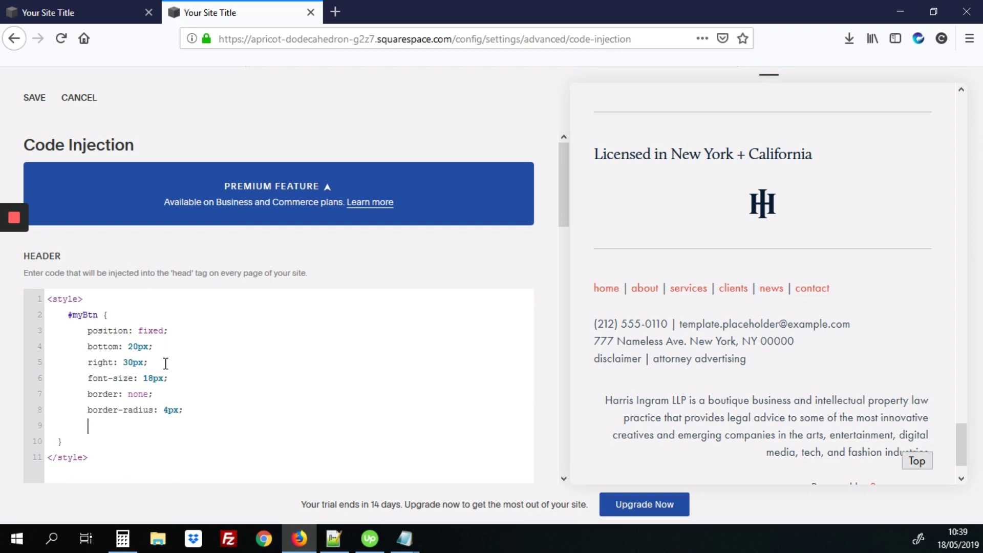
pyautogui.write('backgr')
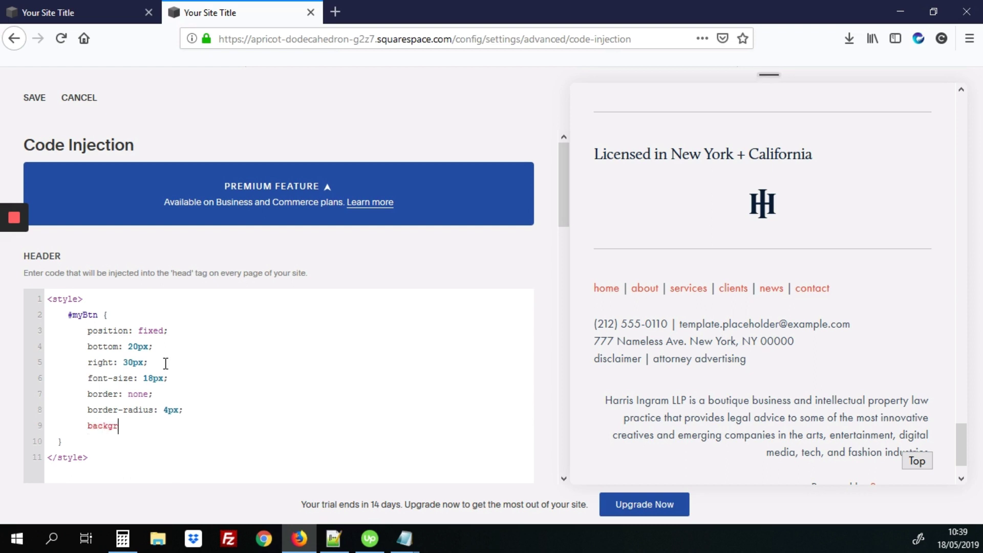
pyautogui.write('ound: red;')
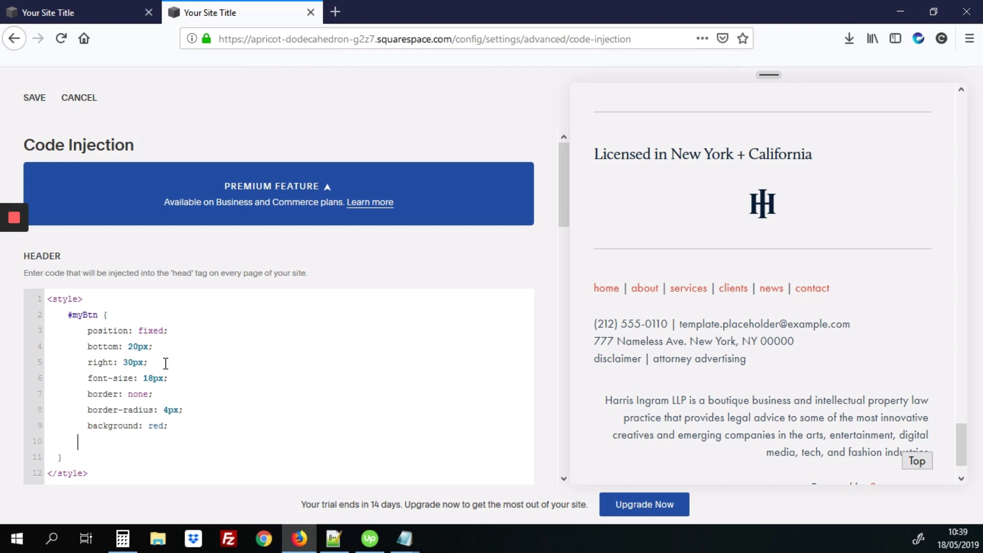
# Add color white, padding 15px and z-index 999 to the #myBtn rule.
pyautogui.write('cp')
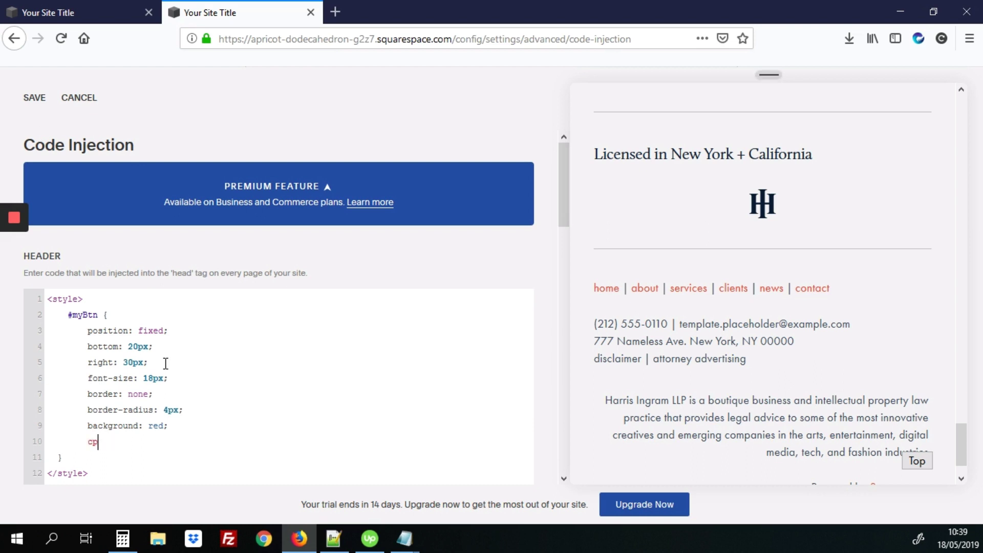
pyautogui.write('olor:')
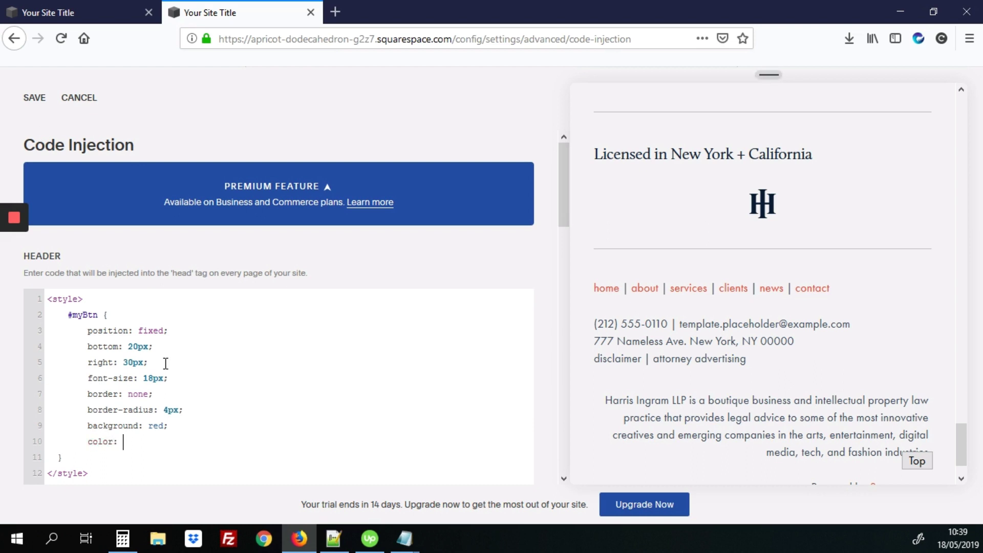
pyautogui.write('white;')
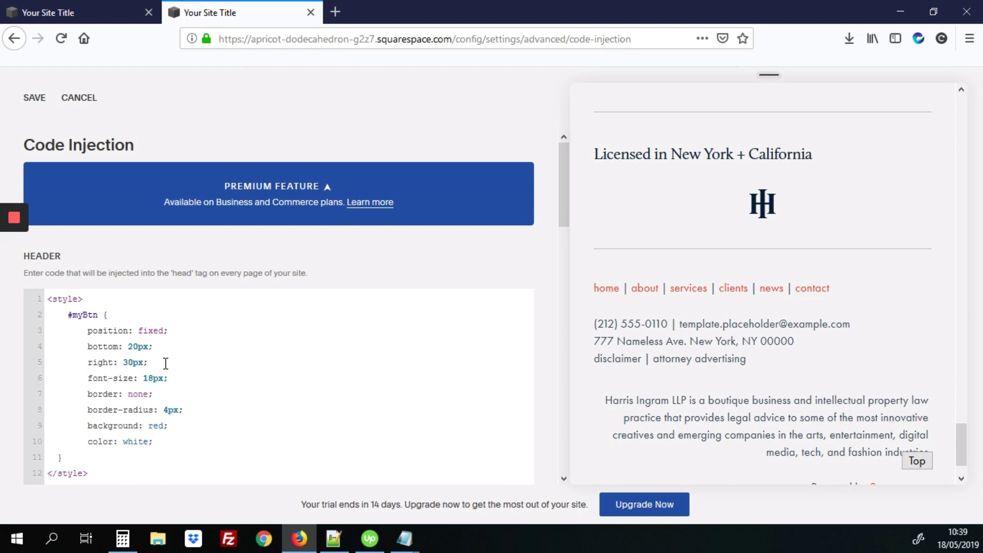
pyautogui.write('padd')
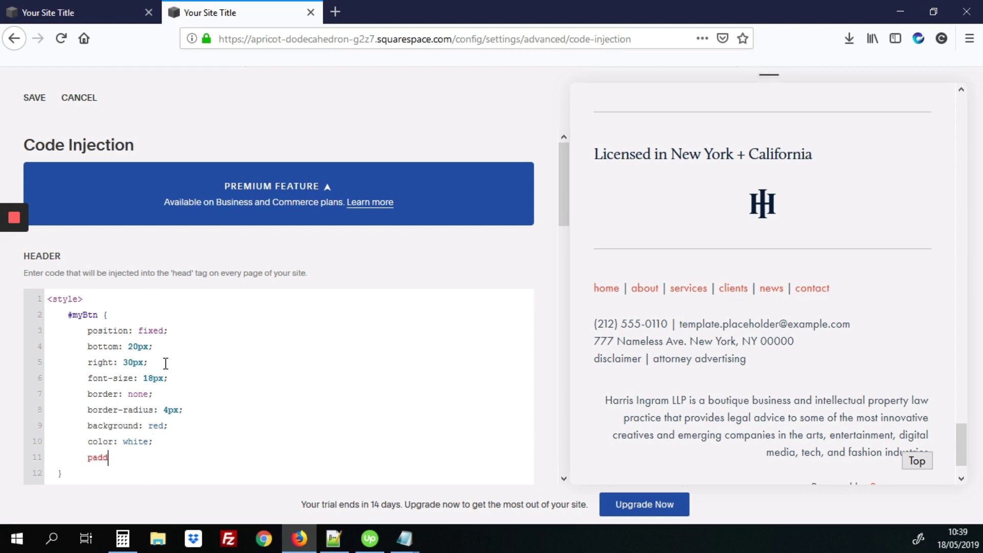
pyautogui.write('ing: 15p')
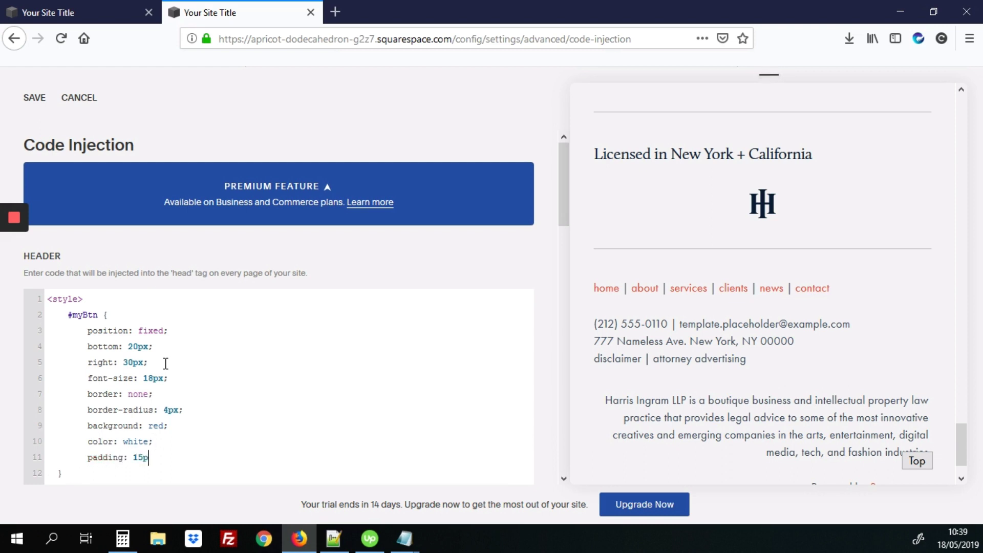
pyautogui.write('x;')
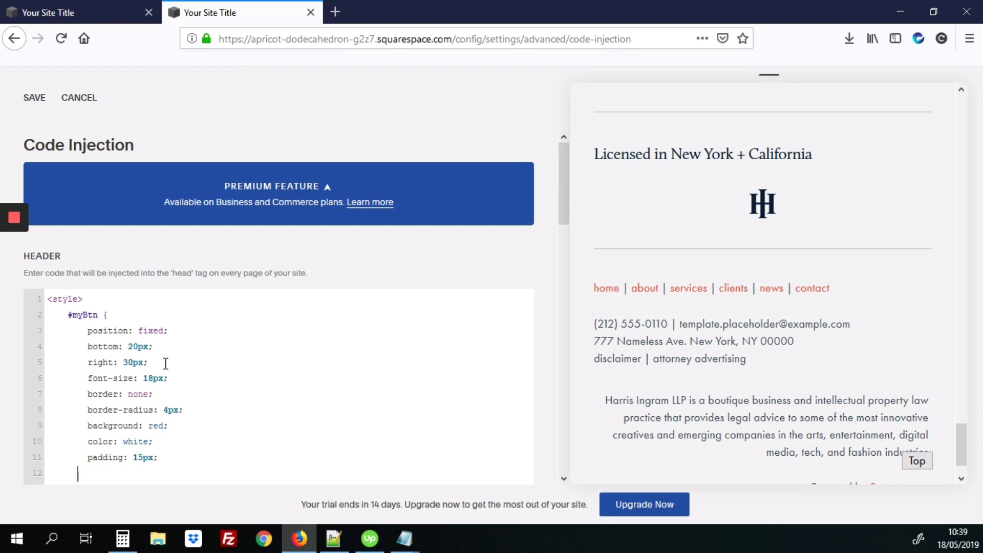
pyautogui.write('z')
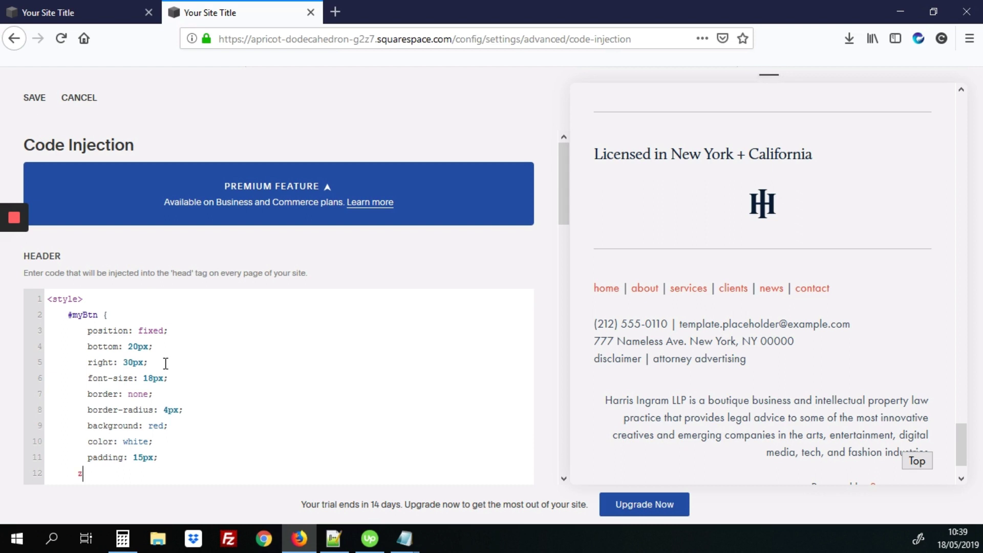
pyautogui.write('-inde')
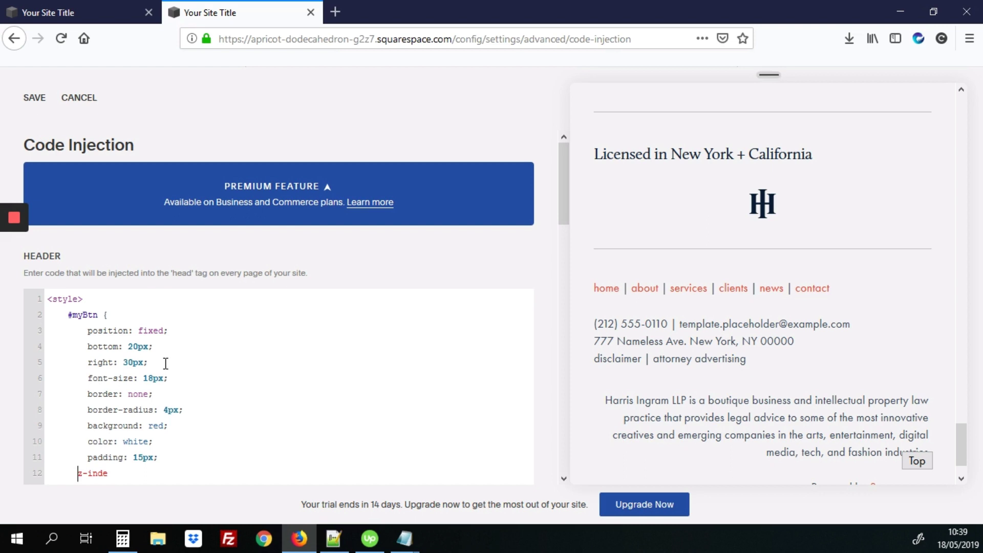
pyautogui.write('x: 99')
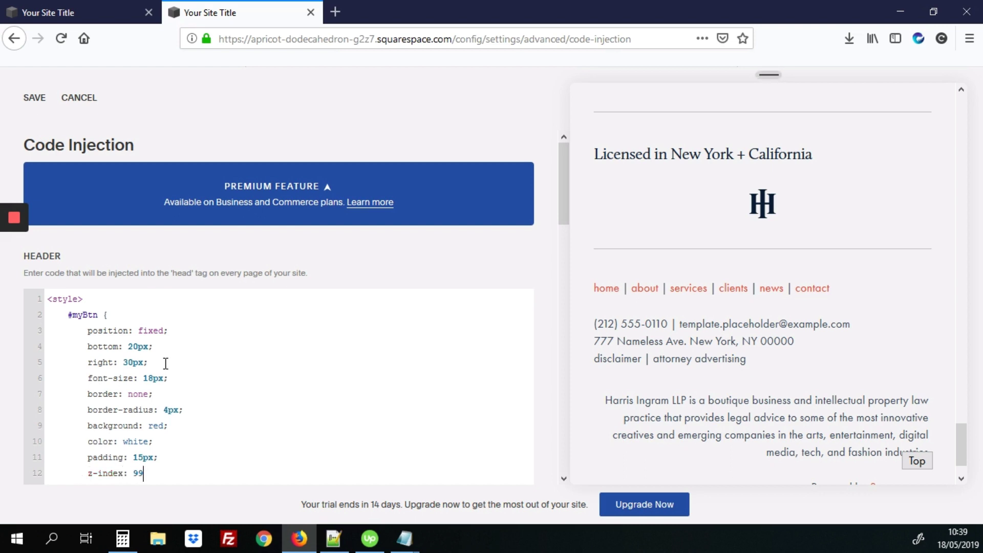
pyautogui.write('9;')
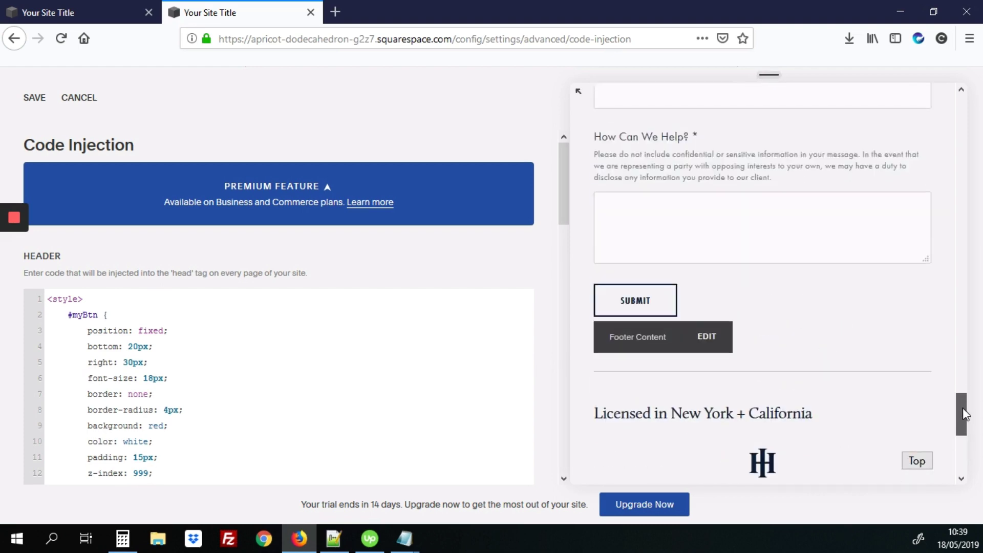
# Scroll the preview to check the red Top button near the bottom right.
pyautogui.scroll(-3)
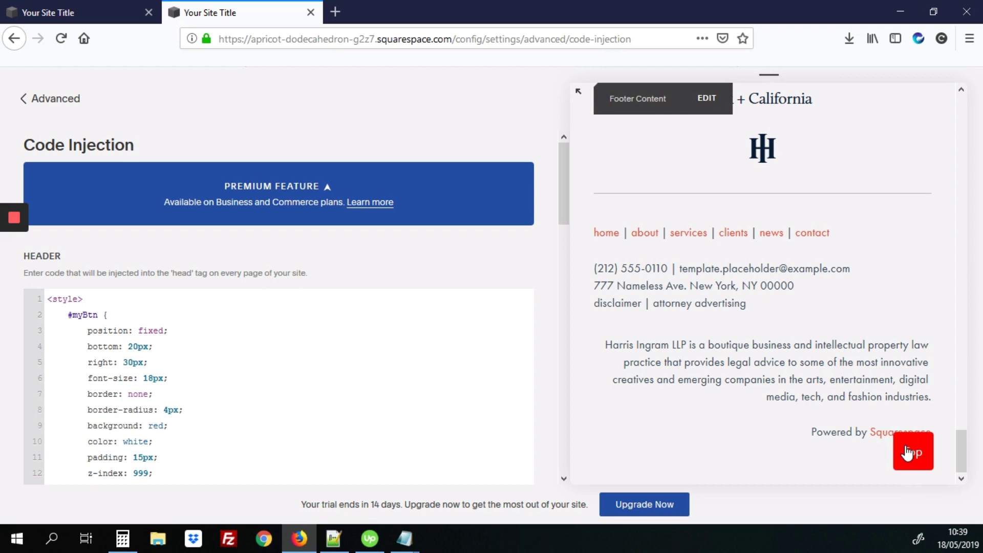
pyautogui.moveTo(954, 476)
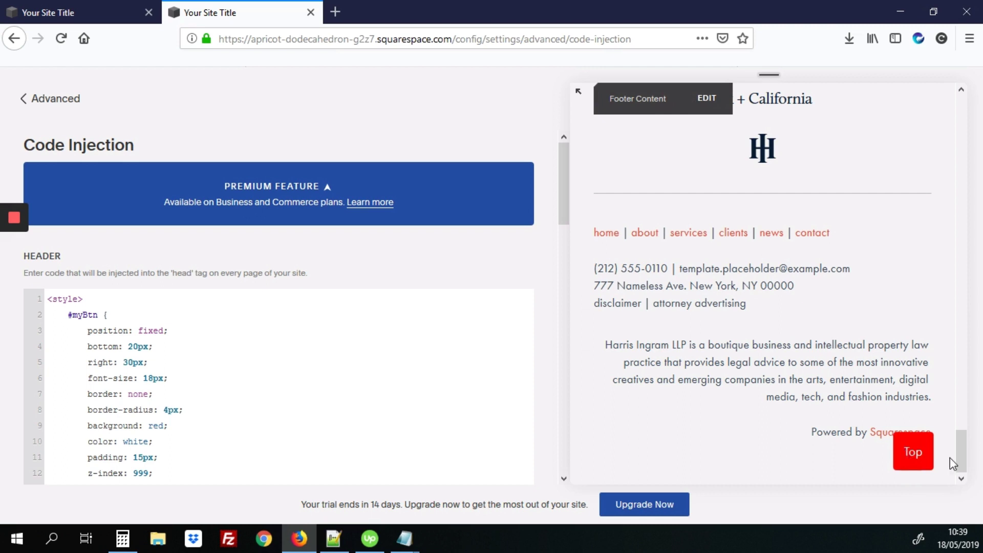
pyautogui.moveTo(553, 218)
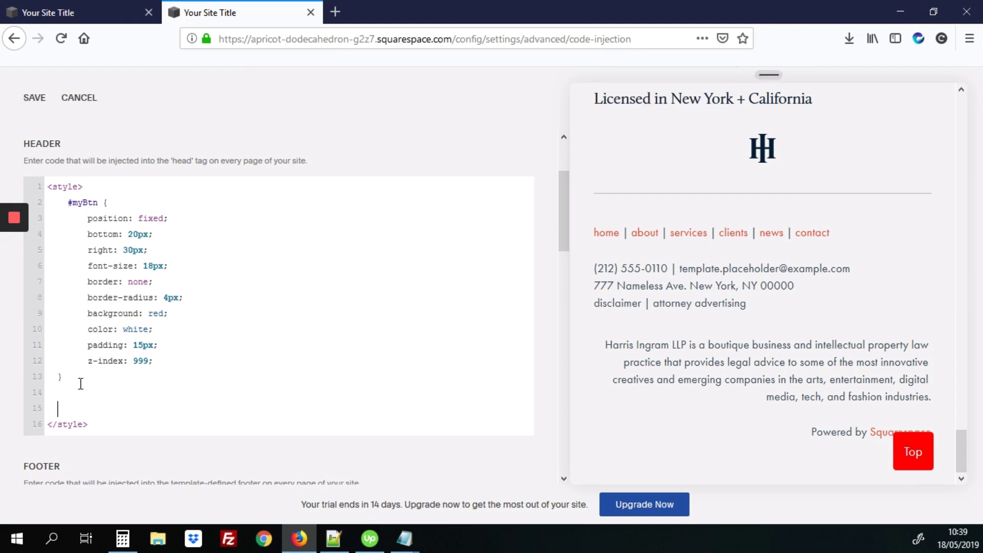
# Add a #myBtn:hover rule with background #555 and save the header code.
pyautogui.write('#my')
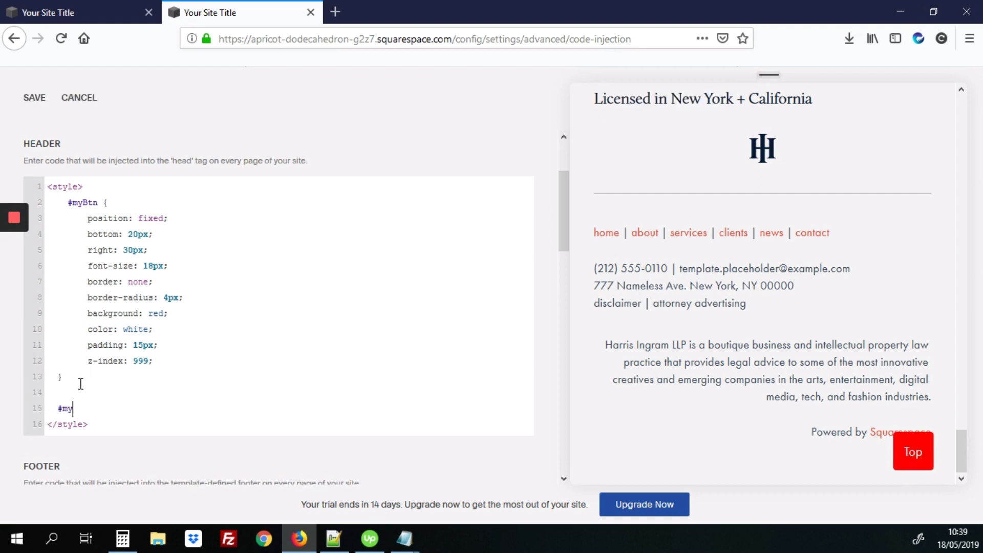
pyautogui.write('Btn:hov')
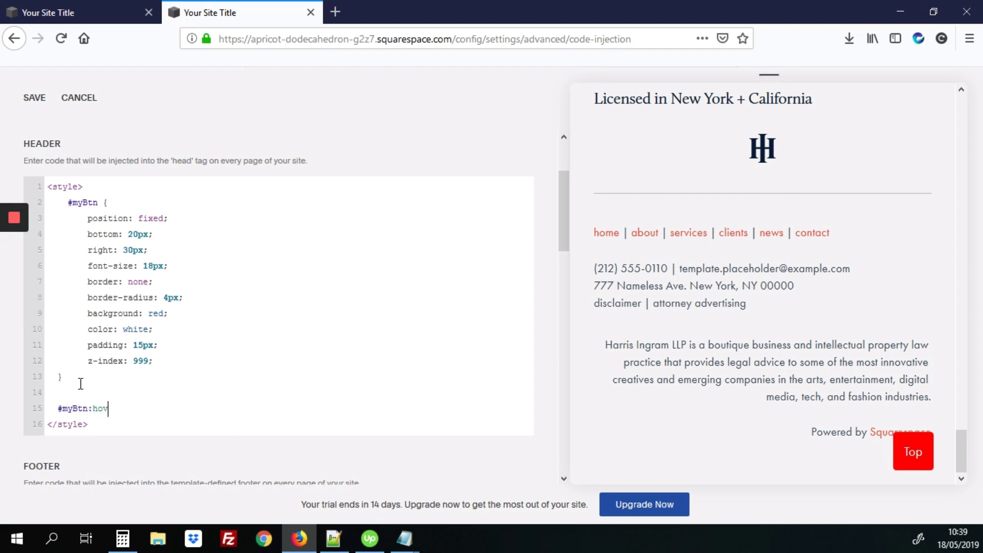
pyautogui.write('er {')
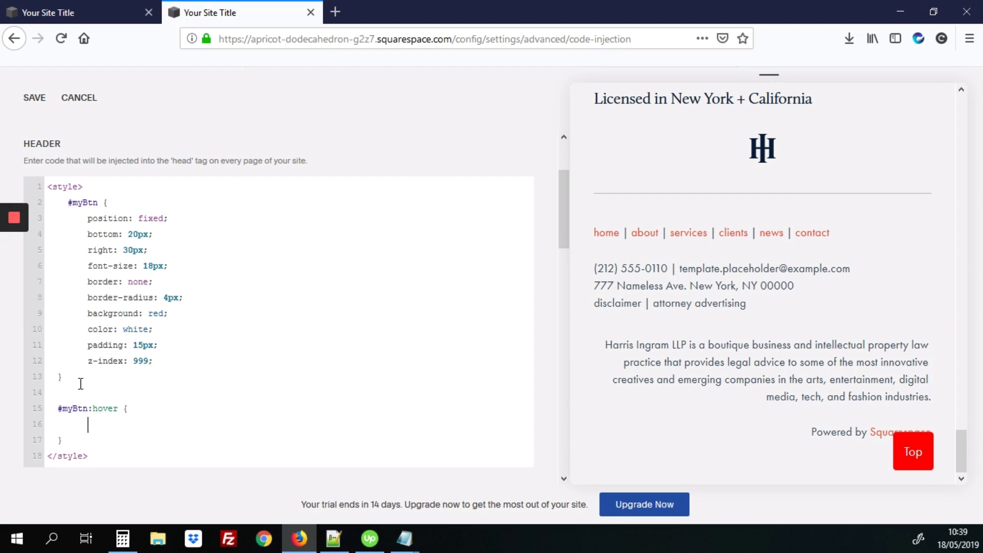
pyautogui.write('backgro')
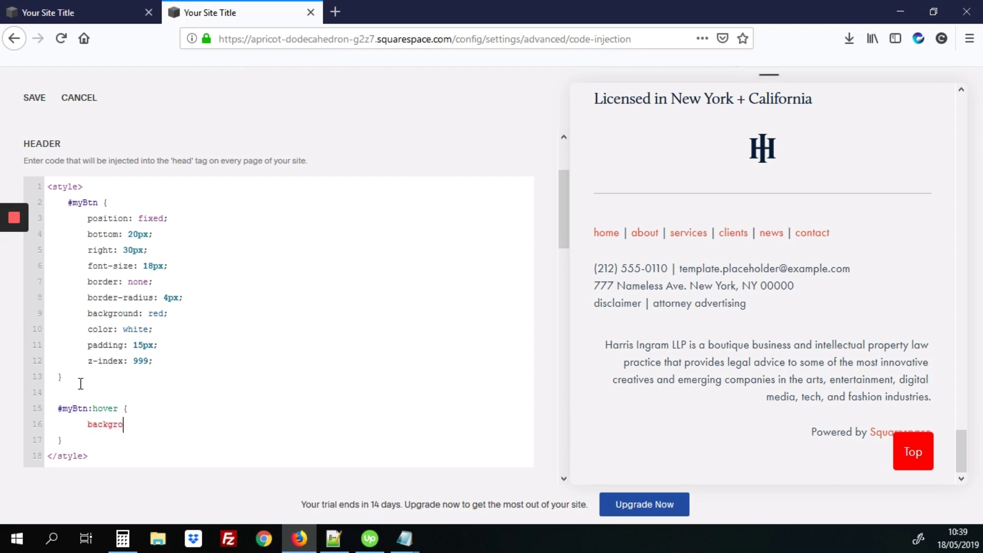
pyautogui.write('und:')
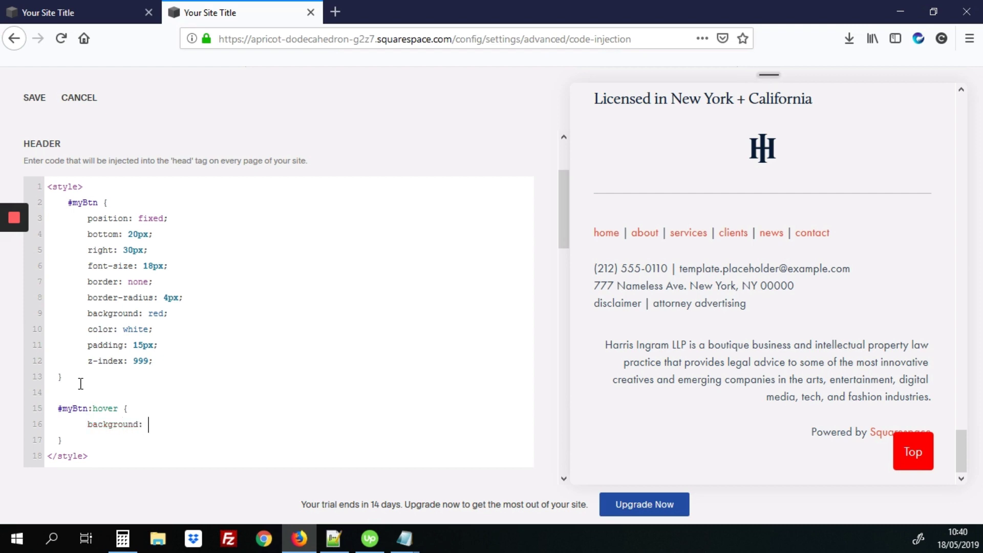
pyautogui.write('#555')
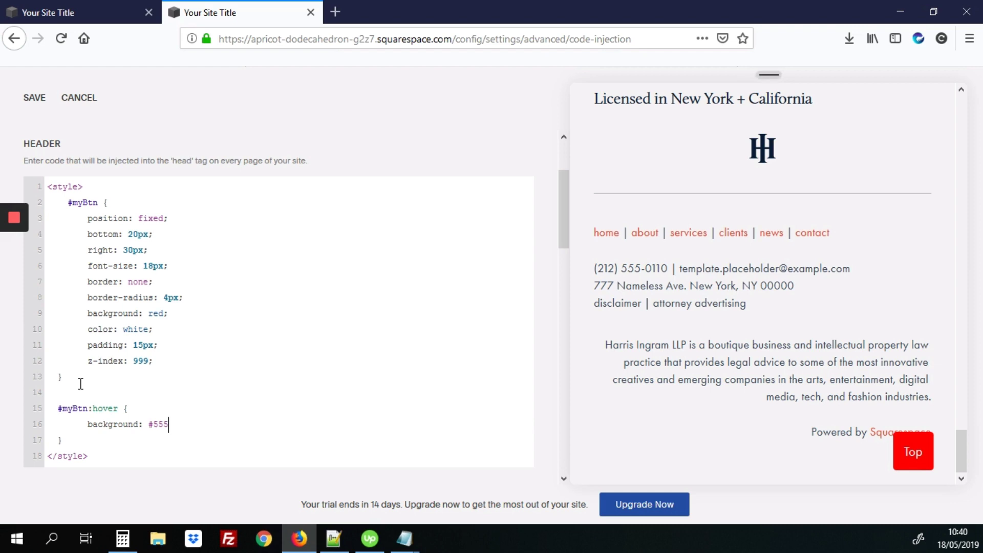
pyautogui.write(';')
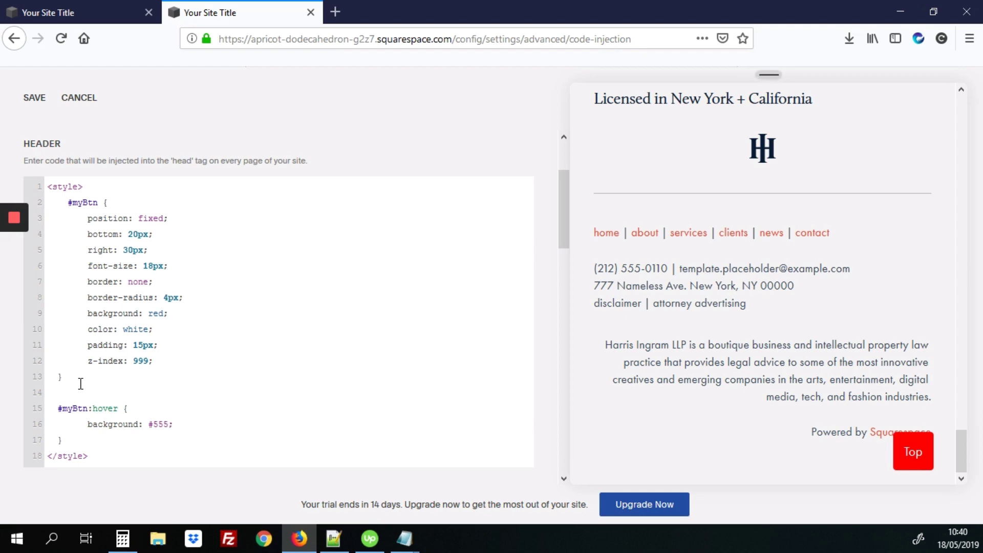
pyautogui.click(35, 98)
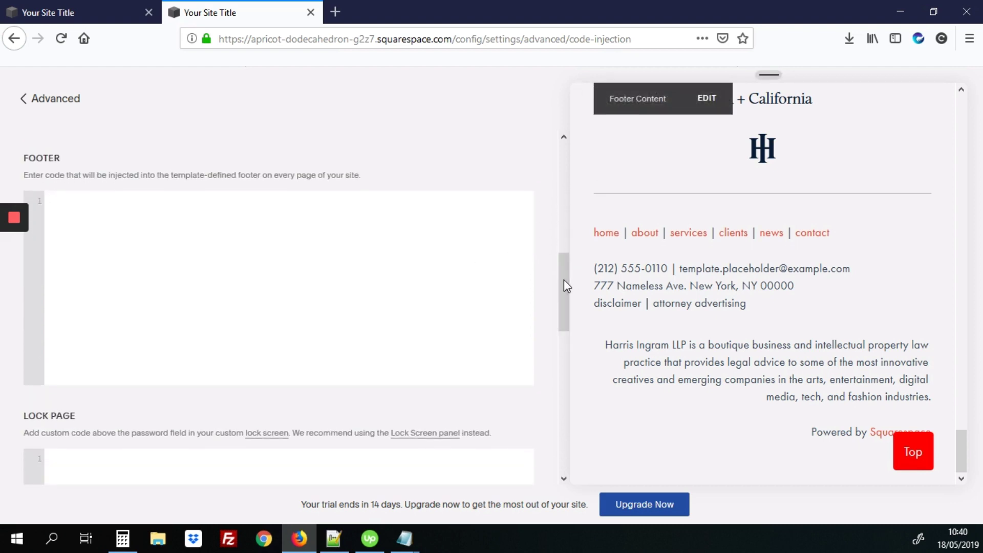
# Start a footer <script> defining function topFunction() {.
pyautogui.write('<script>')
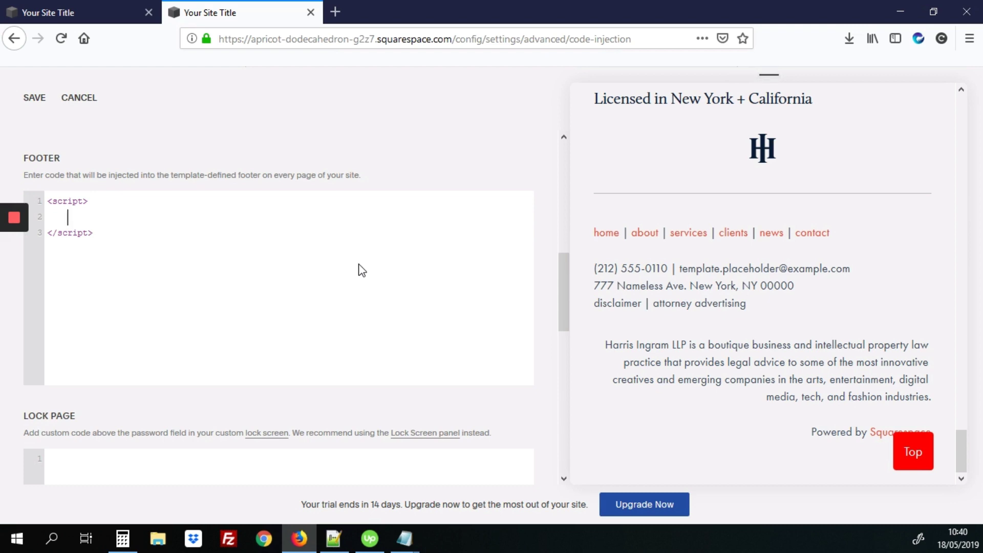
pyautogui.write('function')
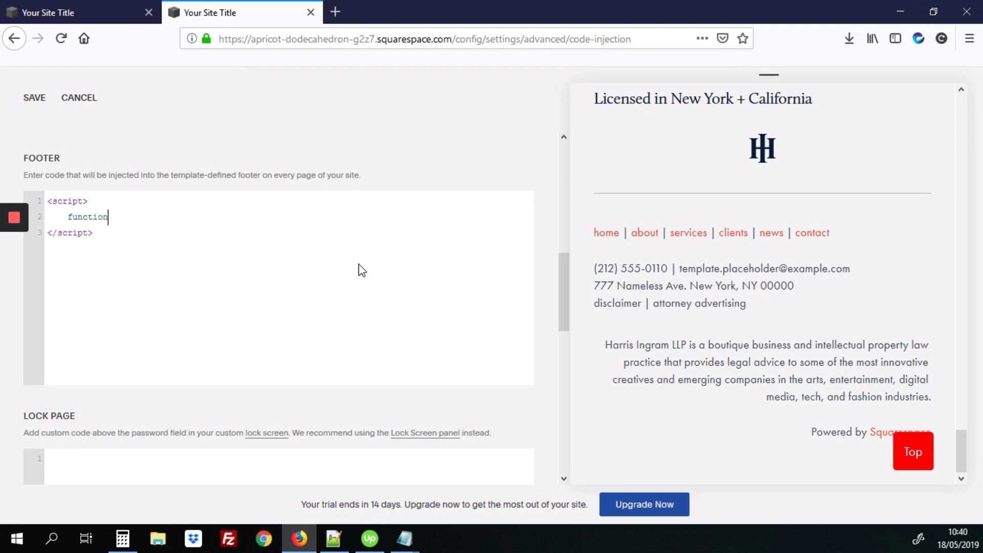
pyautogui.write('top')
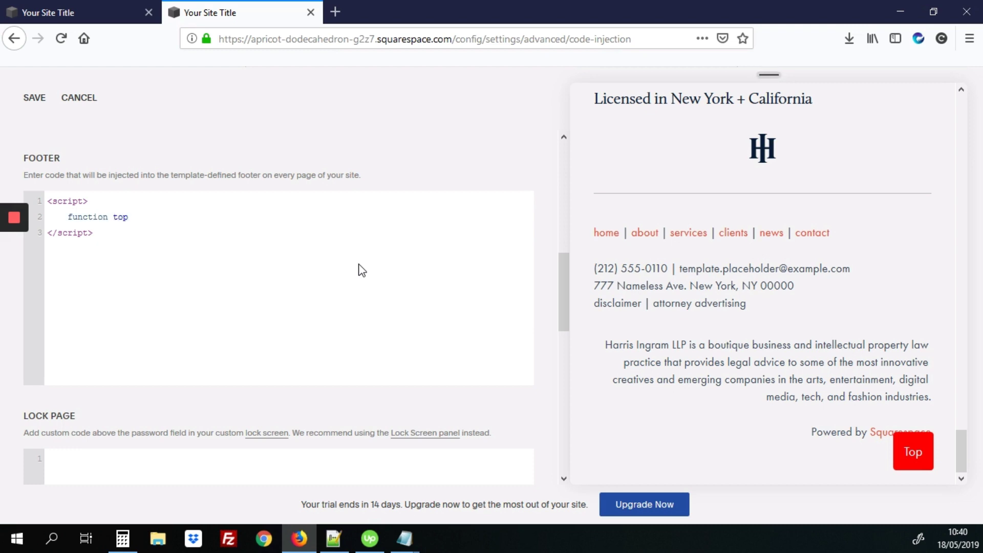
pyautogui.write('Function')
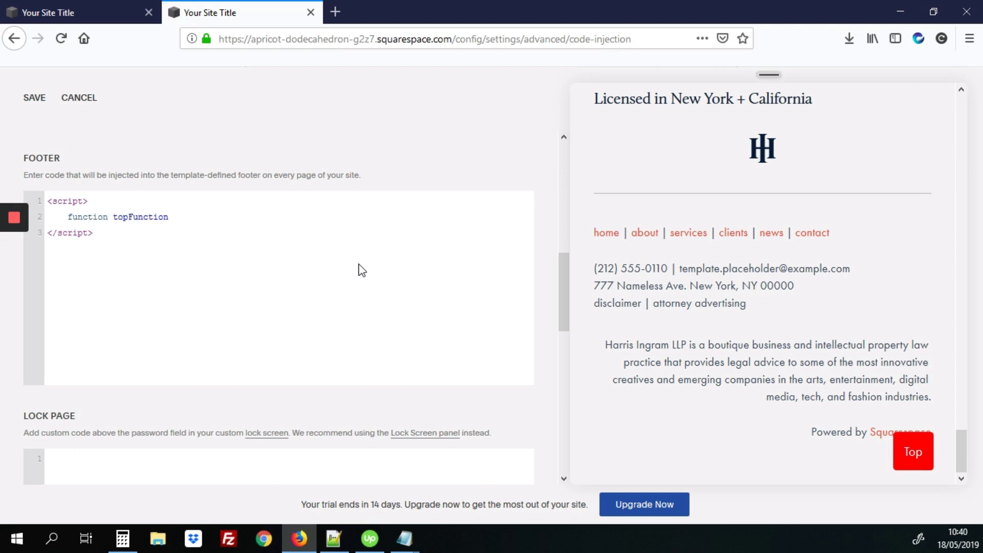
pyautogui.write('() {')
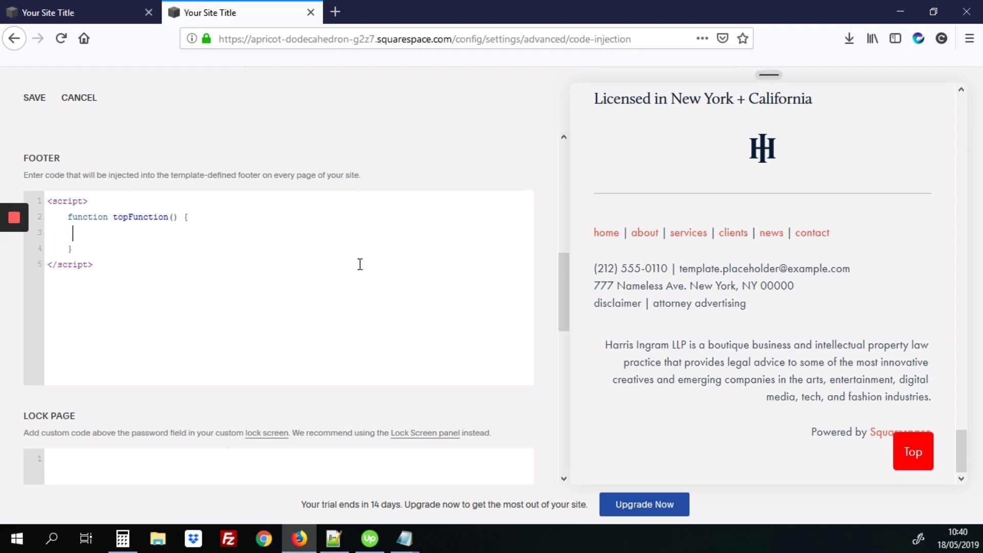
# Inside topFunction, set document.documentElement.scrollTop = 0;.
pyautogui.write('docu')
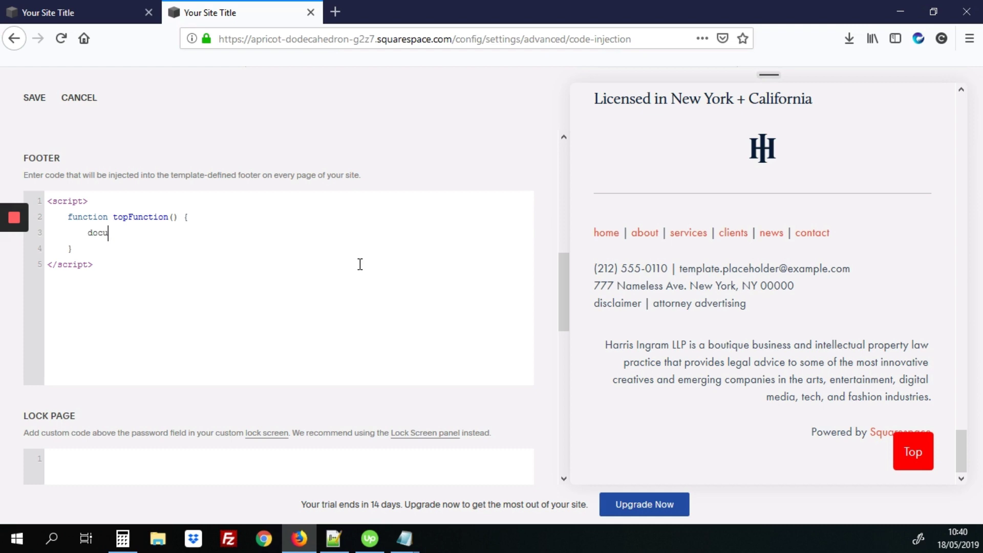
pyautogui.write('ment.')
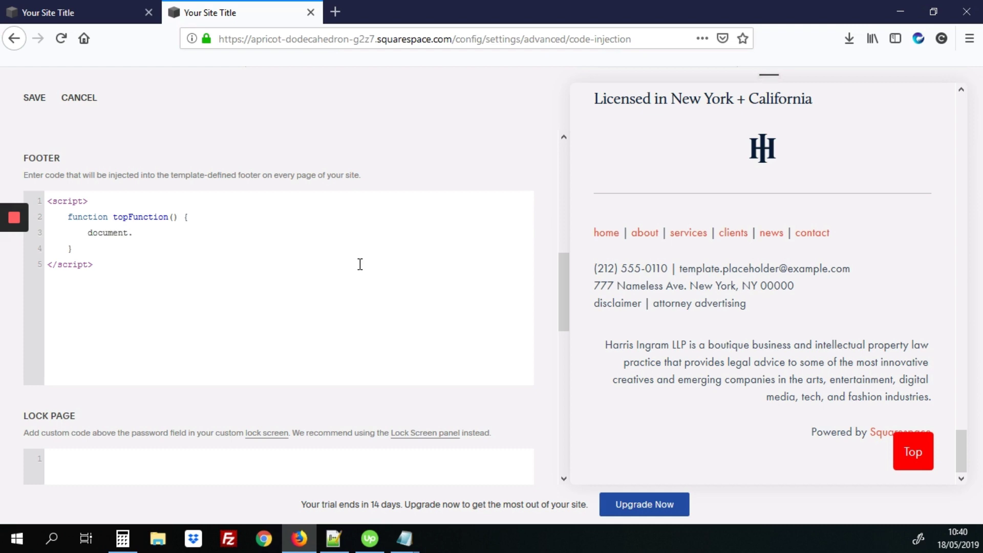
pyautogui.write('documentE')
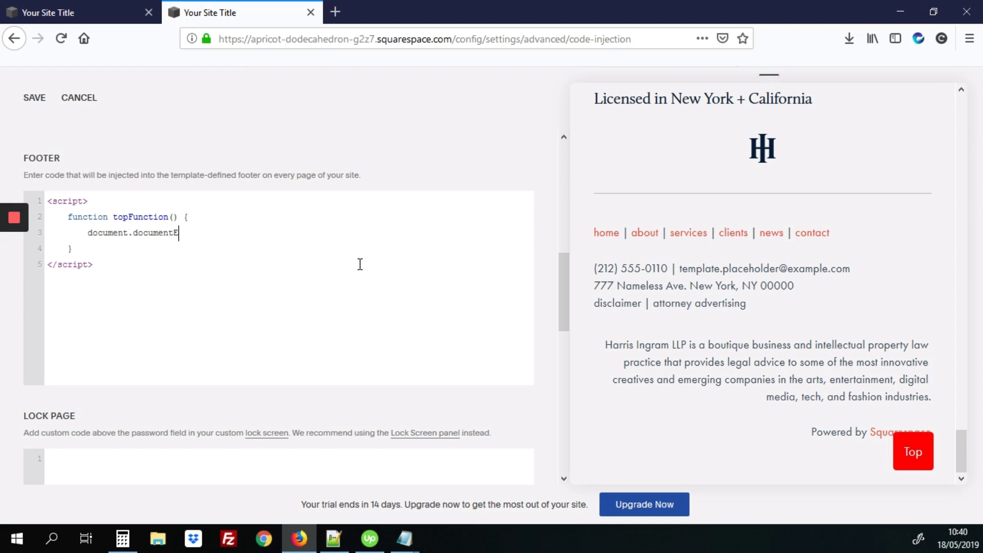
pyautogui.write('lemen')
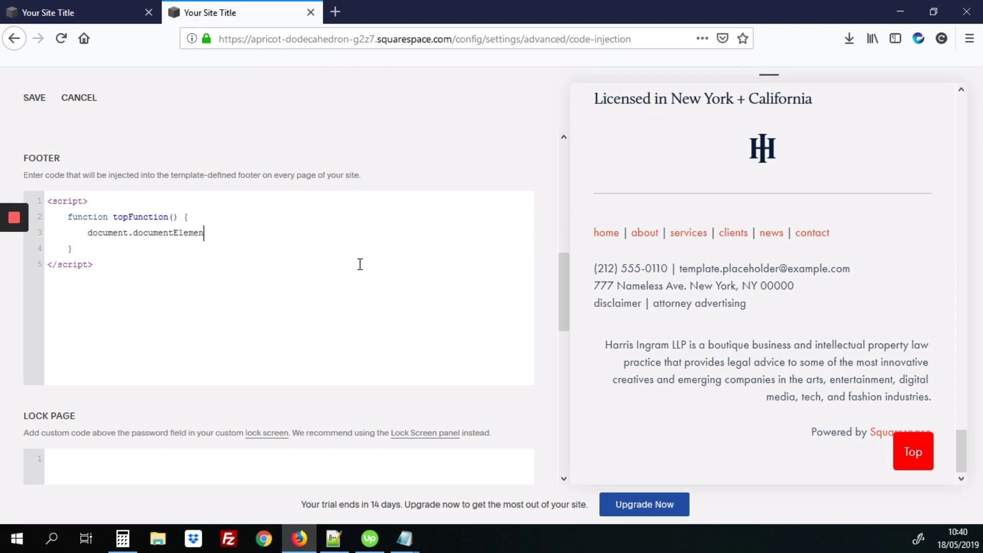
pyautogui.write('t.scro')
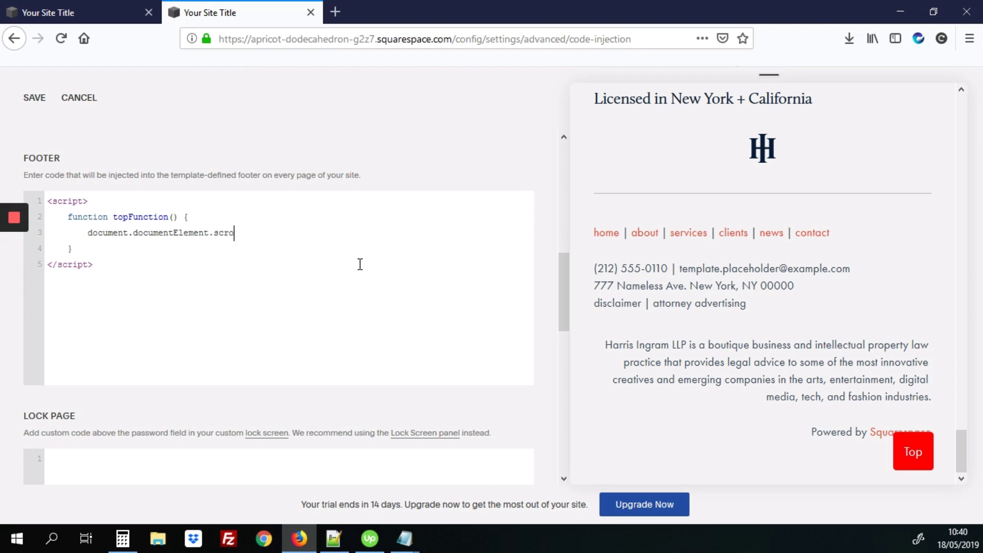
pyautogui.write('llTop = 0')
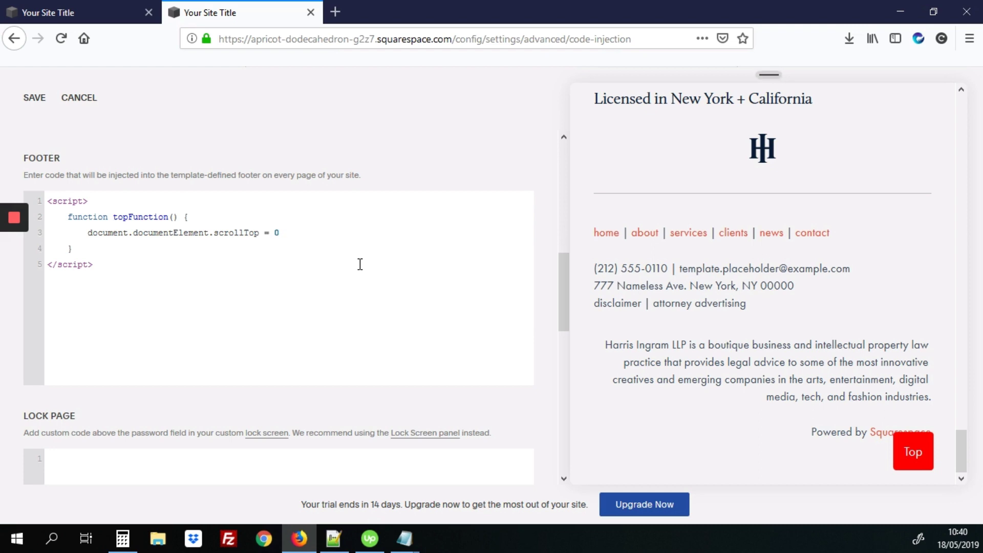
pyautogui.write(';')
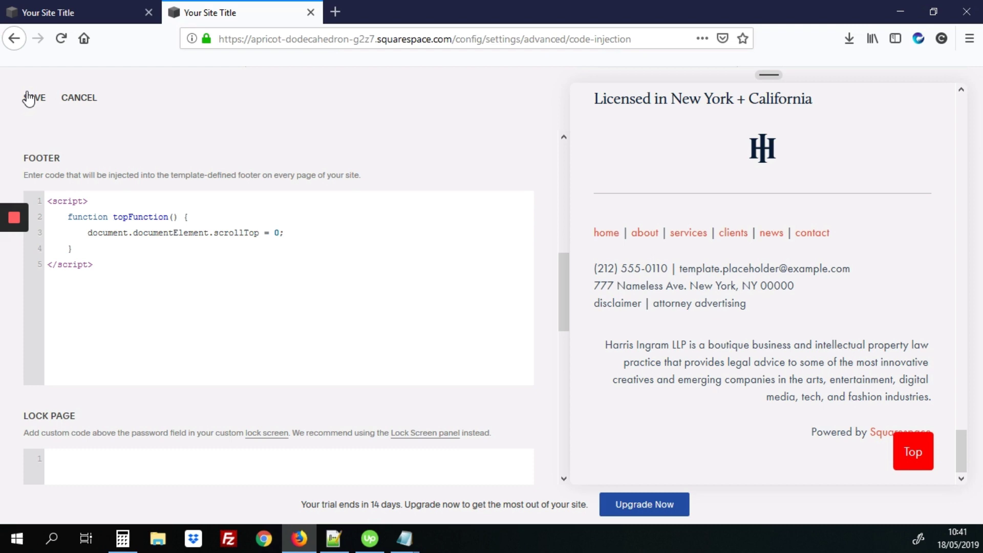
# Save the footer script, try the Top button in the preview, and cancel footer content editing.
pyautogui.click(32, 98)
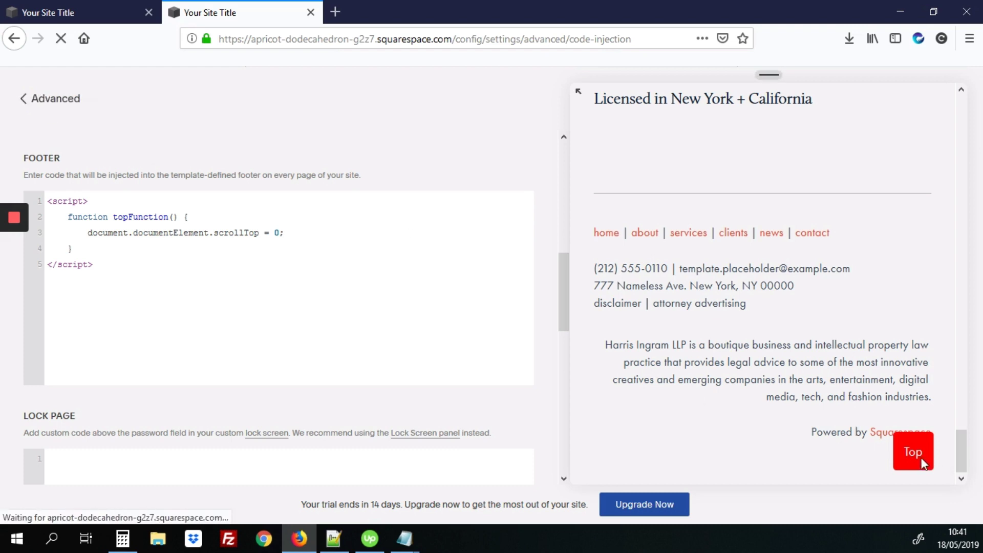
pyautogui.click(912, 452)
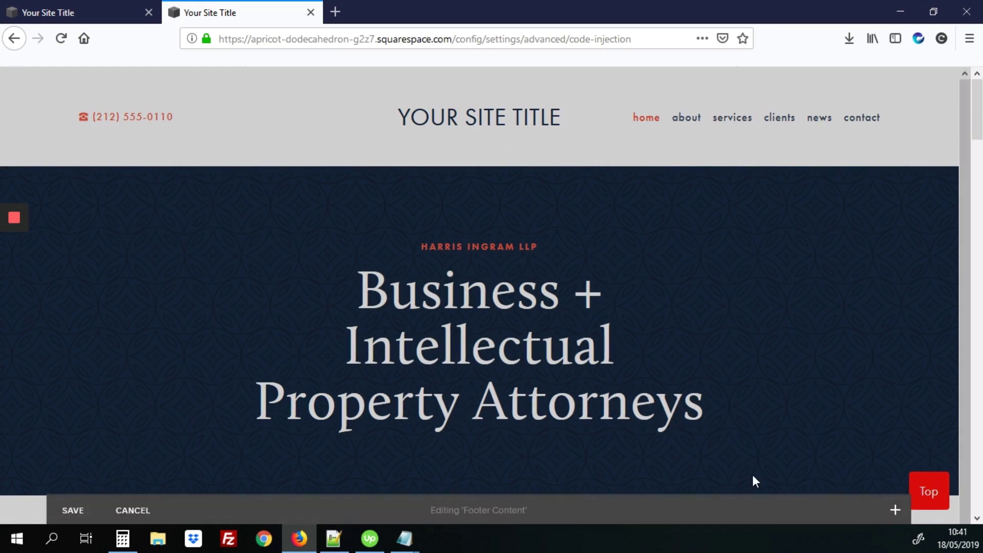
pyautogui.scroll(-3)
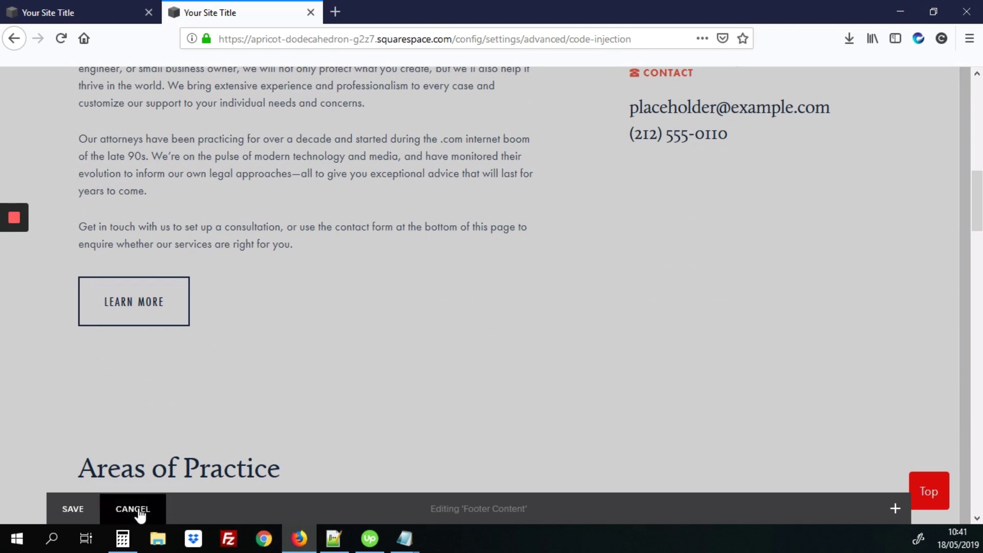
pyautogui.click(133, 509)
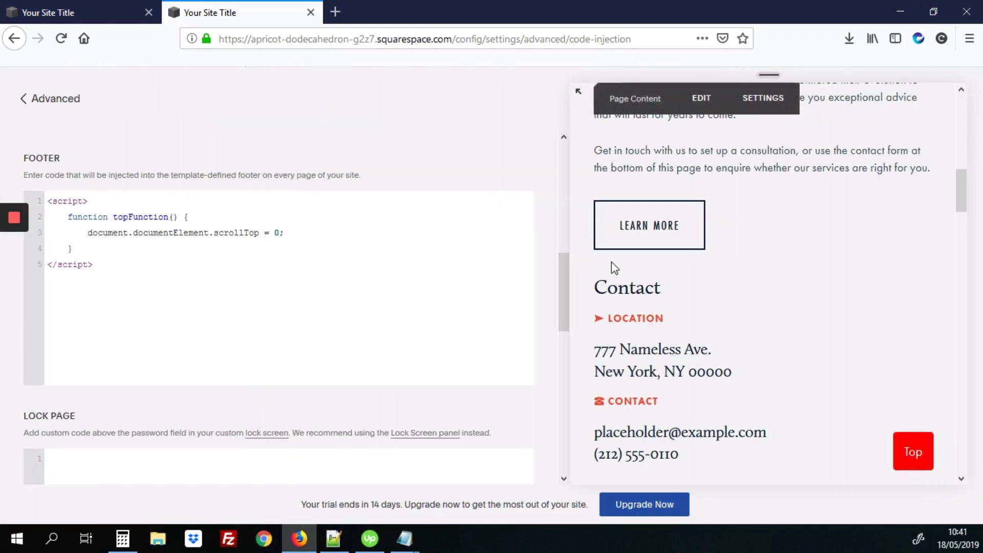
# Add window.onscroll = function() { scrollFunction(); } below topFunction in the footer script.
pyautogui.click(73, 248)
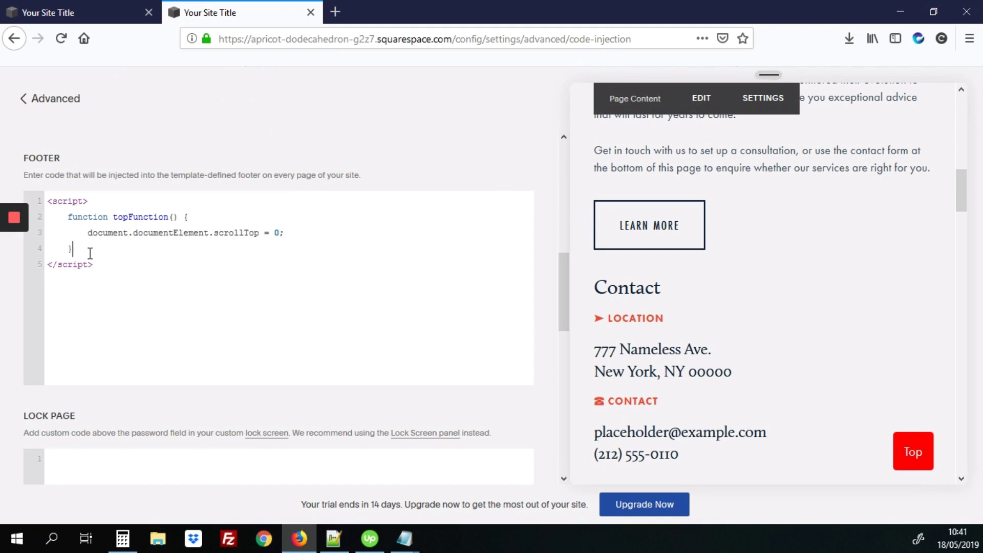
pyautogui.press('Enter')
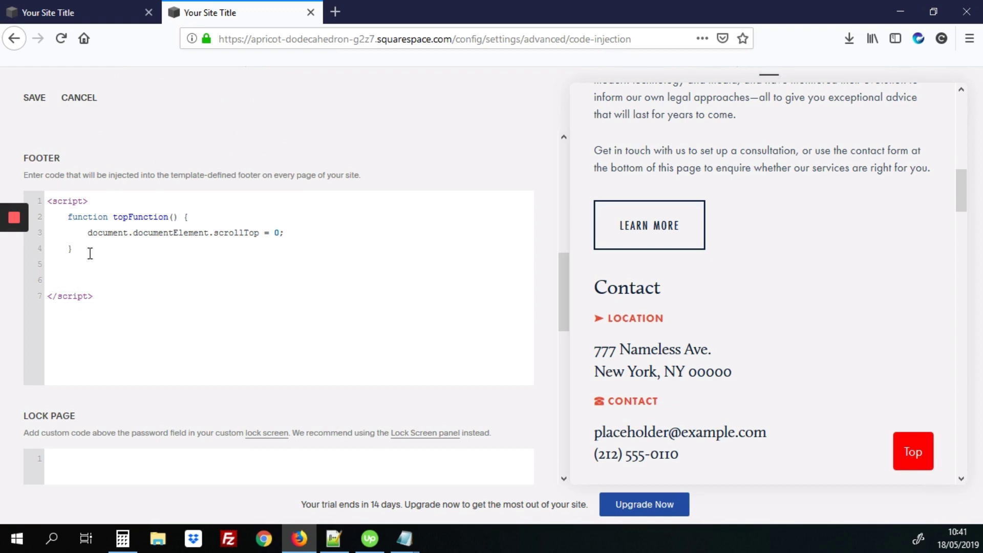
pyautogui.write('window')
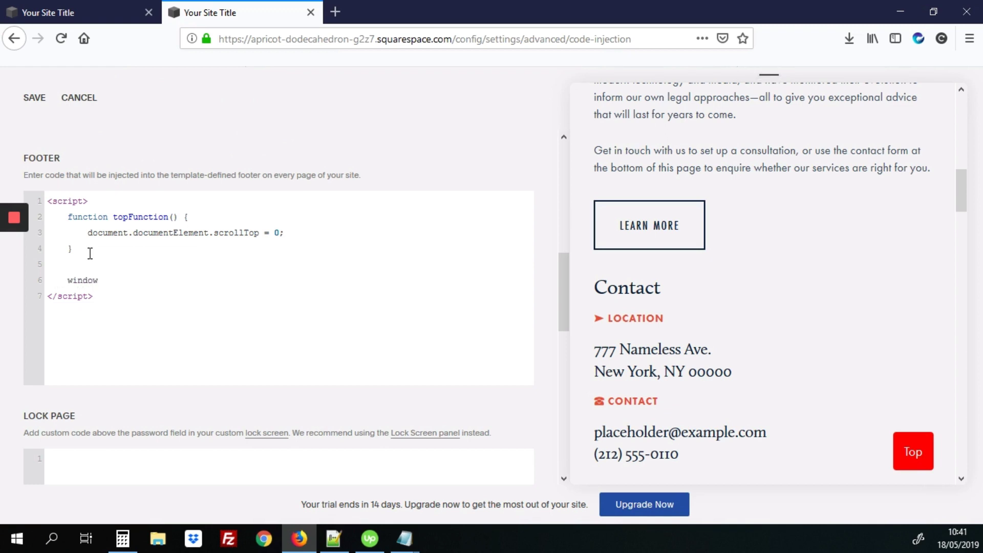
pyautogui.write('.onscr')
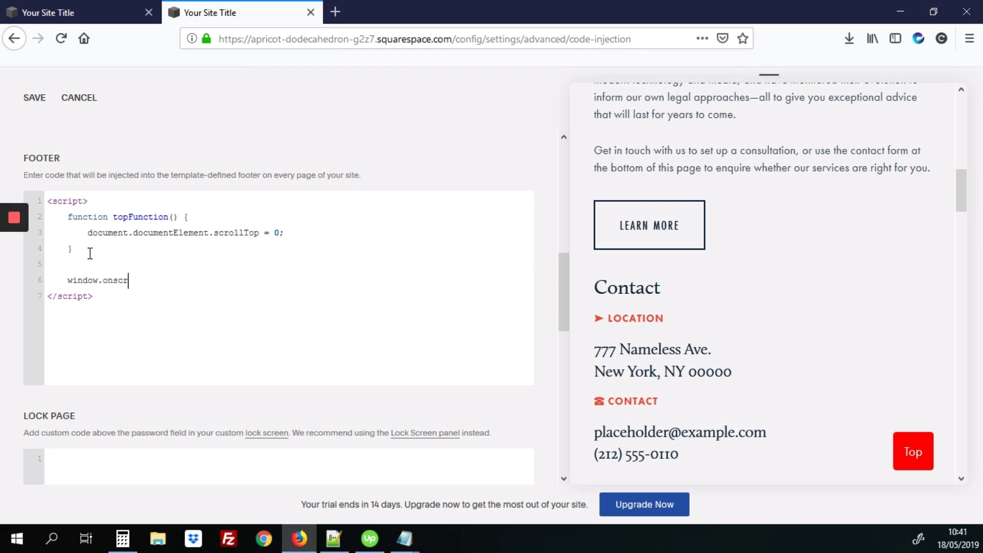
pyautogui.write('oll')
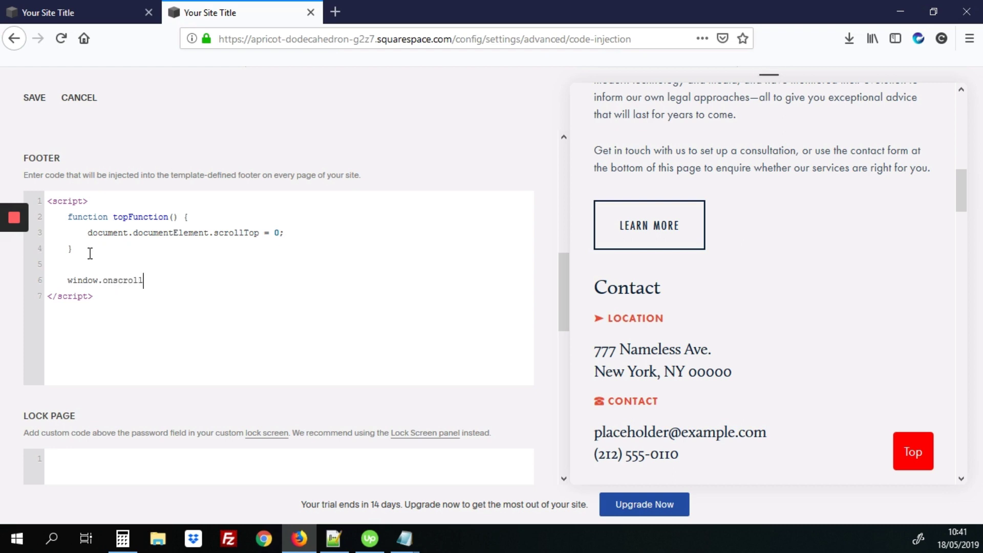
pyautogui.write('= function(')
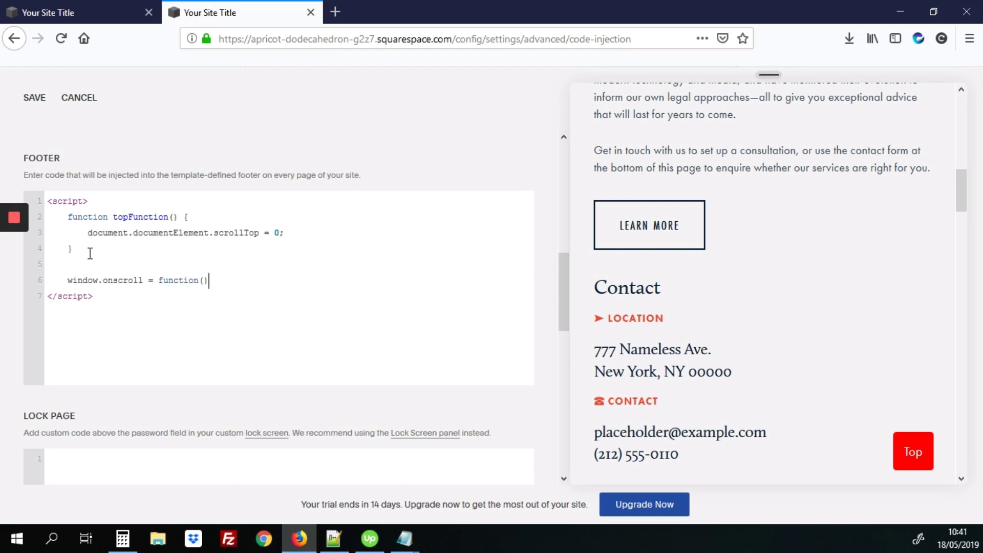
pyautogui.write('{')
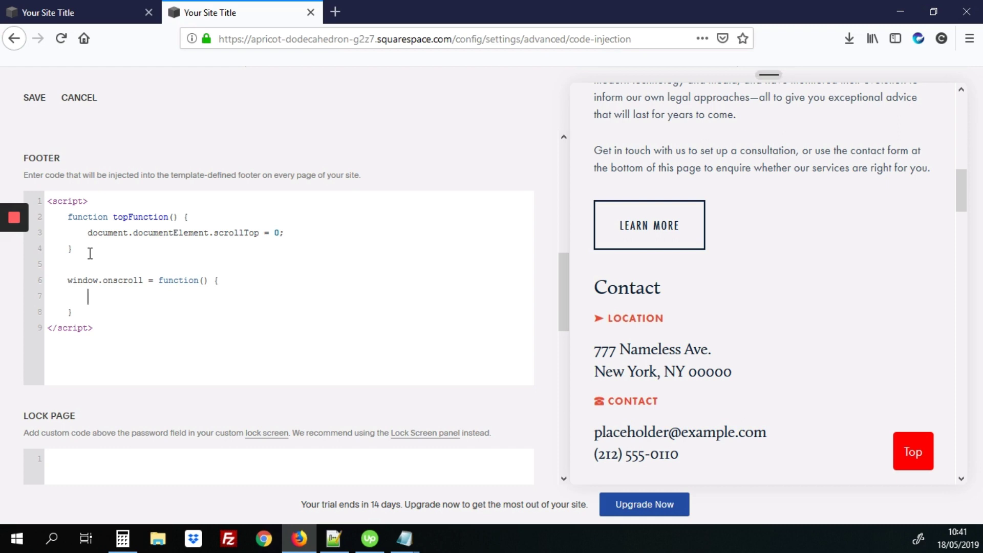
pyautogui.write('scrollFu')
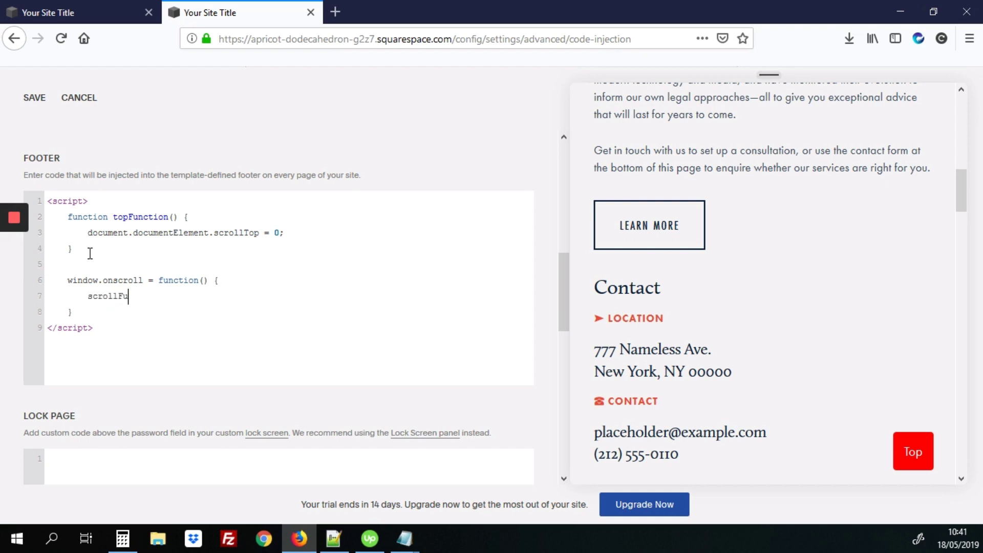
pyautogui.write('nction();')
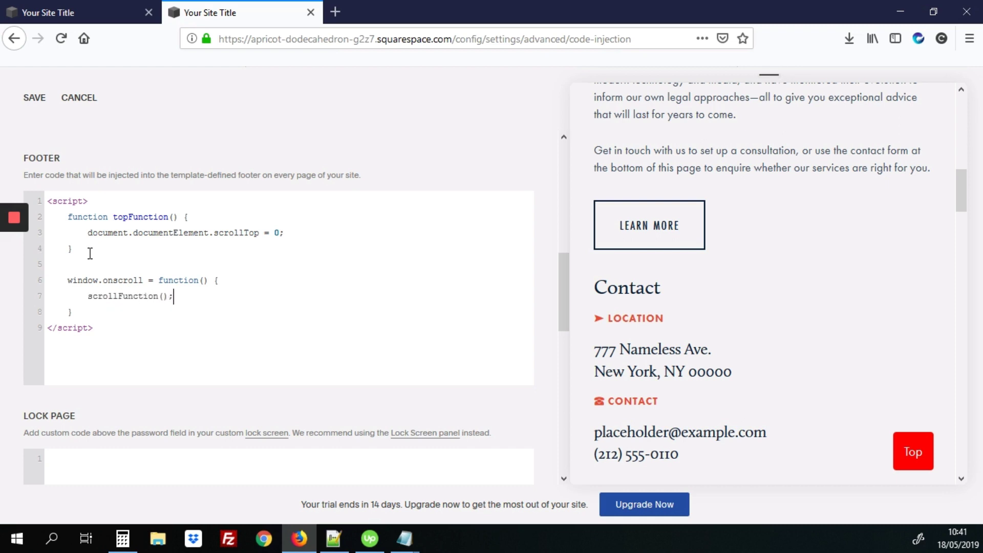
pyautogui.write('function sc')
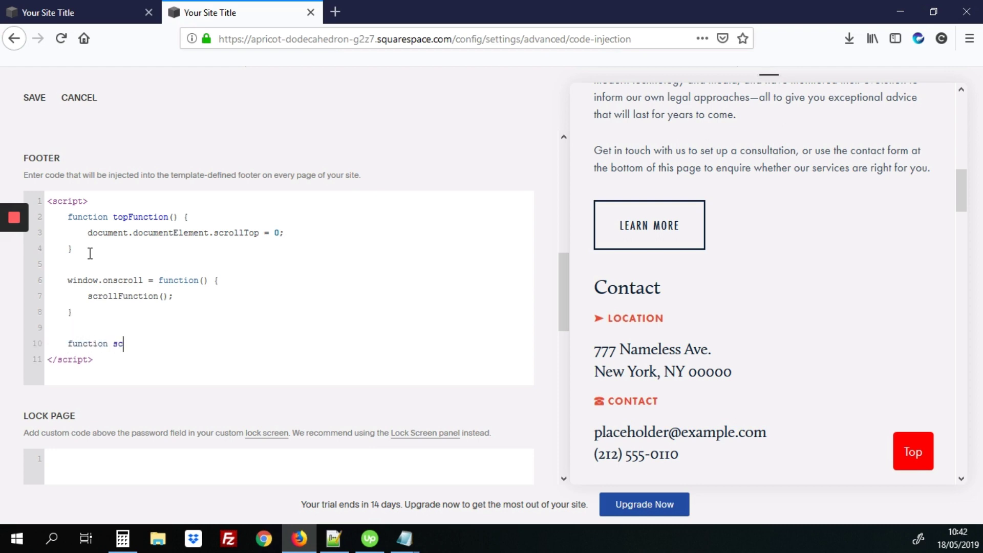
# Define scrollFunction with an if check on document.documentElement.scrollTop > 20.
pyautogui.write('rollFunction() {')
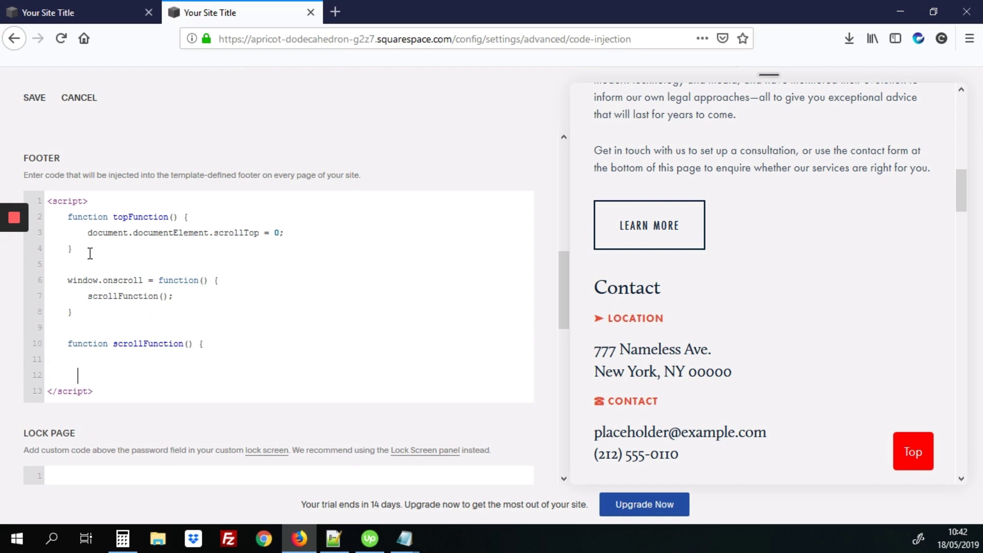
pyautogui.write('}')
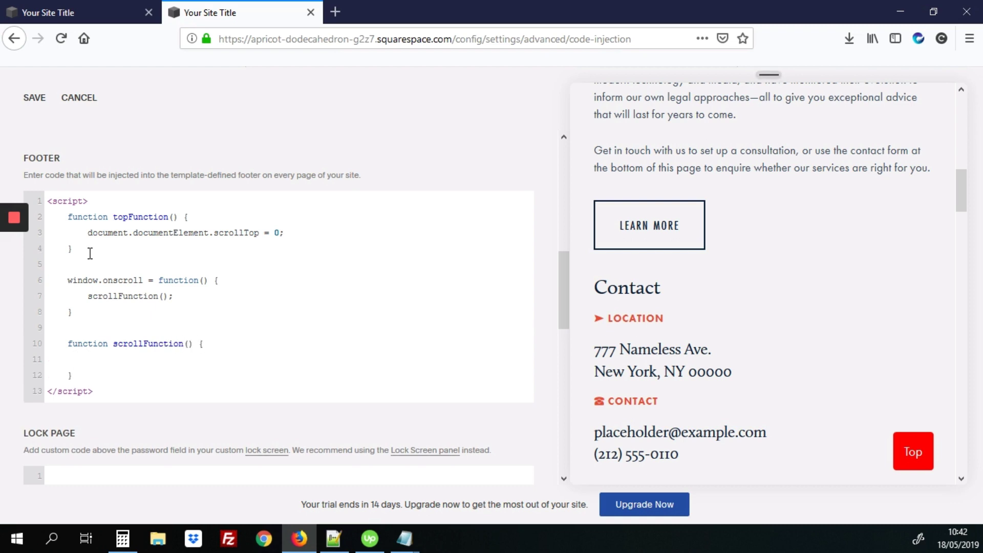
pyautogui.write('if')
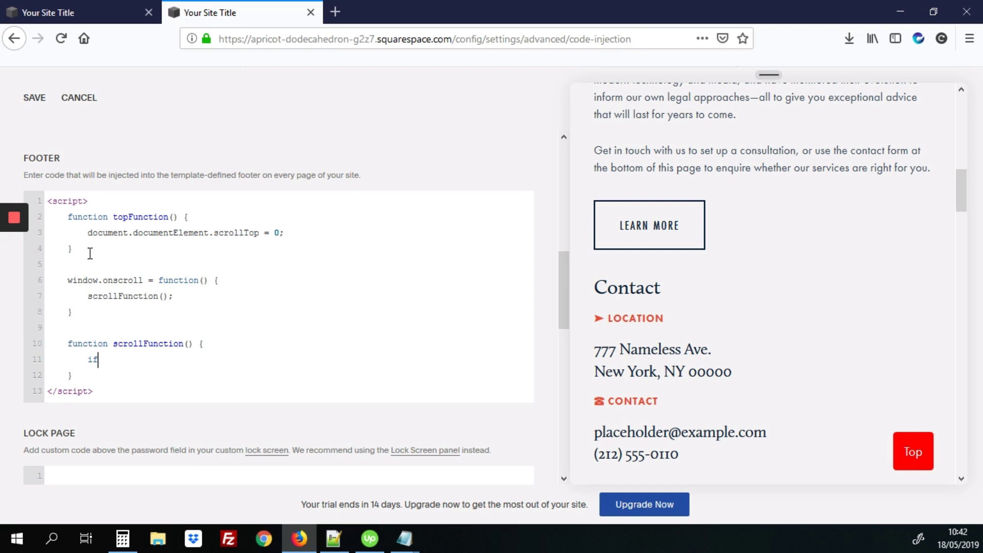
pyautogui.write('(doc')
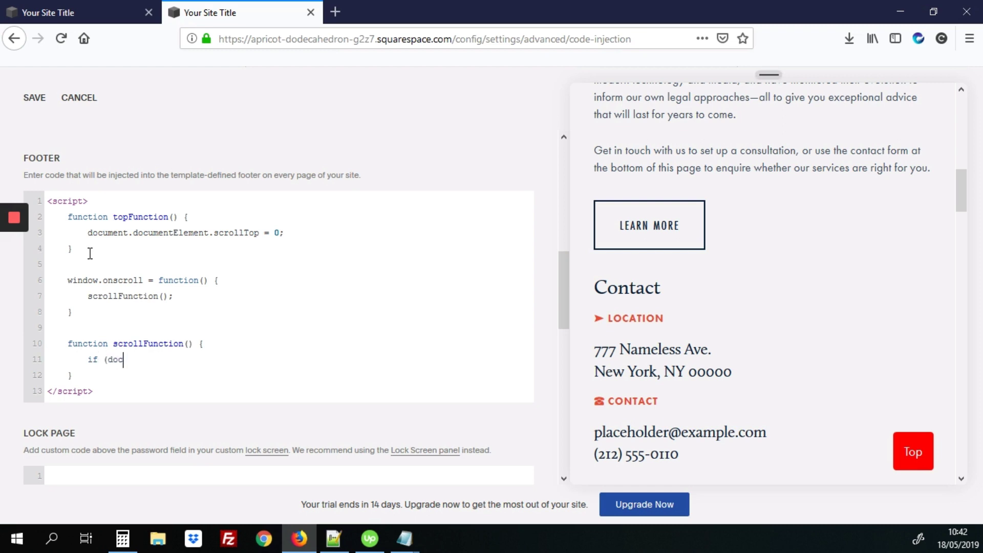
pyautogui.write('ument.d')
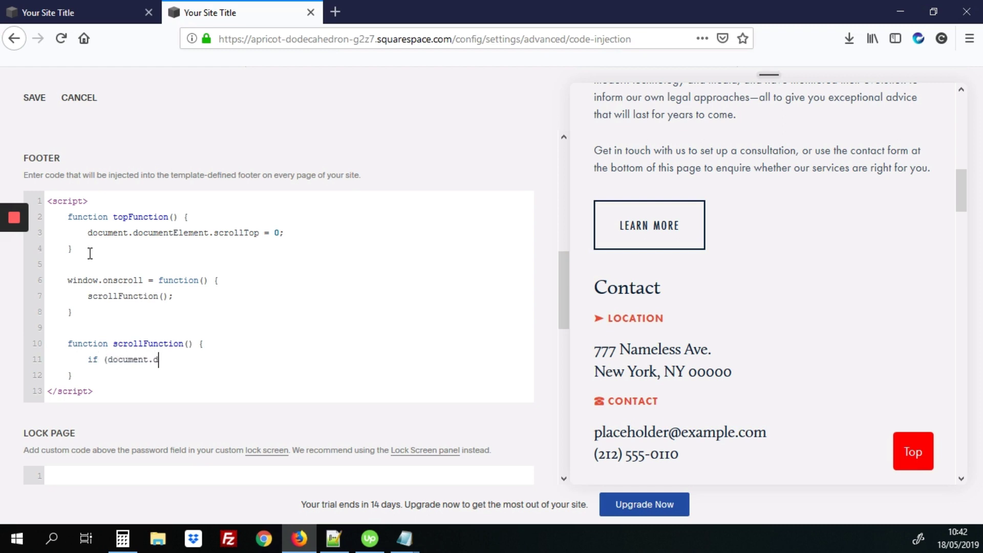
pyautogui.write('ocumentElement.scr')
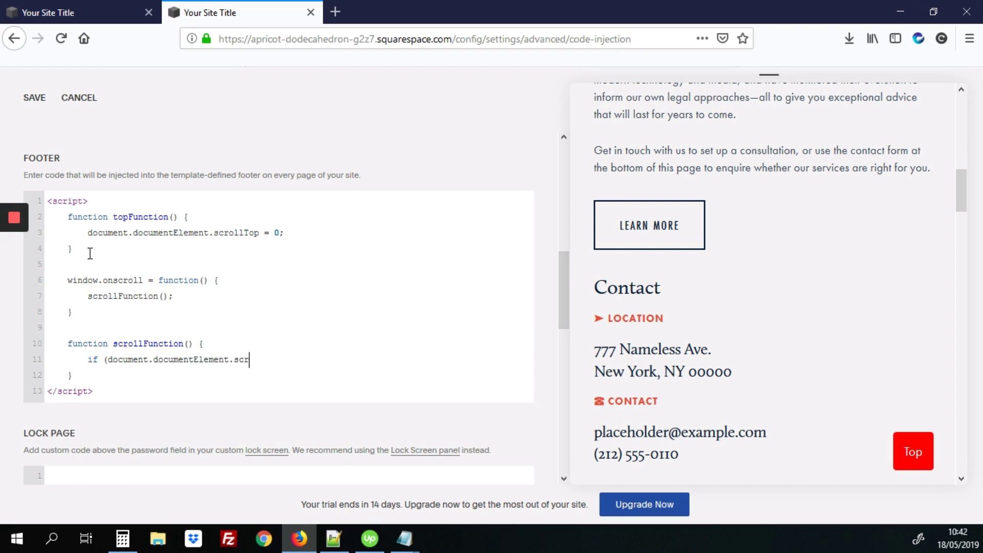
pyautogui.write('ollTop >')
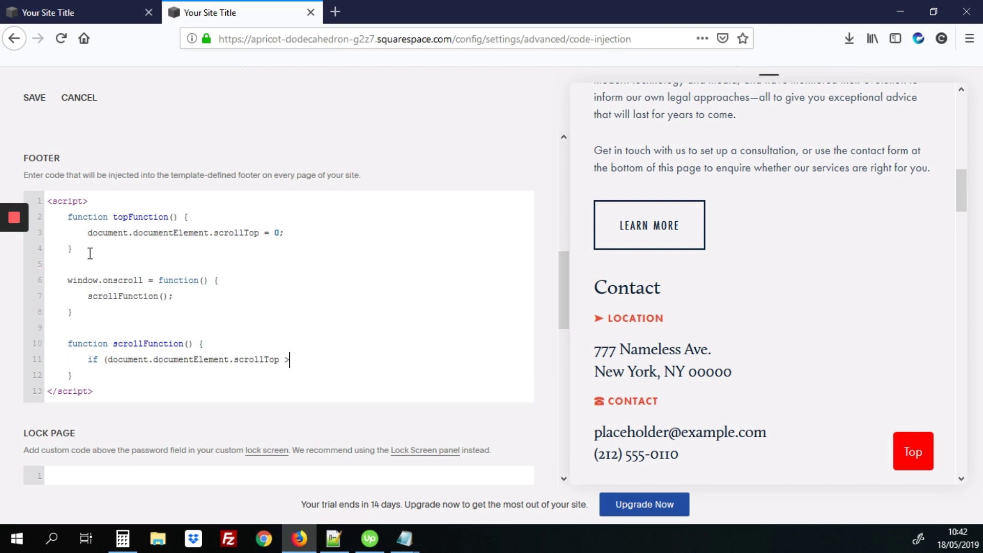
pyautogui.write('20) {')
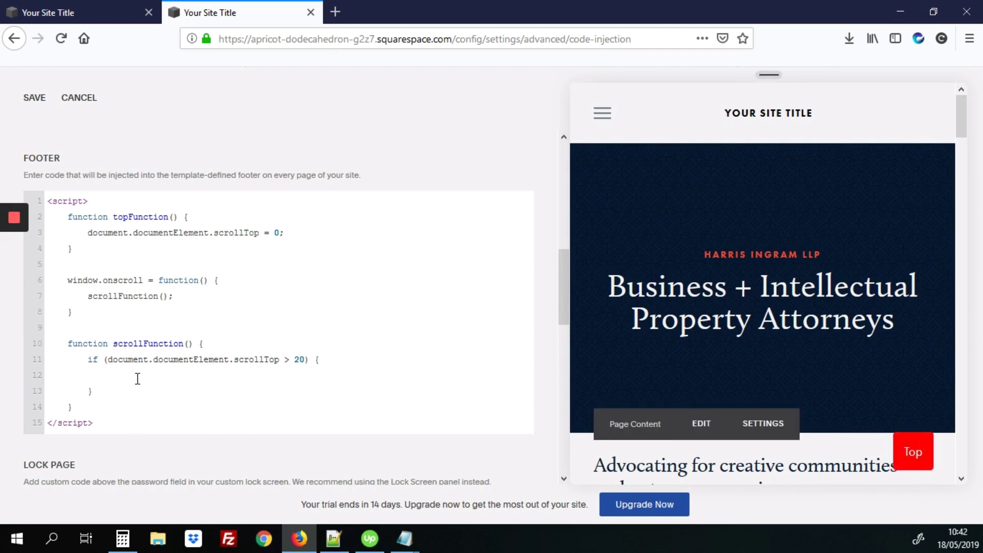
# Inside the if block, set document.getElementById("myBtn").style.display = "block";.
pyautogui.click(112, 376)
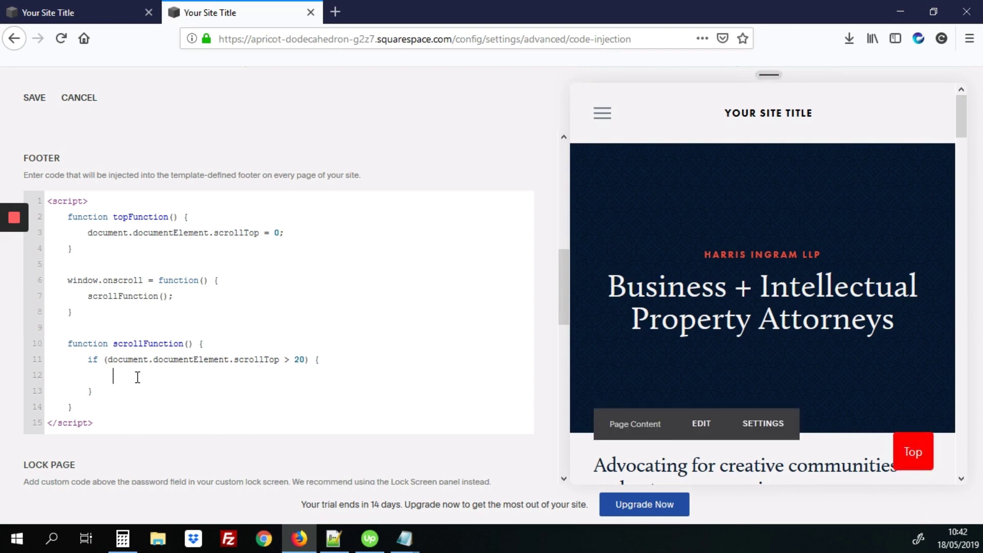
pyautogui.write('document')
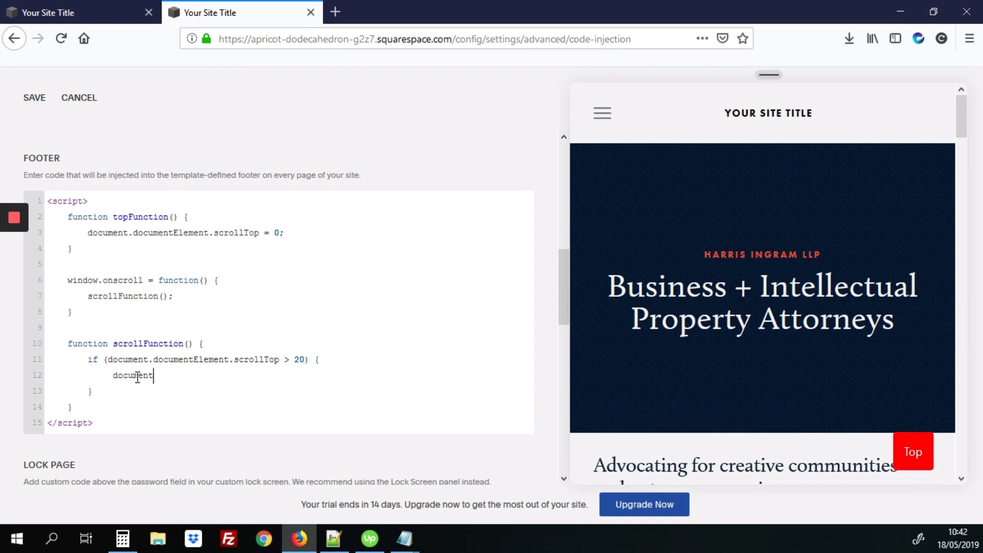
pyautogui.write('.get')
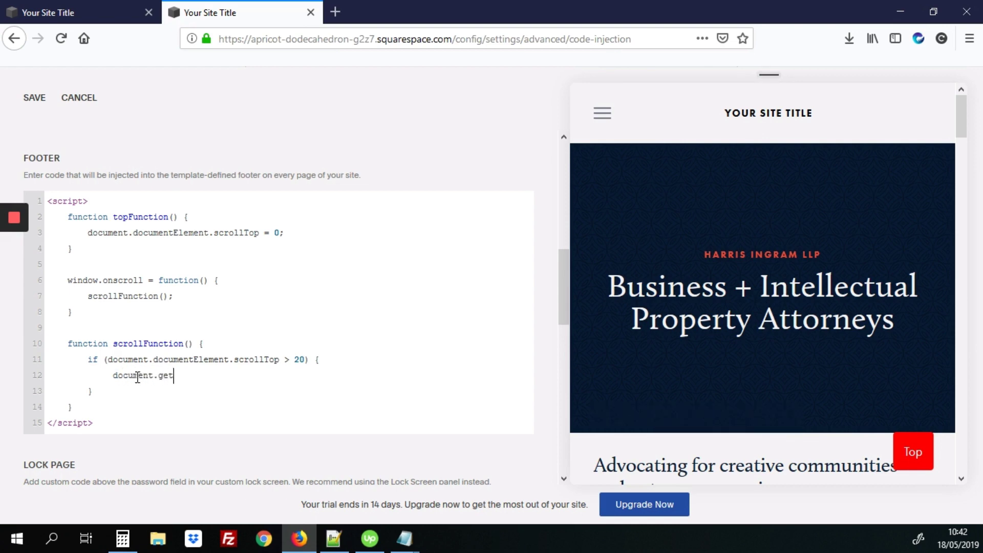
pyautogui.write('Element')
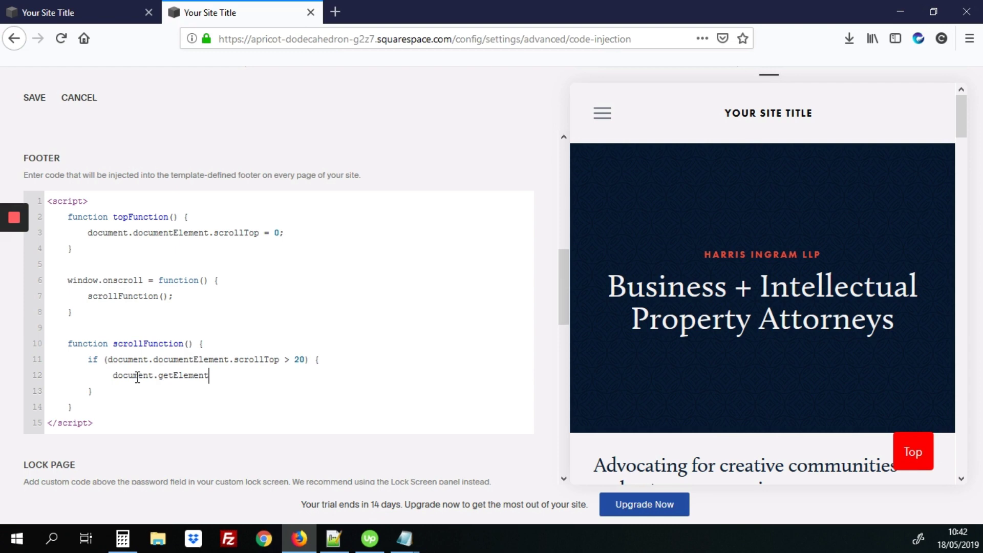
pyautogui.write('By')
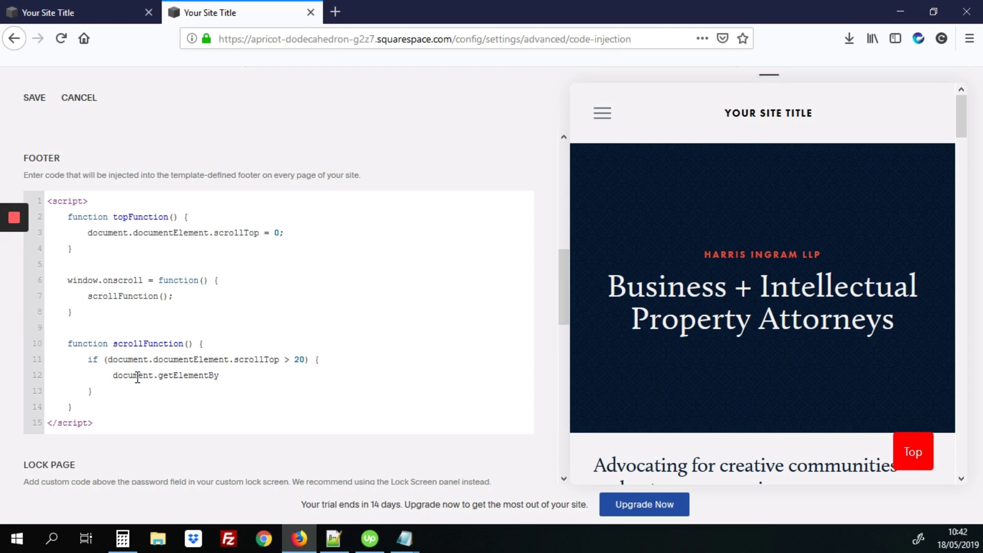
pyautogui.write('Id')
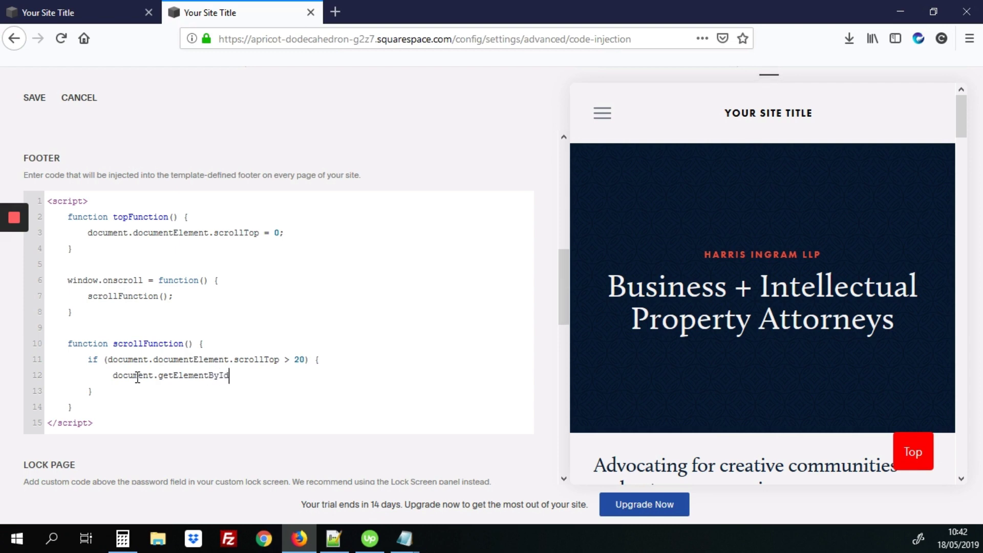
pyautogui.doubleClick(189, 375)
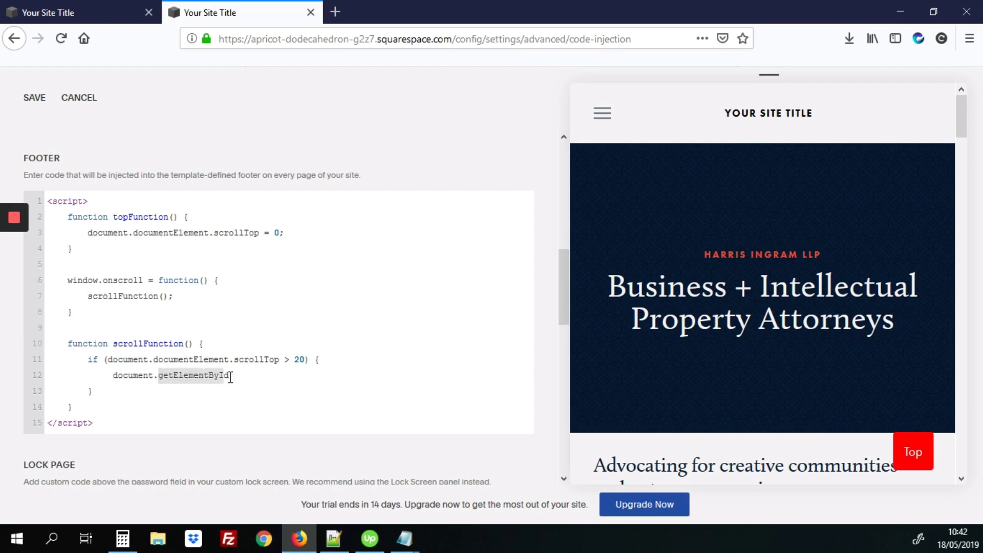
pyautogui.write('(')
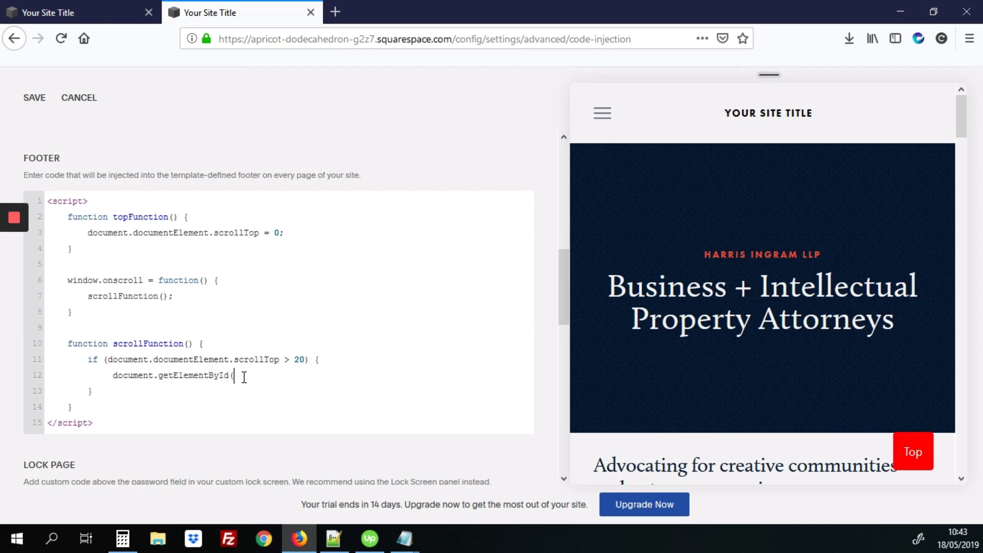
pyautogui.write('"myBtn')
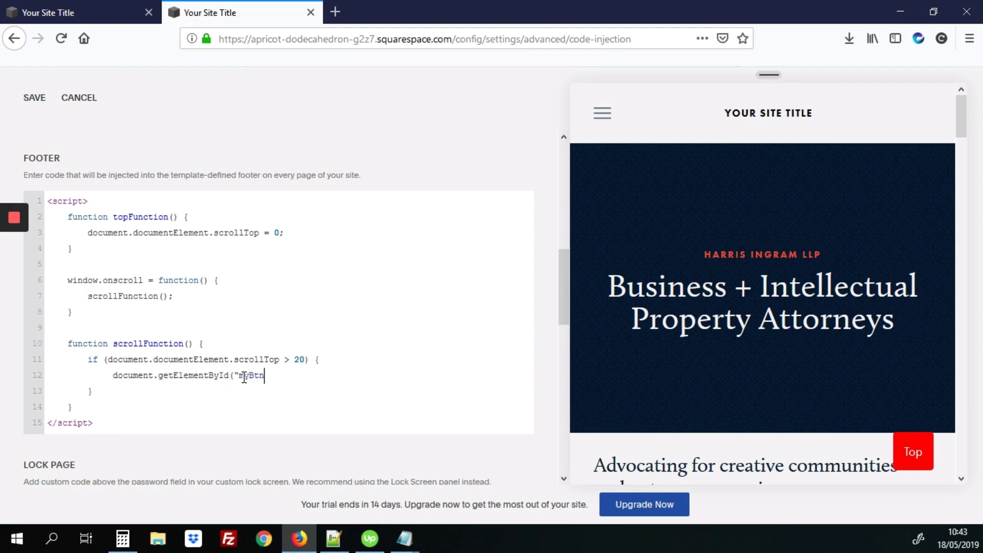
pyautogui.write('").')
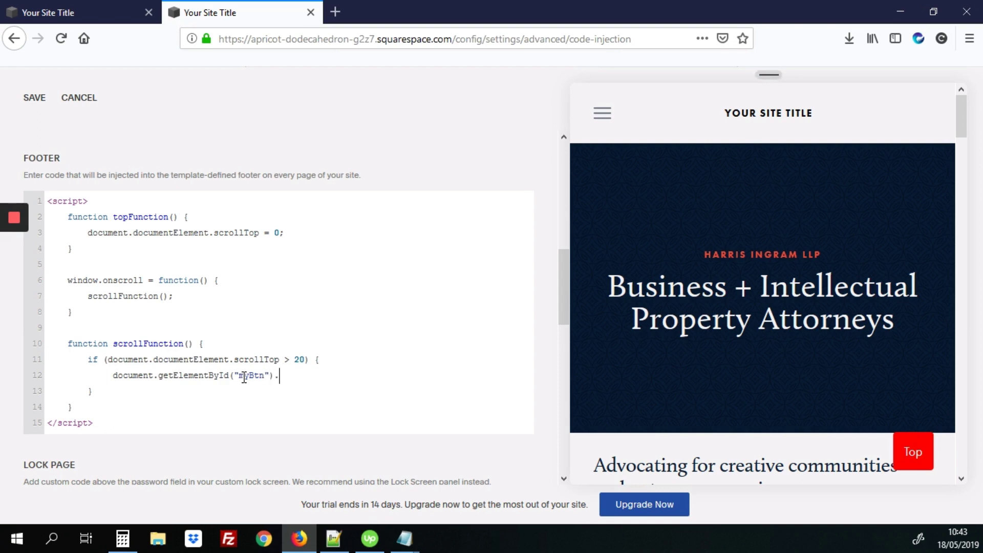
pyautogui.write('style.display =')
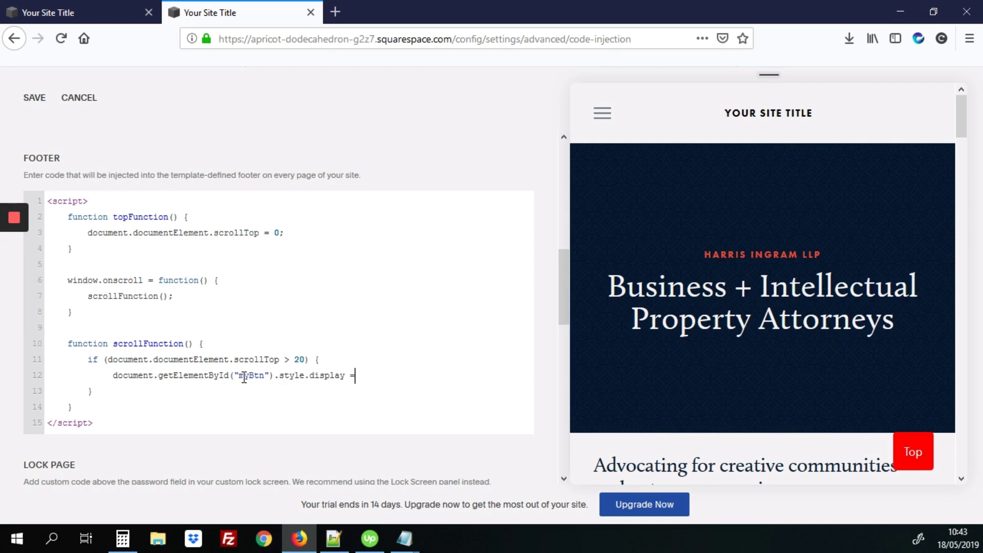
pyautogui.write('"block"')
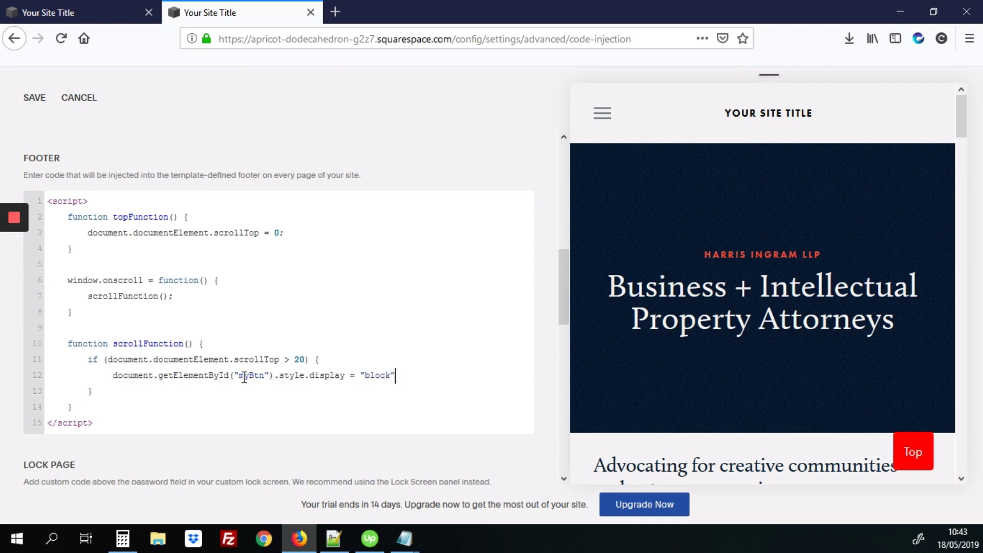
pyautogui.write(';')
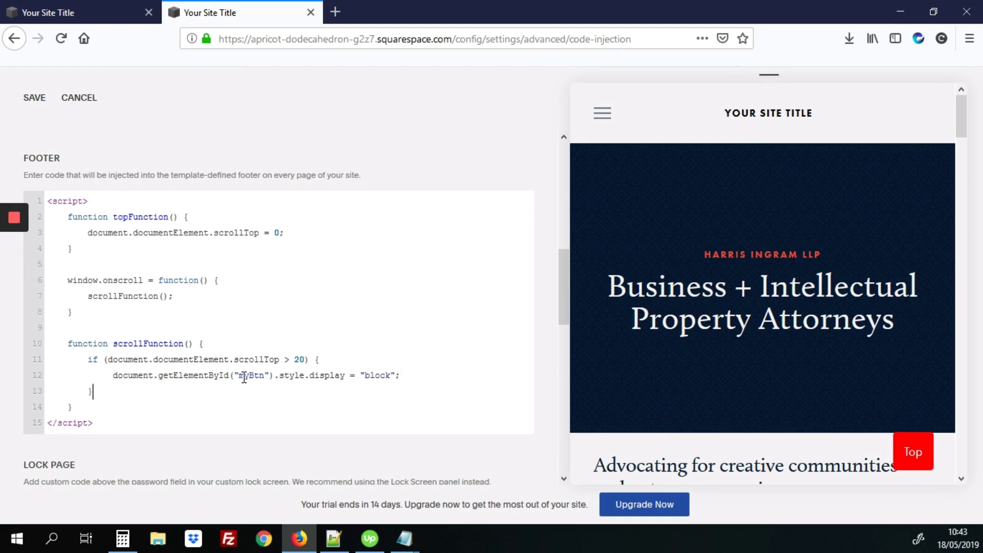
# Add an else branch setting myBtn's style.display to "none".
pyautogui.write('else {')
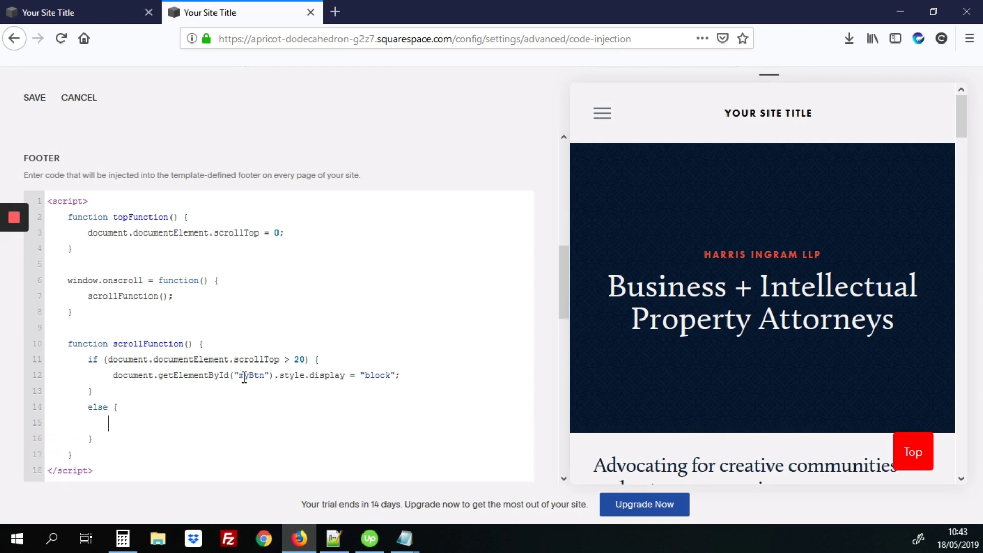
pyautogui.write('document')
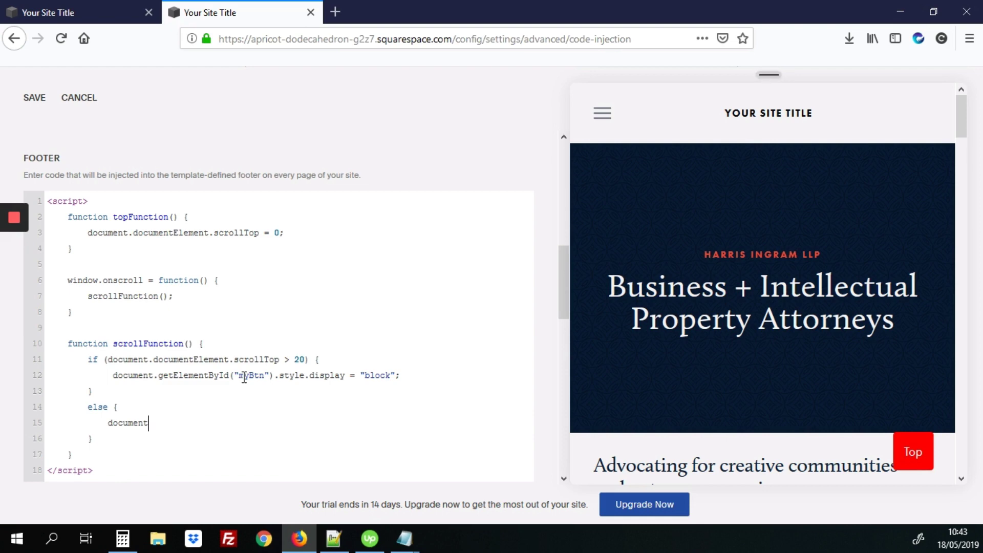
pyautogui.write('.')
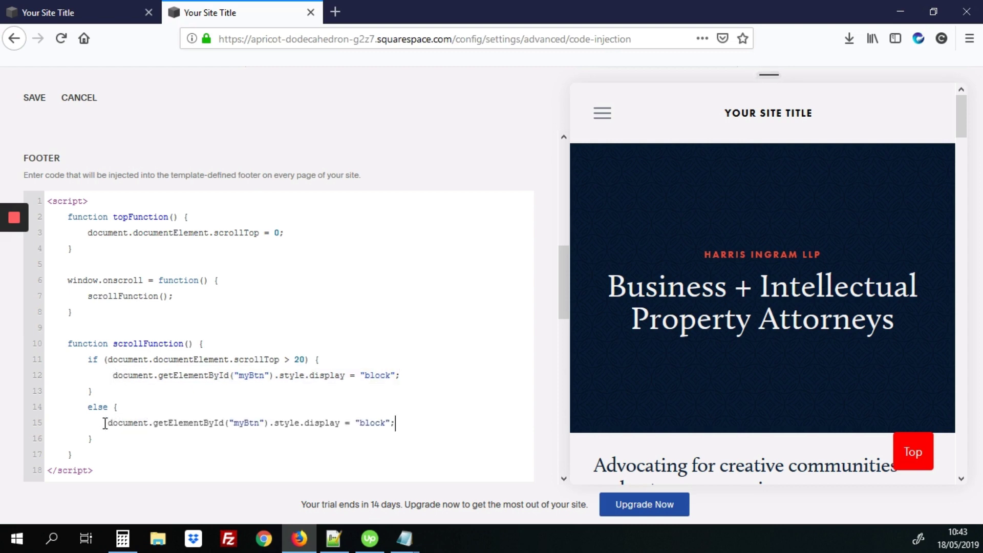
pyautogui.doubleClick(372, 423)
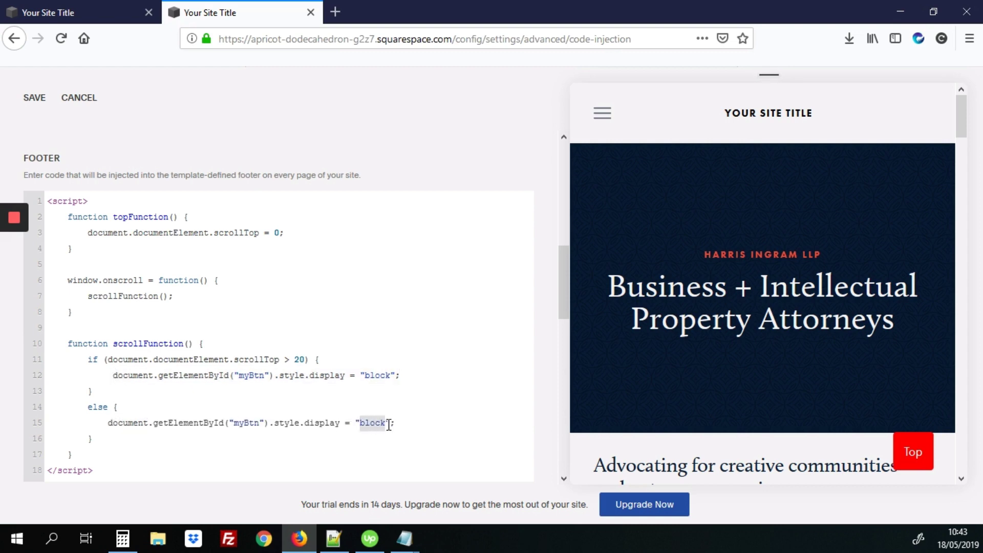
pyautogui.write('none')
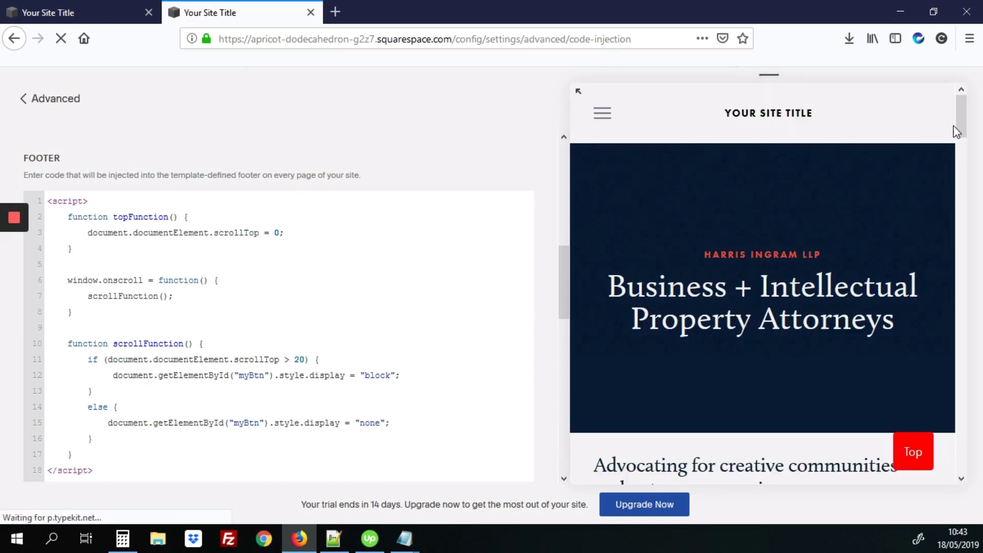
# Scroll the Code Injection page toward the Header code box after saving.
pyautogui.scroll(-3)
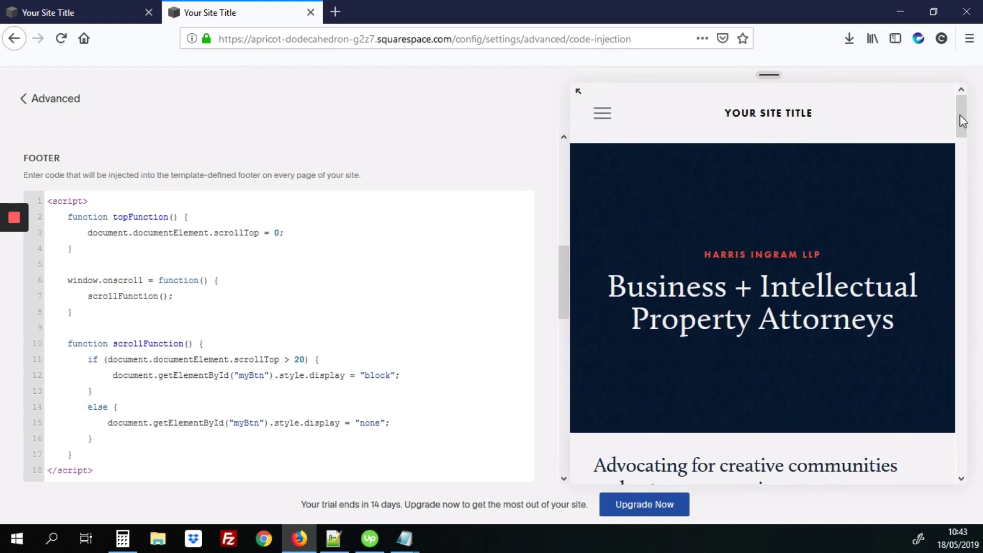
pyautogui.moveTo(563, 263)
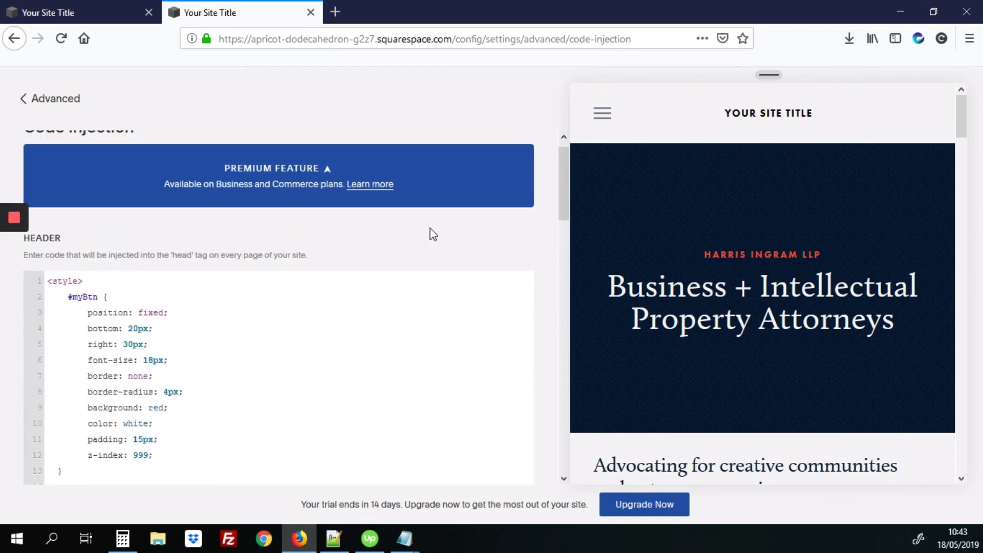
# Add display: none after z-index in the #myBtn header CSS, then use the Top button to return to the page top.
pyautogui.click(154, 455)
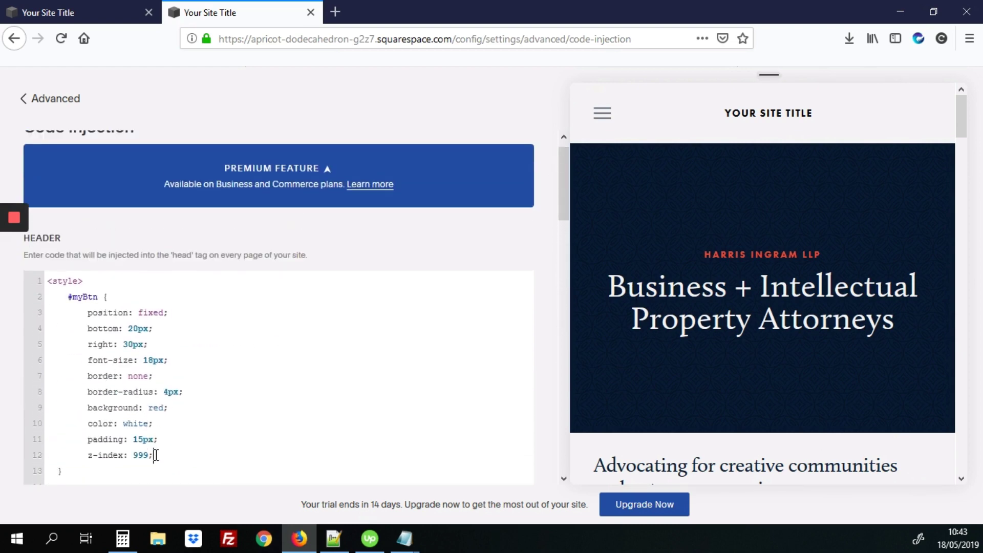
pyautogui.press('Enter')
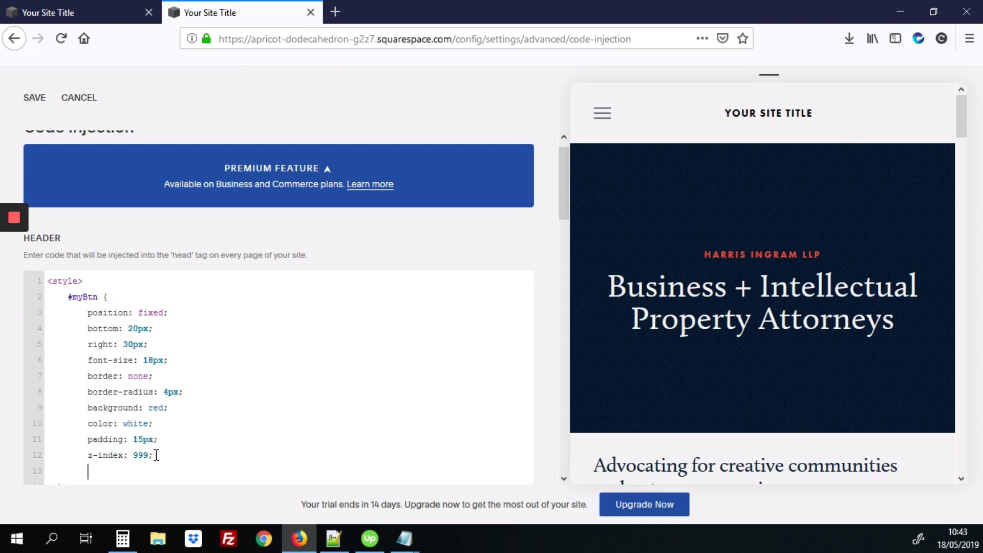
pyautogui.write('display: none;')
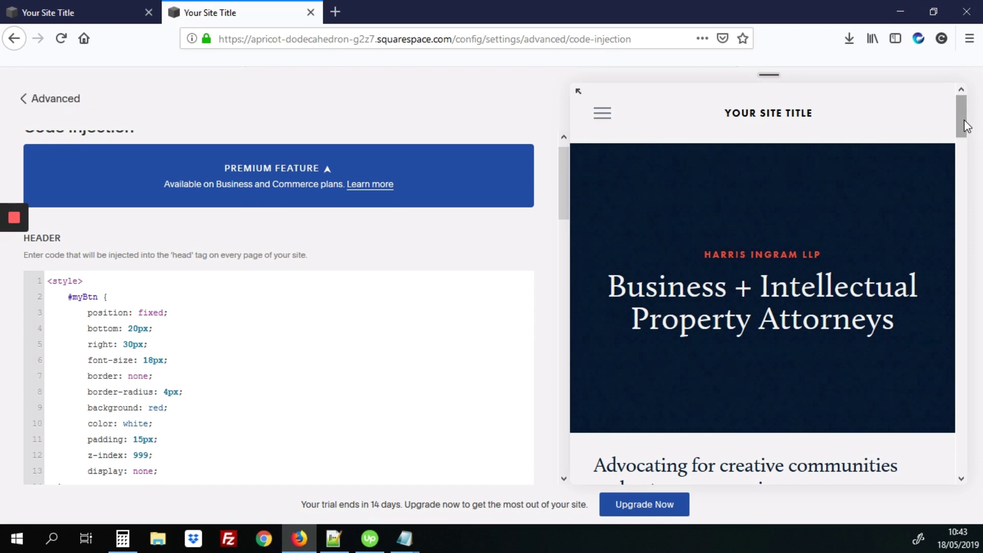
pyautogui.scroll(-3)
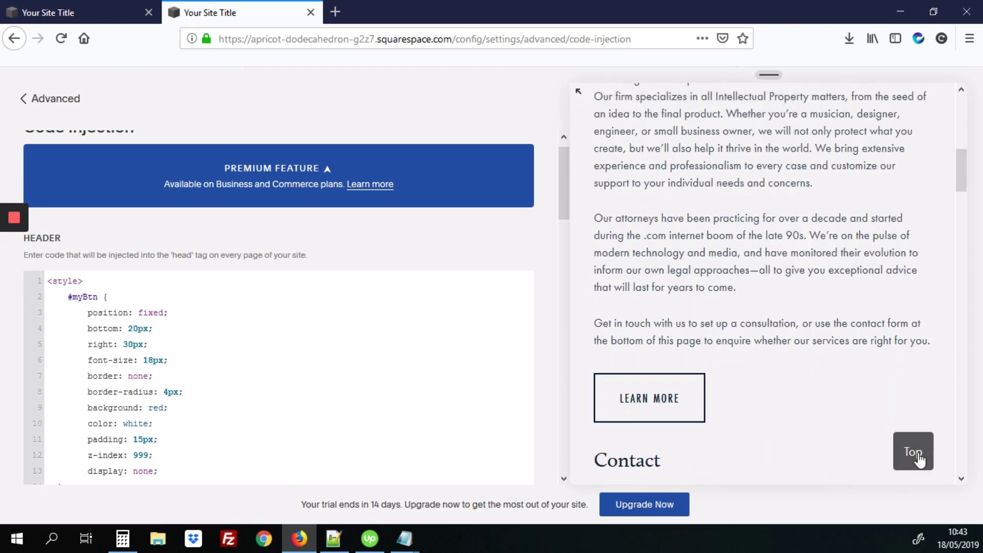
pyautogui.click(914, 452)
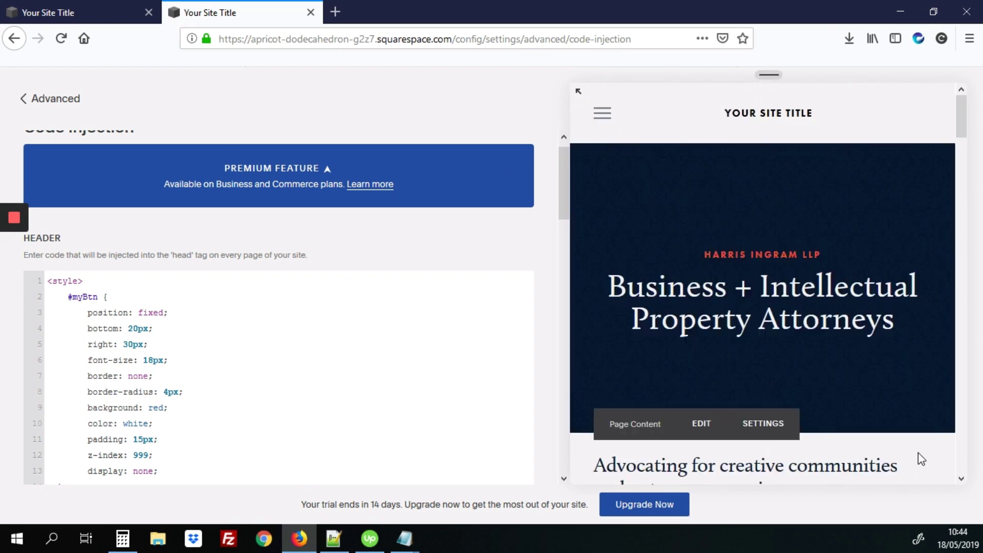